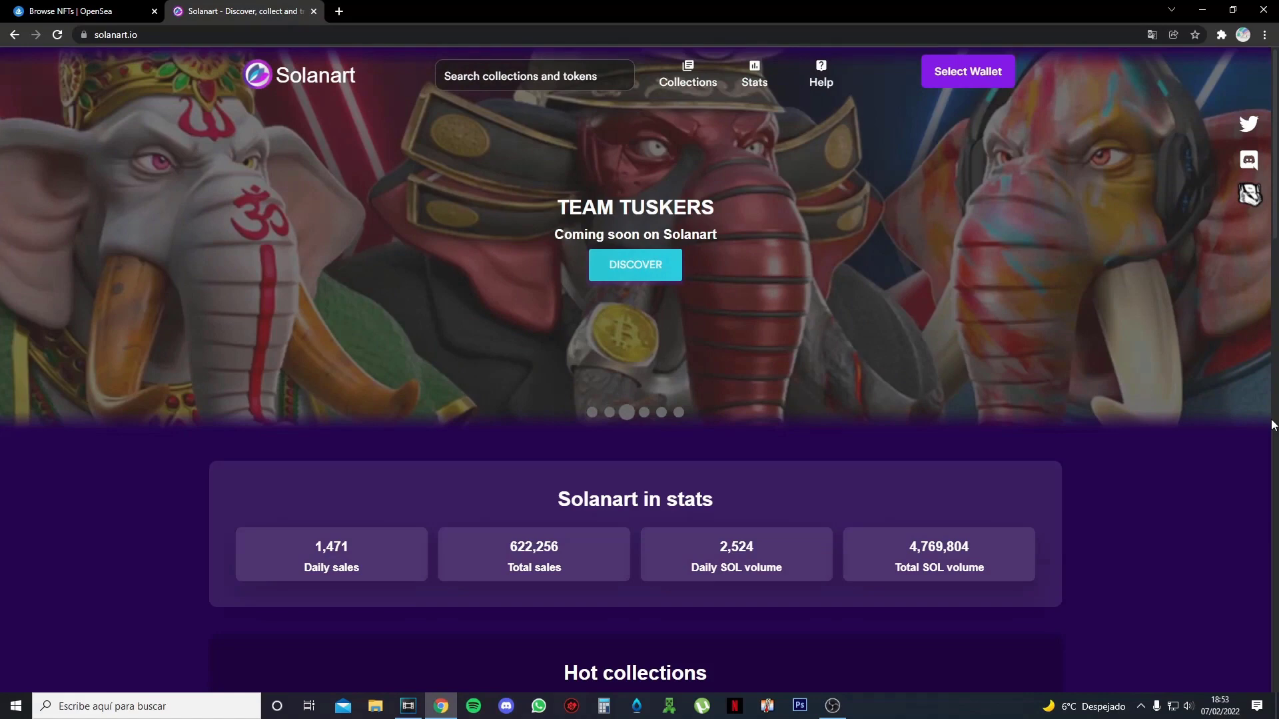
- Open the SNEAKERHEADS collection from Solanart's New collections and browse its listings
scroll("down", 3)
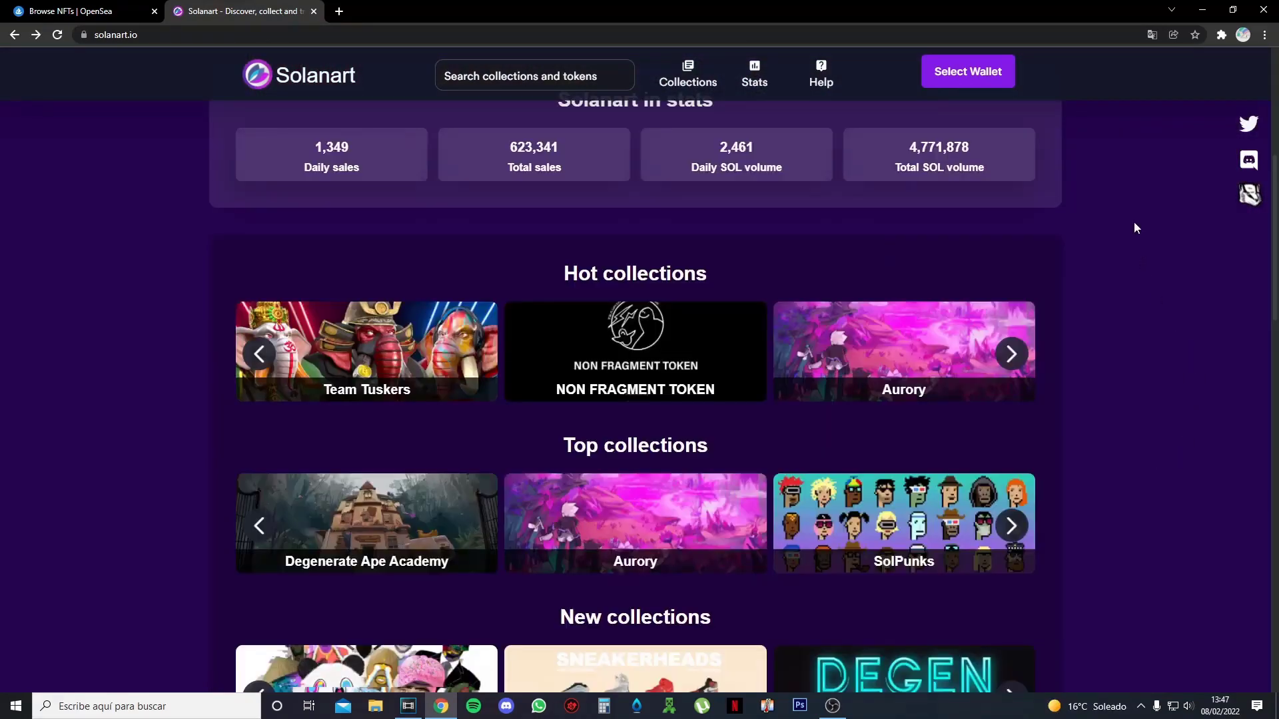
mouse_move(1146, 211)
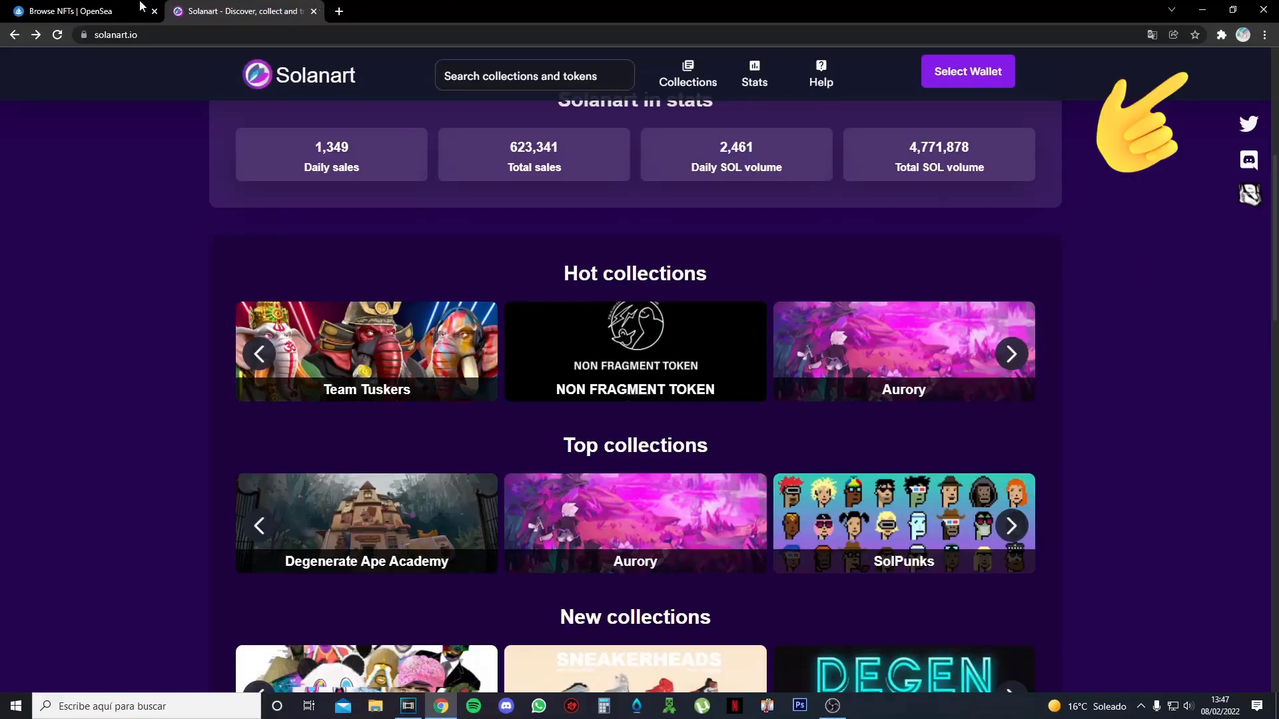
scroll("down", 3)
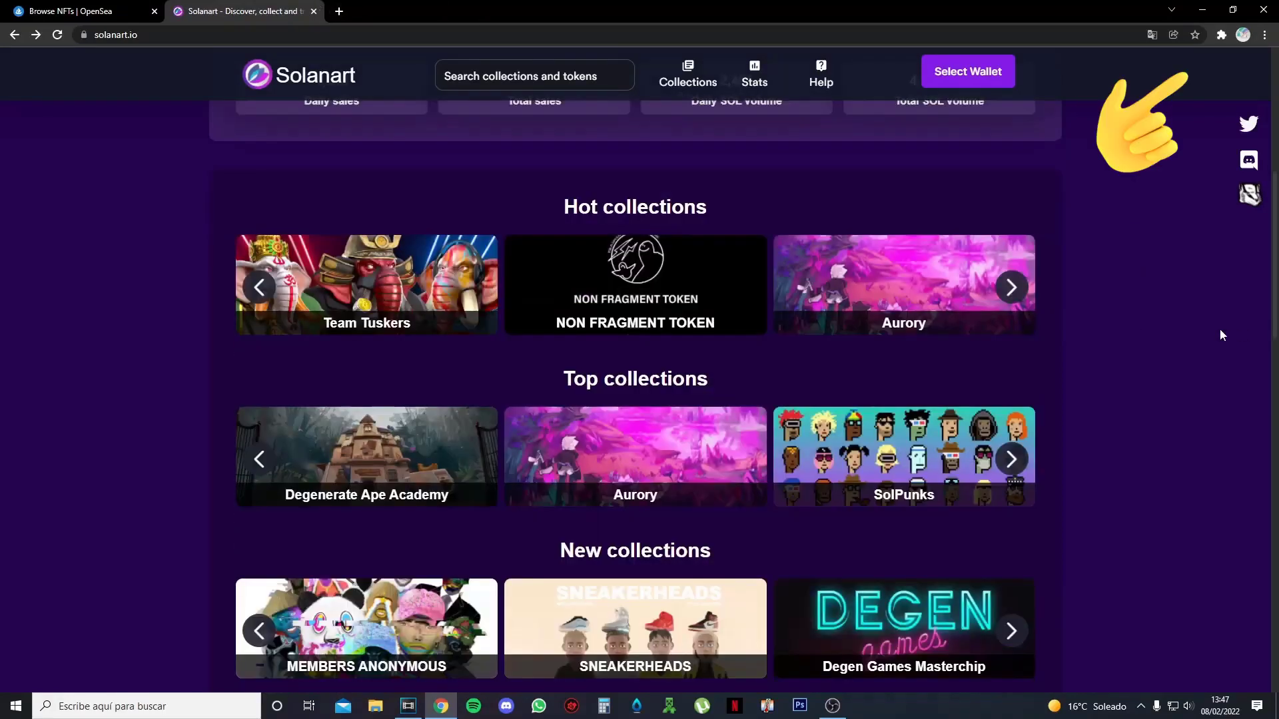
scroll("down", 3)
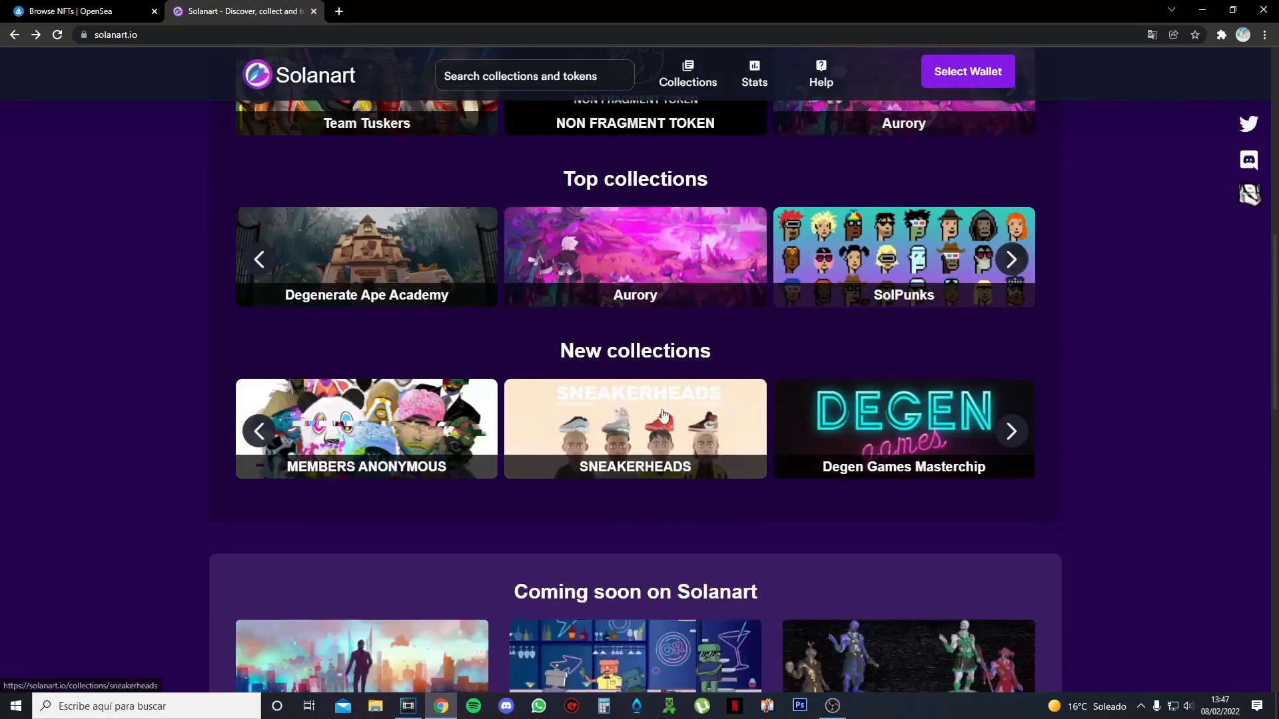
left_click(634, 427)
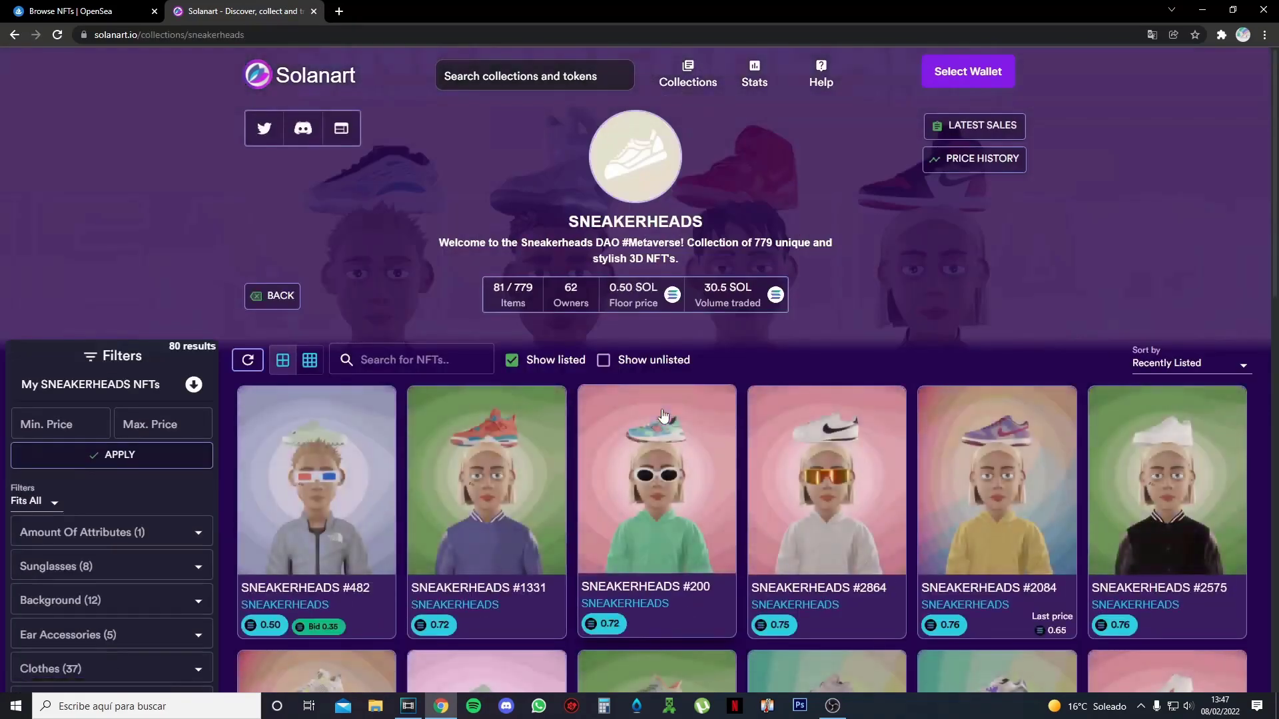
scroll("down", 3)
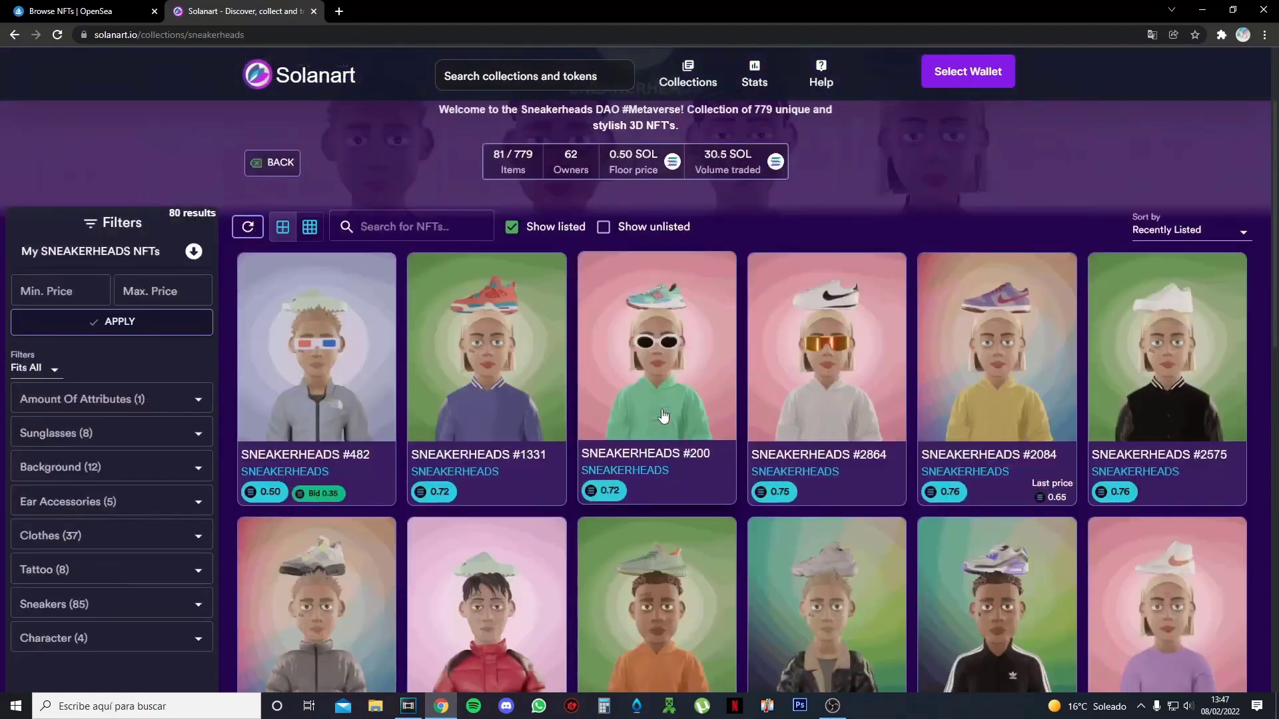
scroll("down", 3)
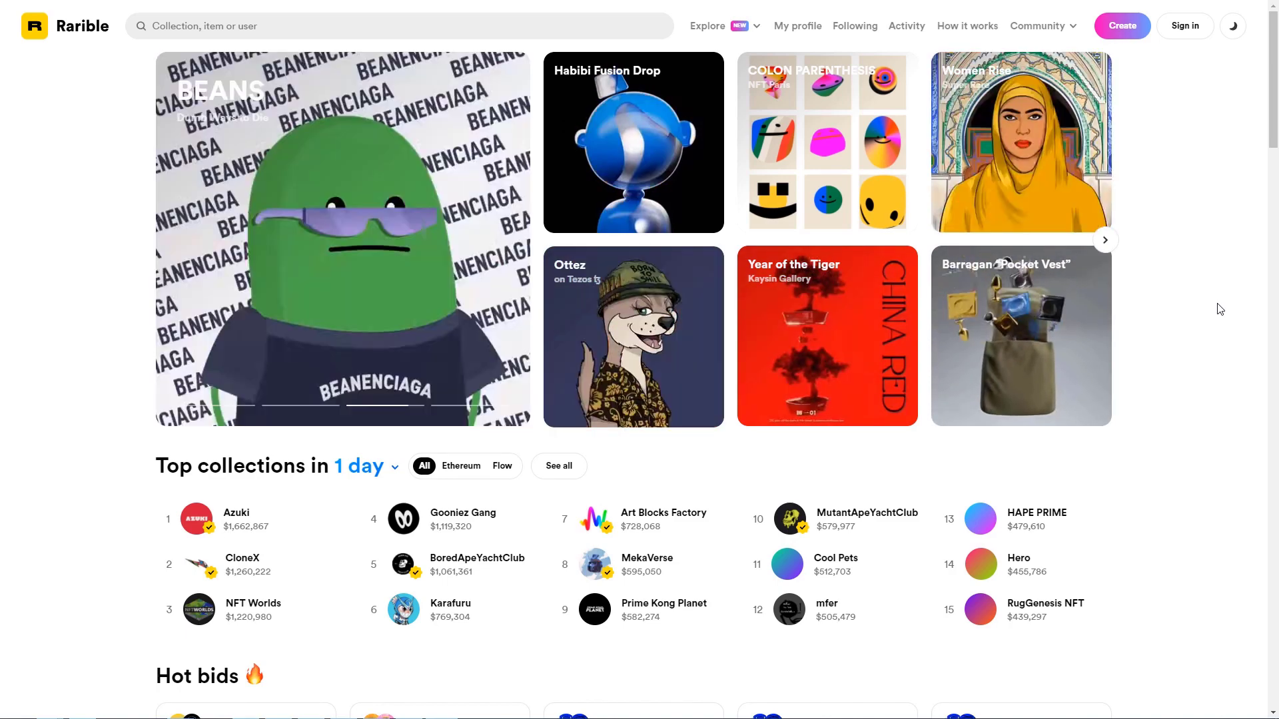
- Go to Rarible's sign-in page and show all Ethereum wallet providers
scroll("down", 3)
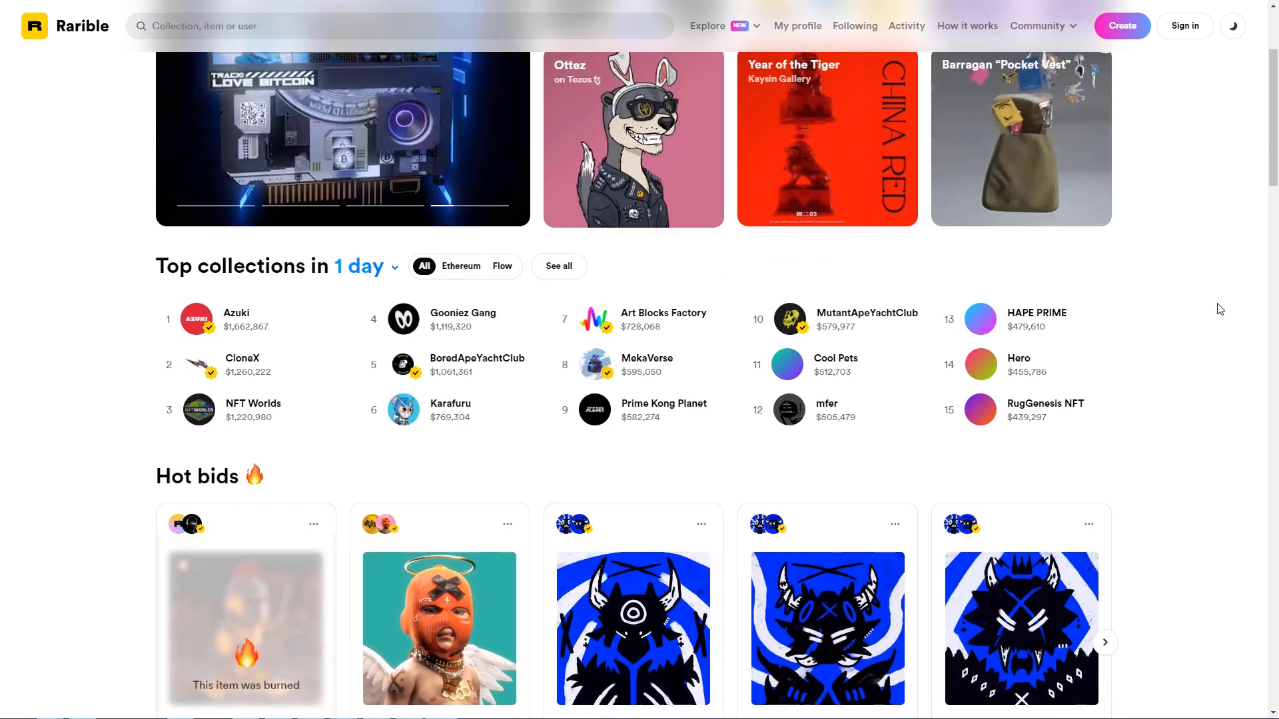
scroll("down", 3)
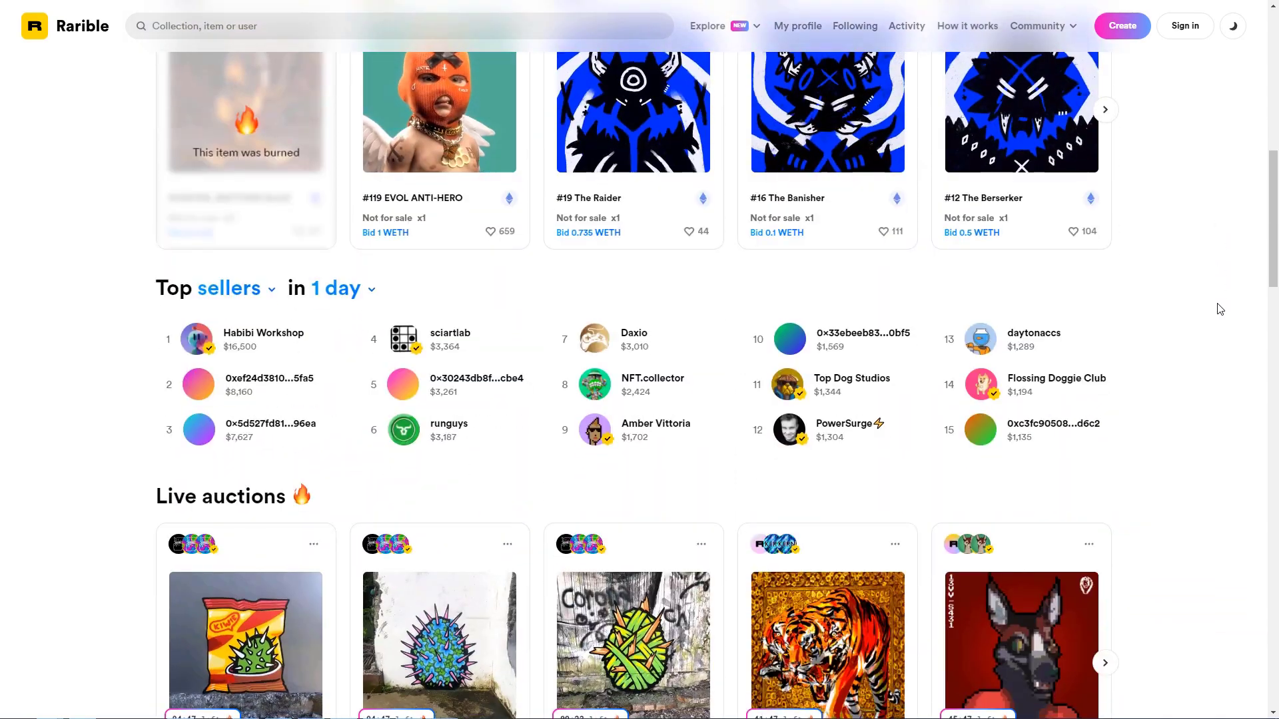
scroll("down", 3)
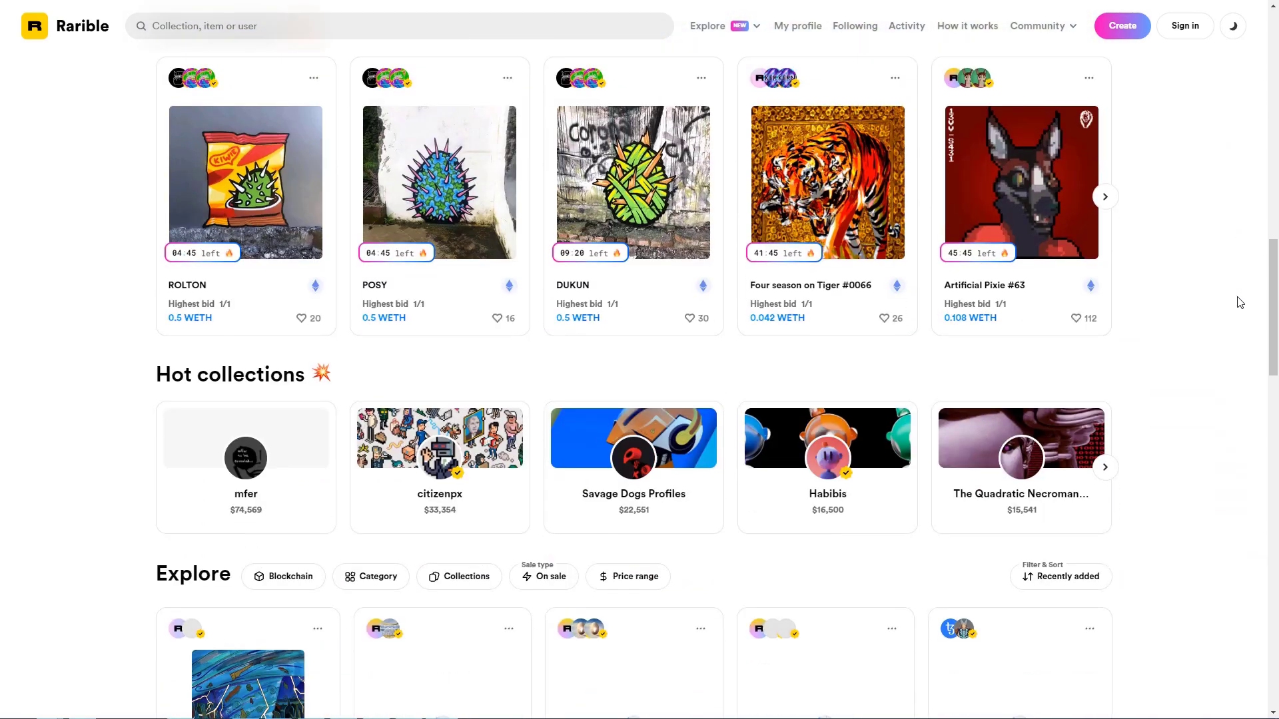
left_click(1183, 25)
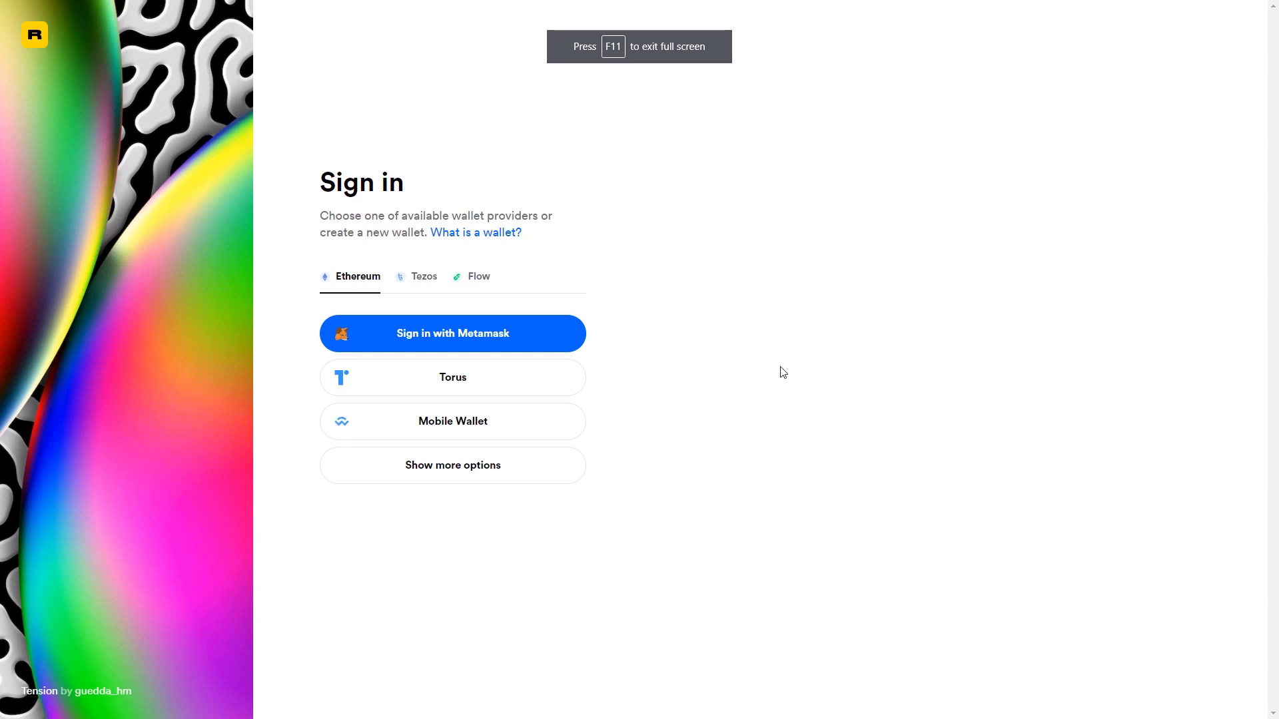
left_click(452, 465)
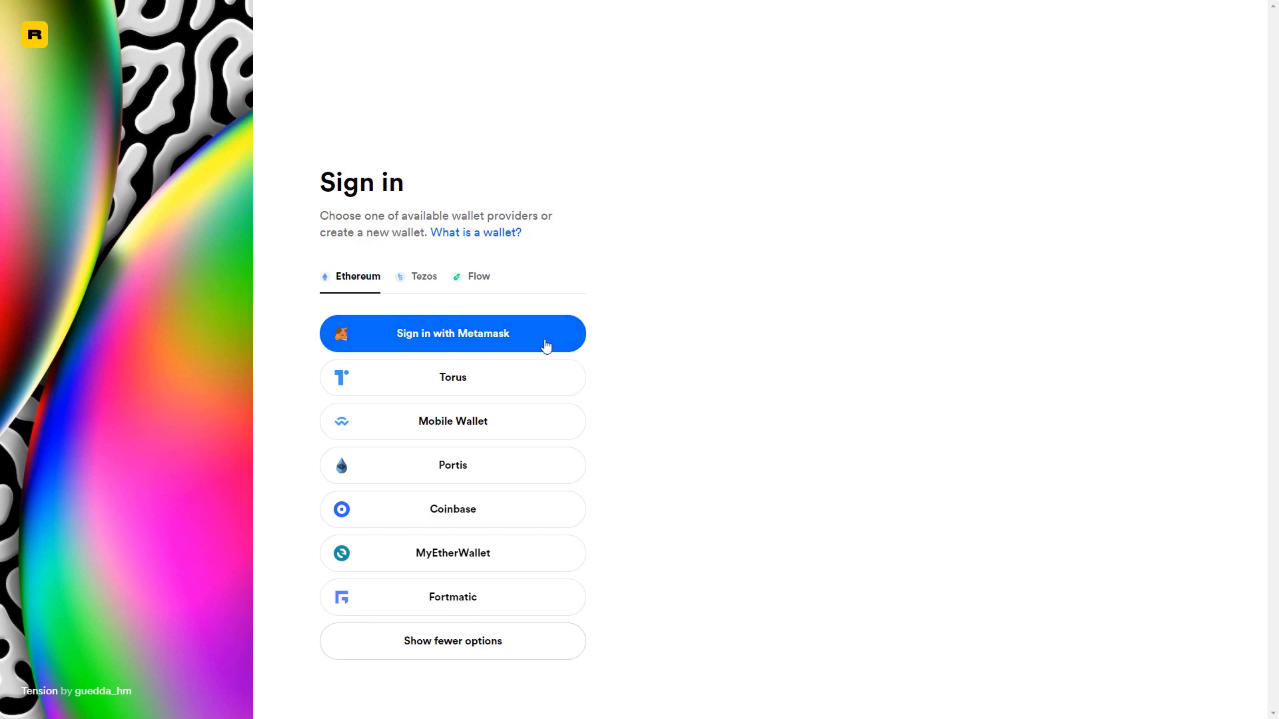
- Sign in with MetaMask and approve connecting Account 2 to Rarible
left_click(452, 333)
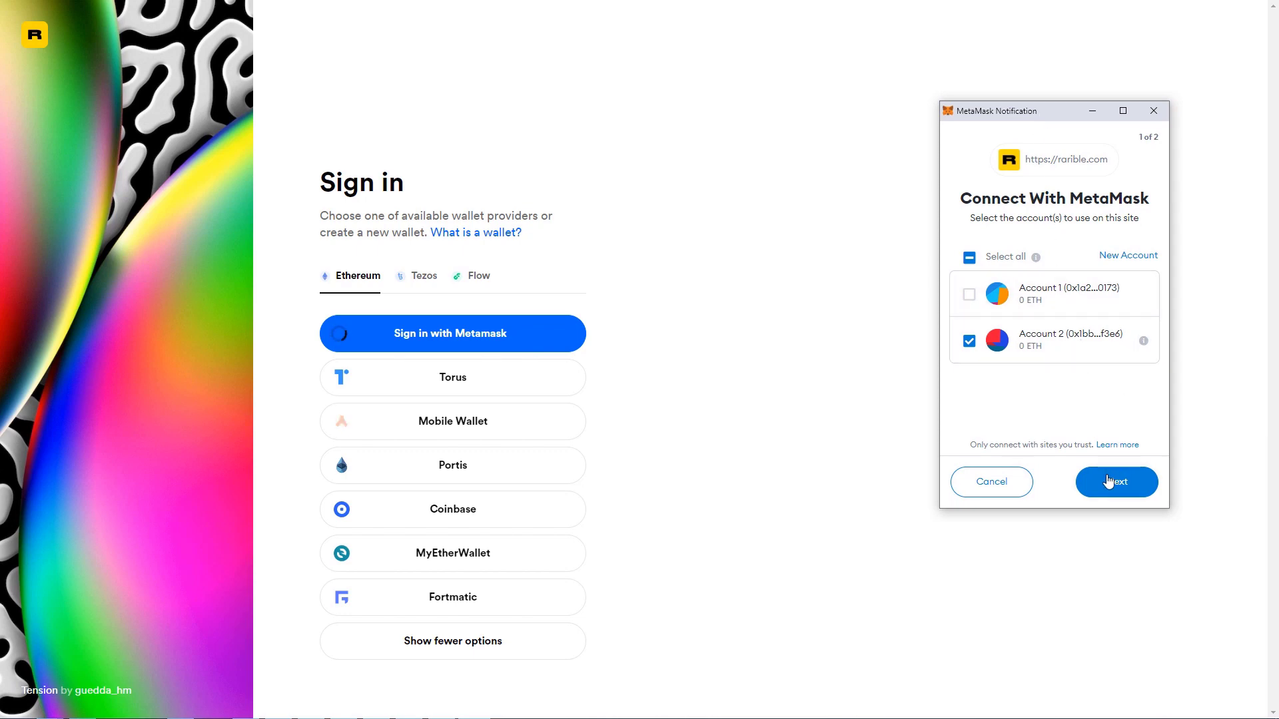
left_click(1115, 481)
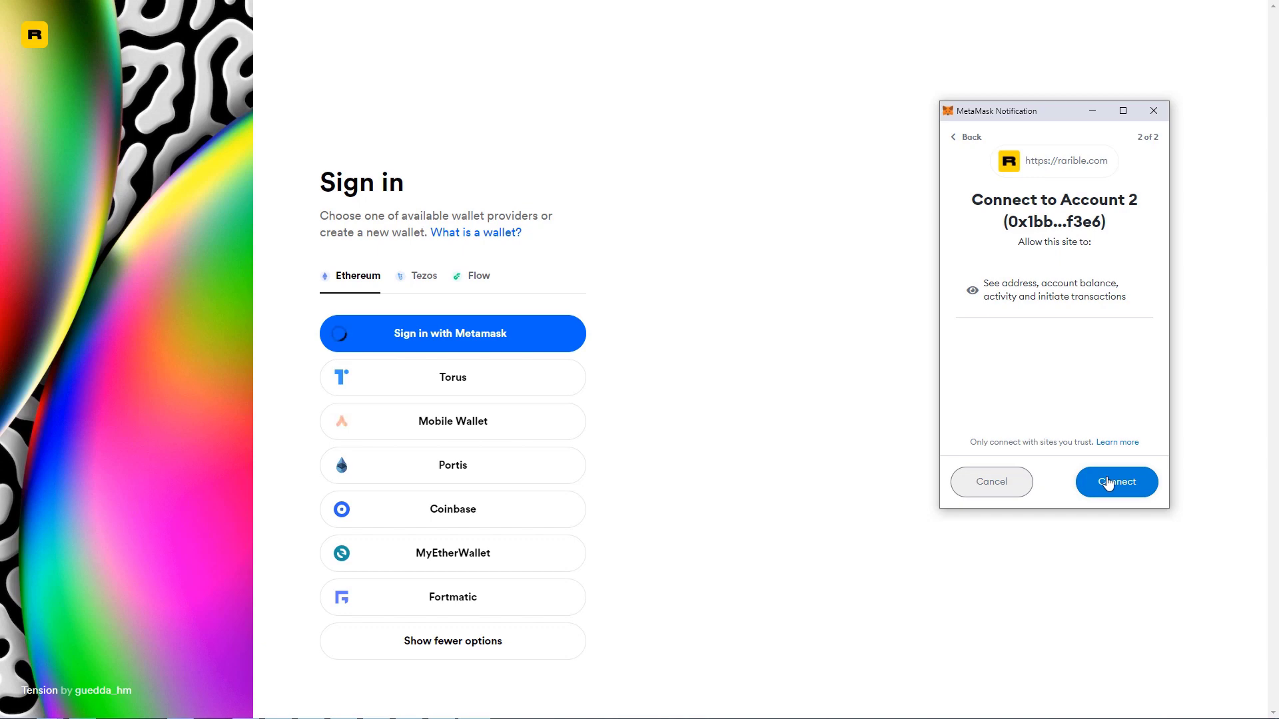
left_click(1116, 481)
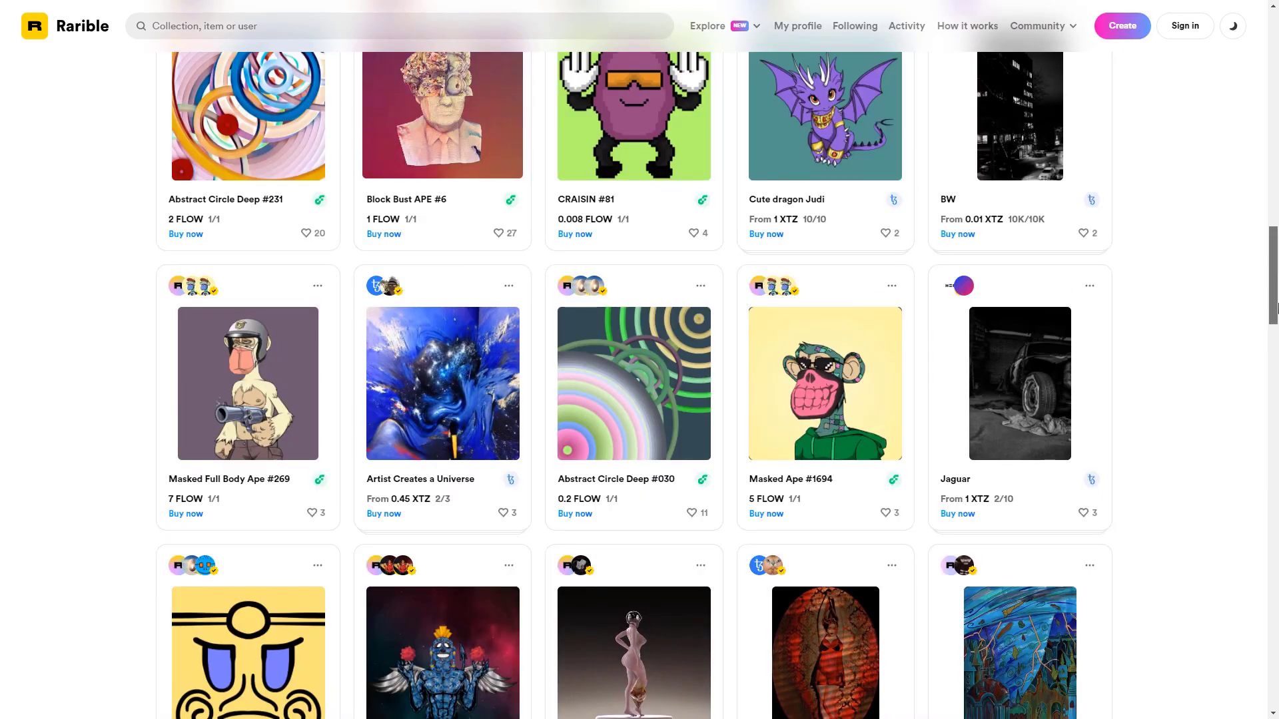
scroll("down", 3)
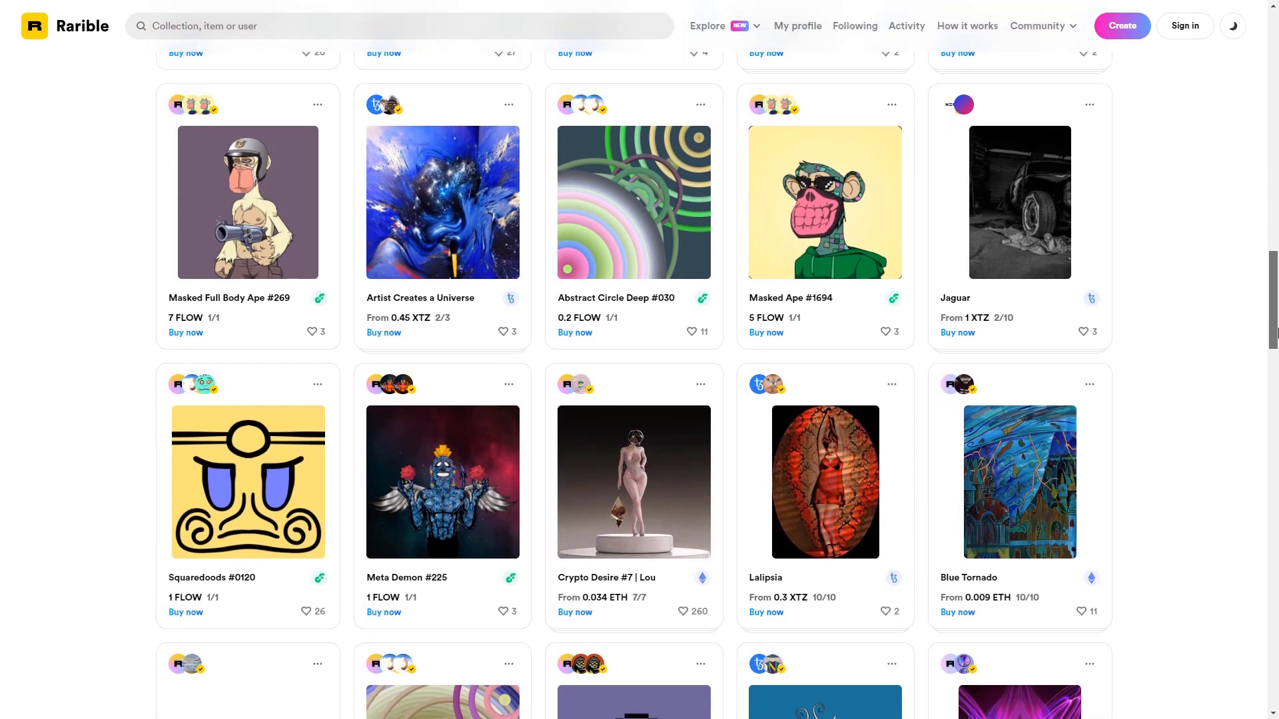
scroll("down", 3)
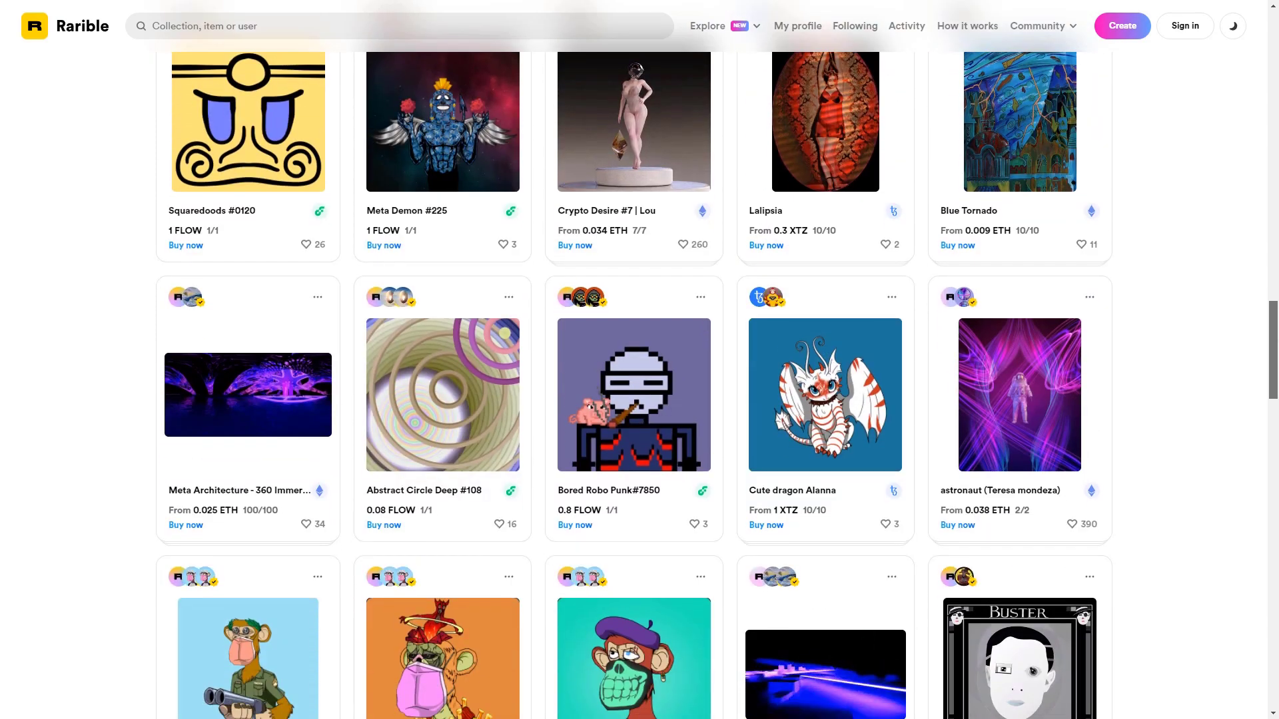
scroll("down", 3)
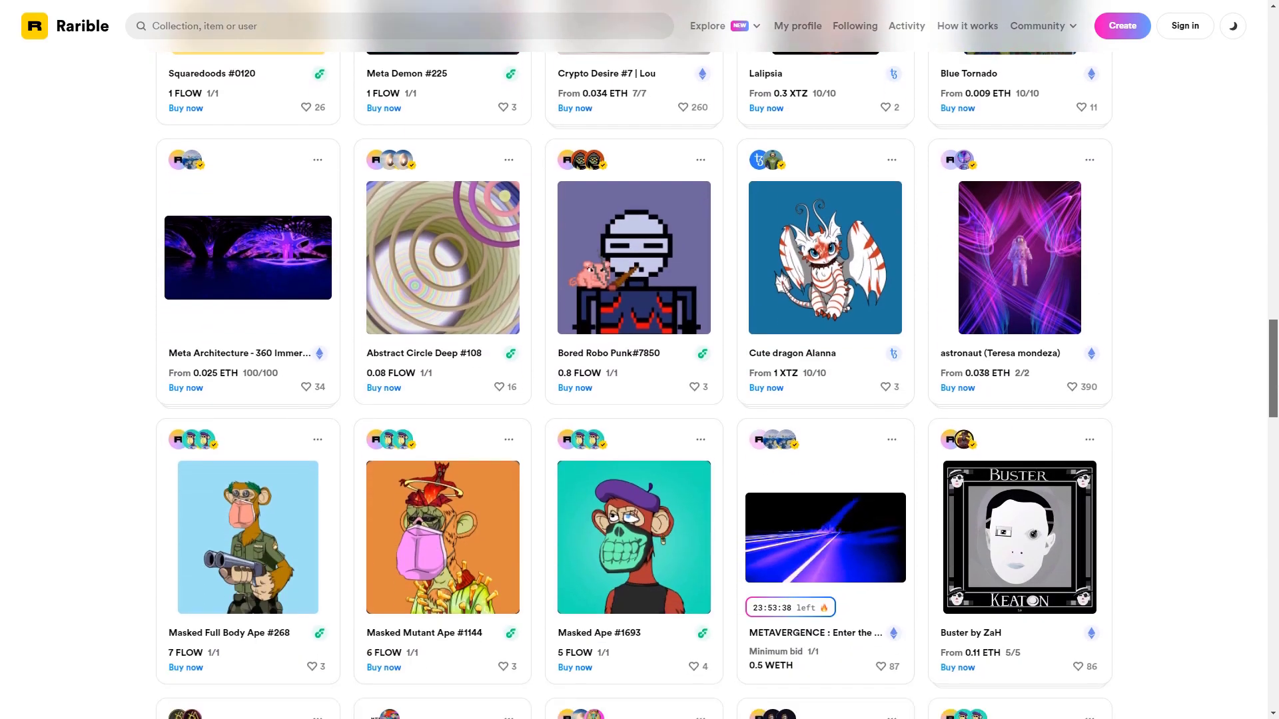
scroll("down", 3)
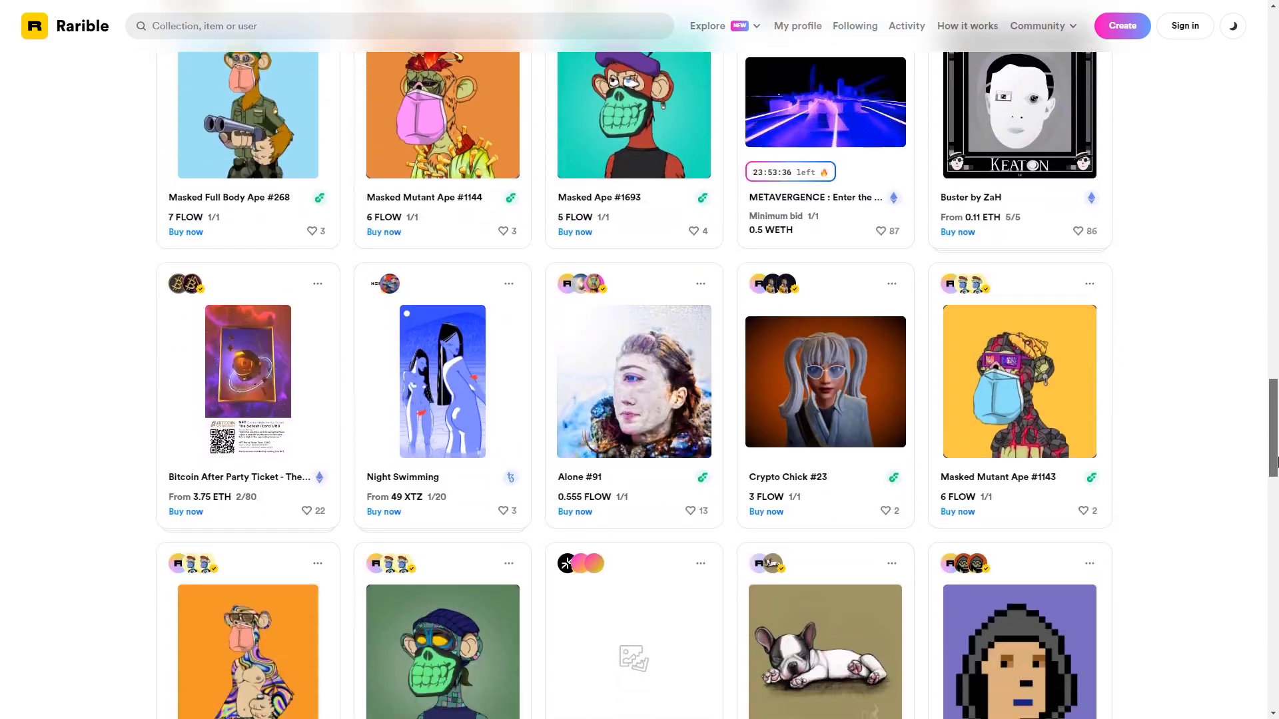
scroll("down", 3)
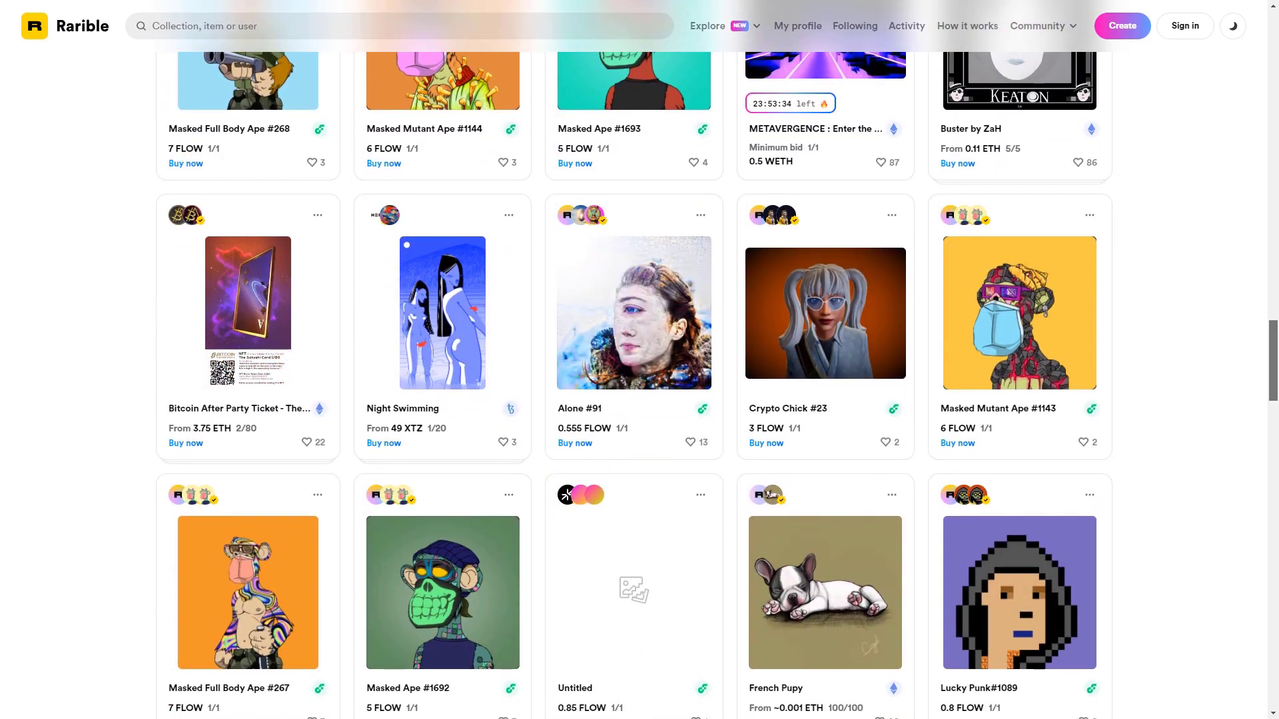
scroll("down", 3)
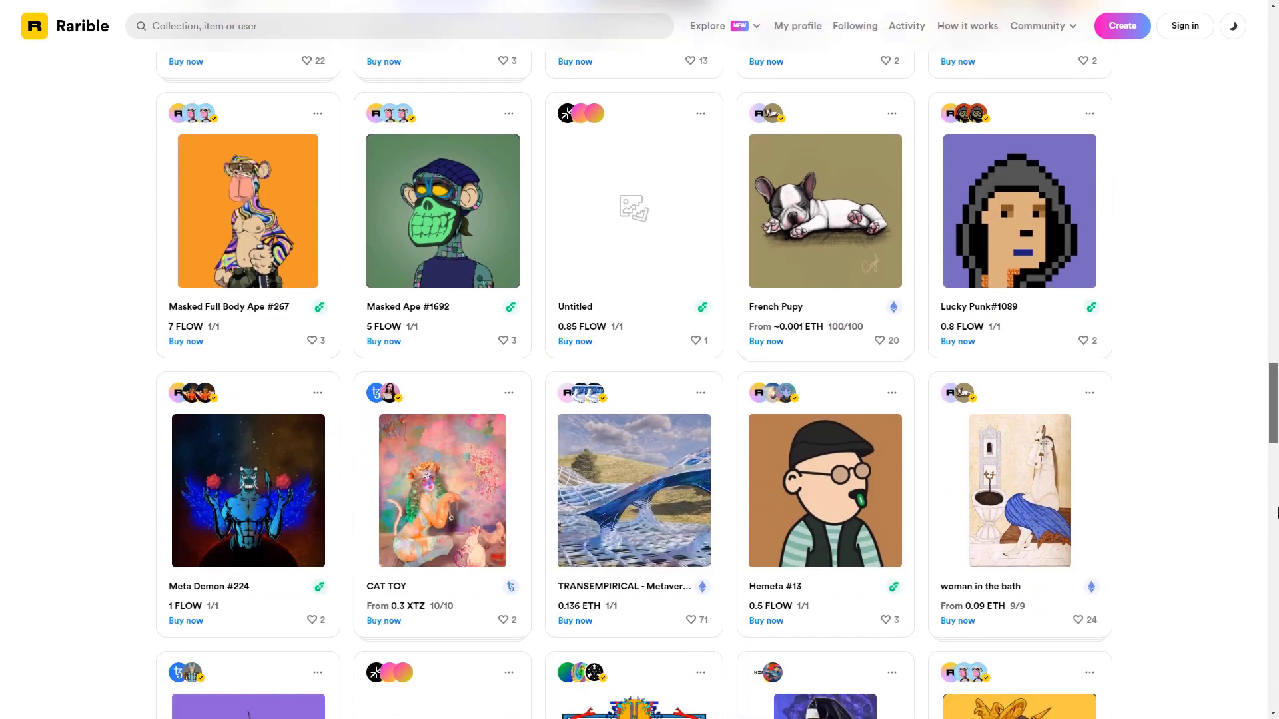
scroll("down", 3)
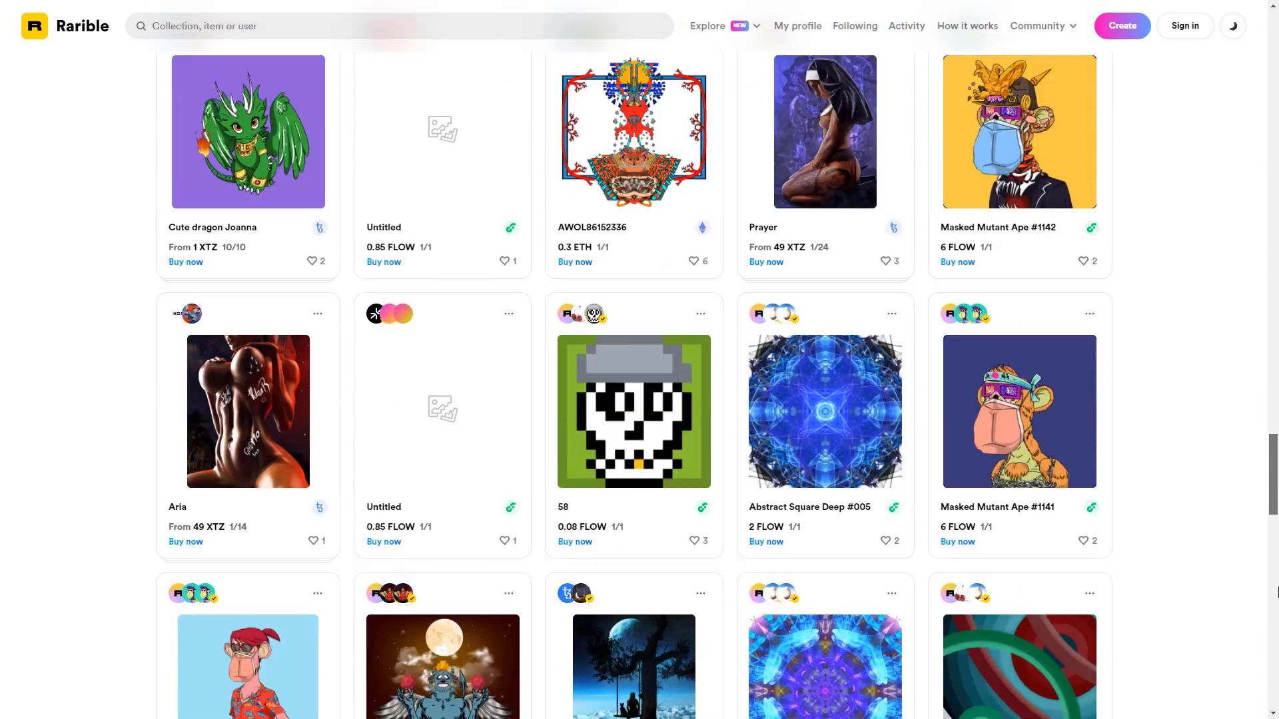
scroll("down", 3)
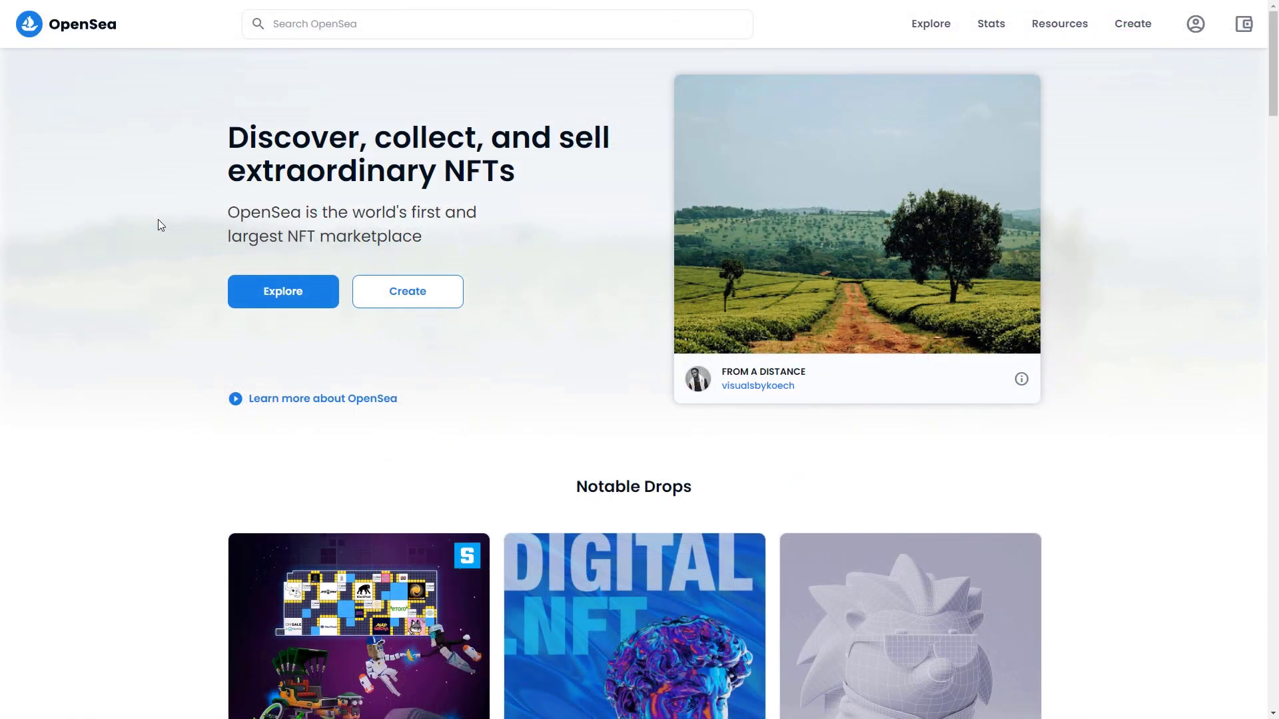
- Browse the OpenSea homepage, then view the Explore Collections page with trending collections
scroll("down", 3)
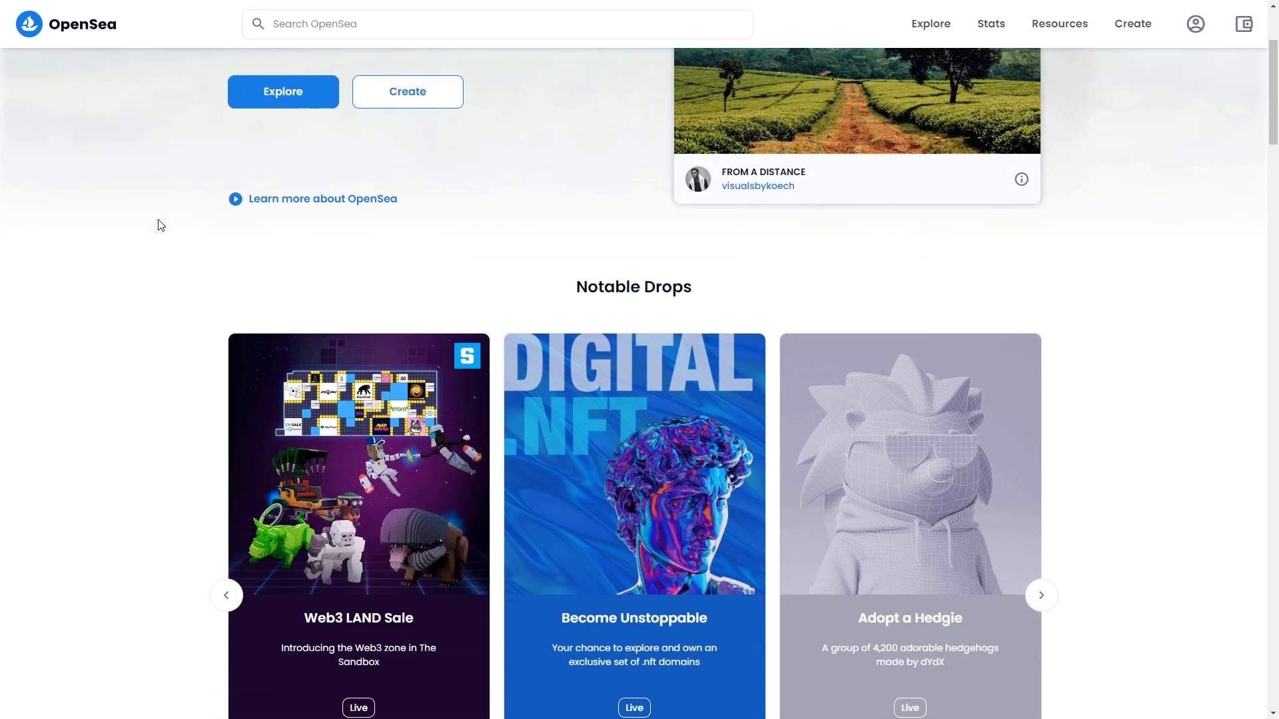
scroll("down", 3)
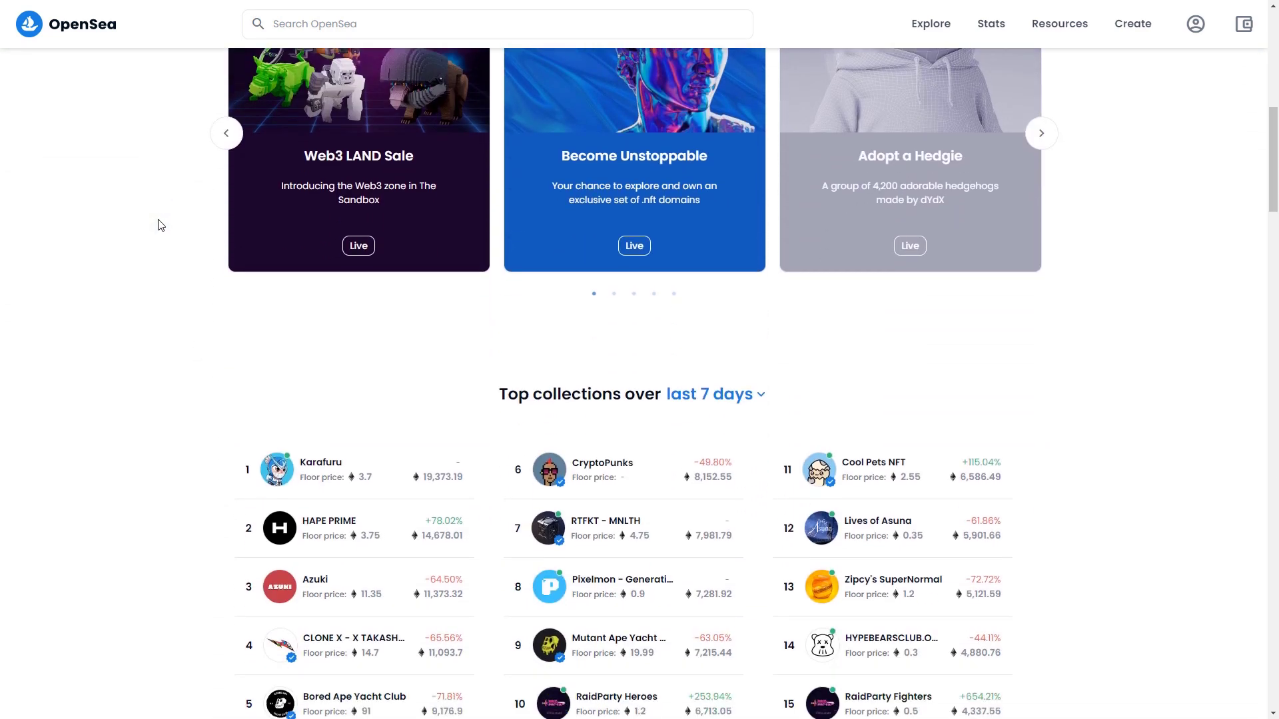
scroll("down", 3)
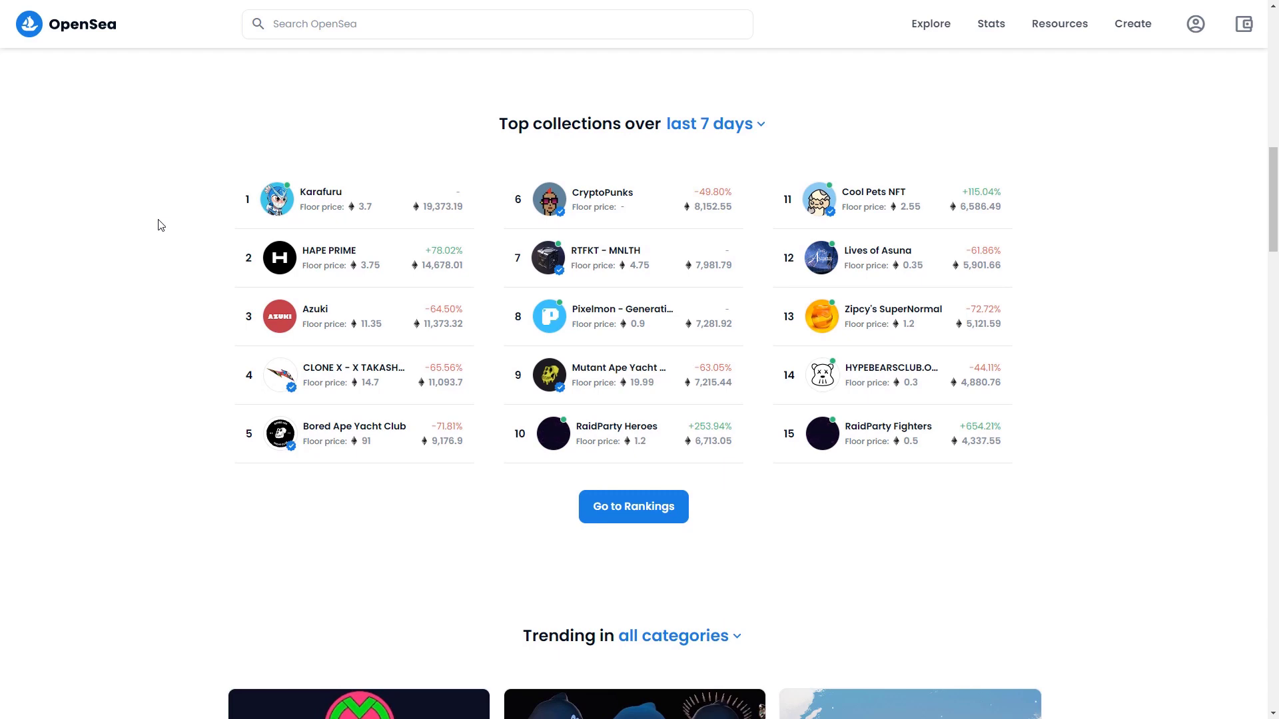
scroll("down", 3)
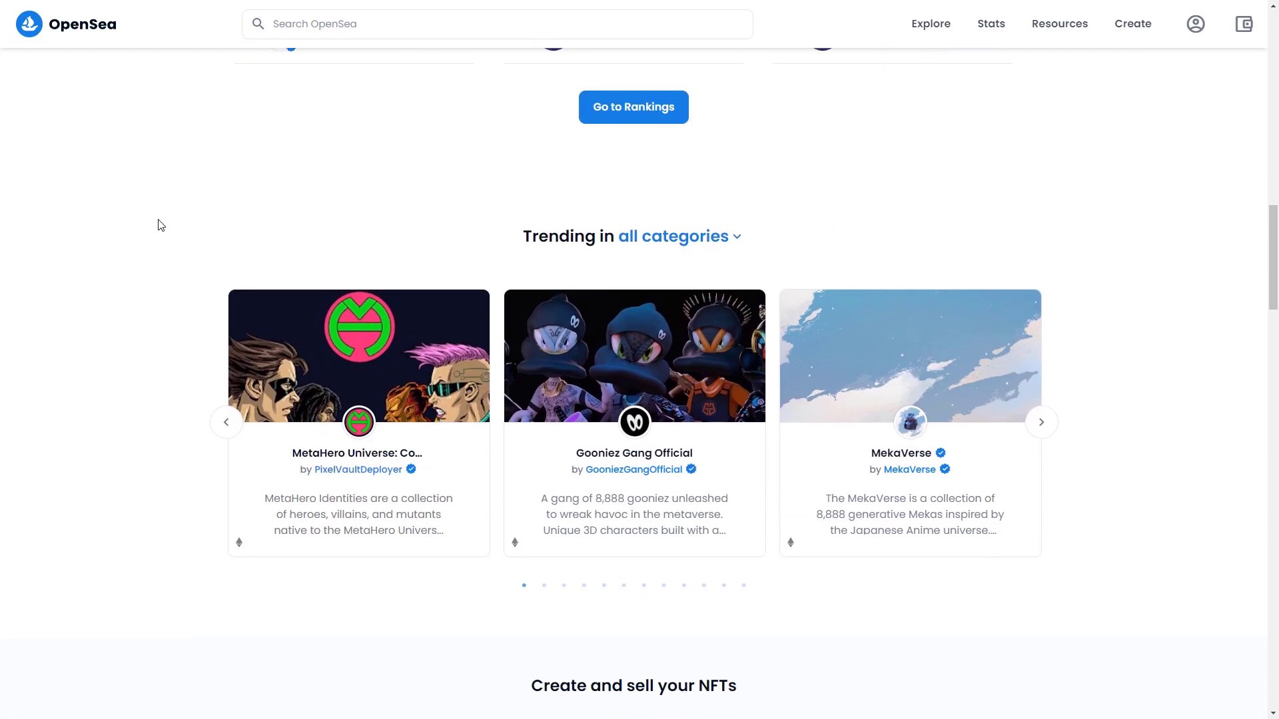
scroll("down", 3)
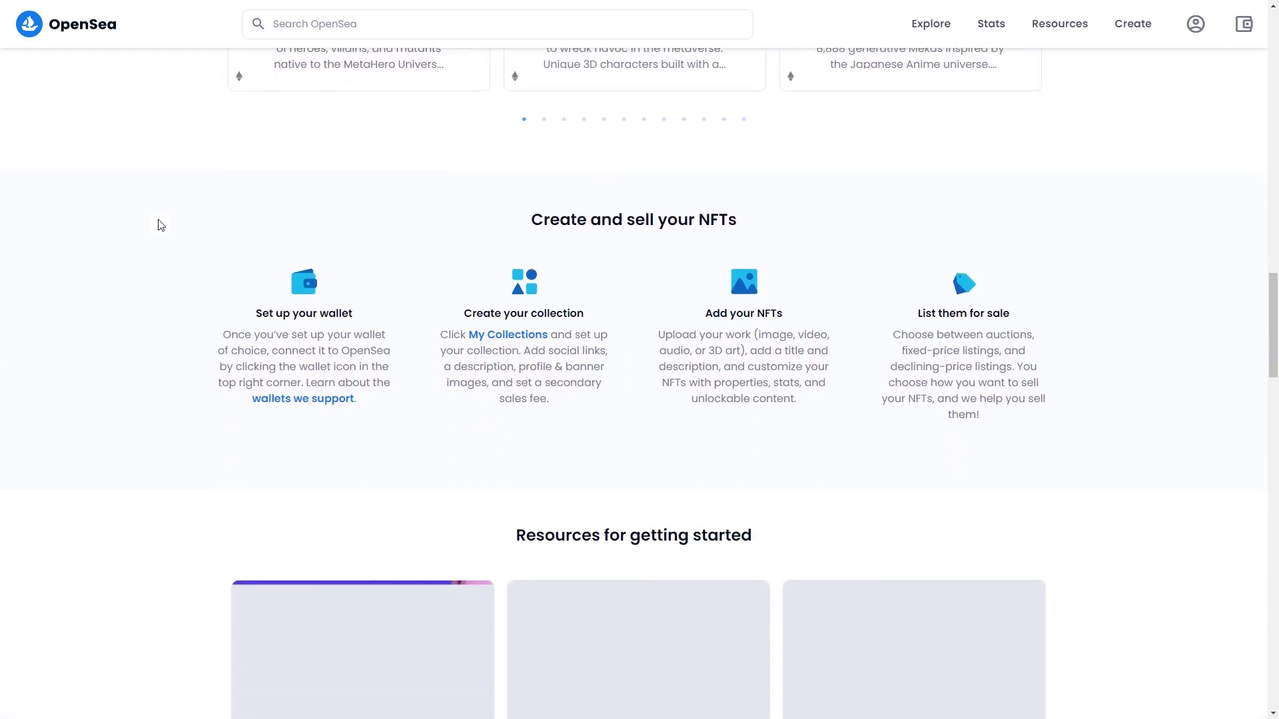
left_click(928, 22)
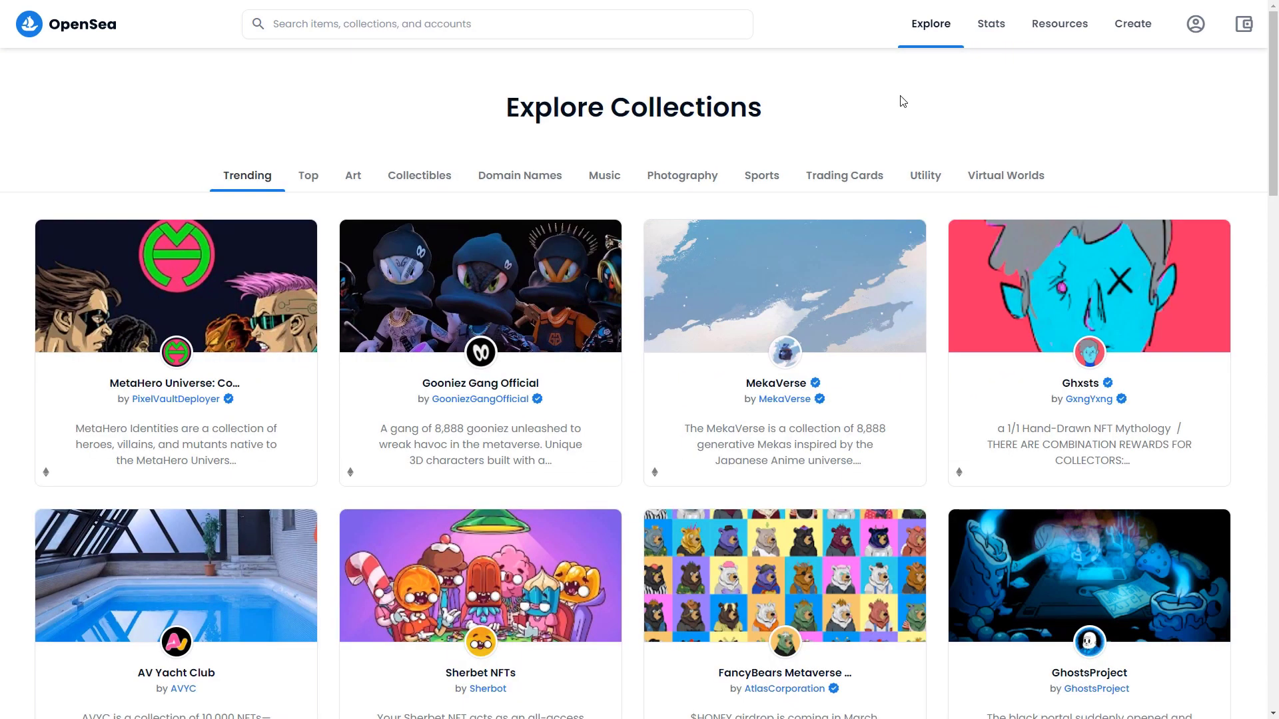
scroll("down", 3)
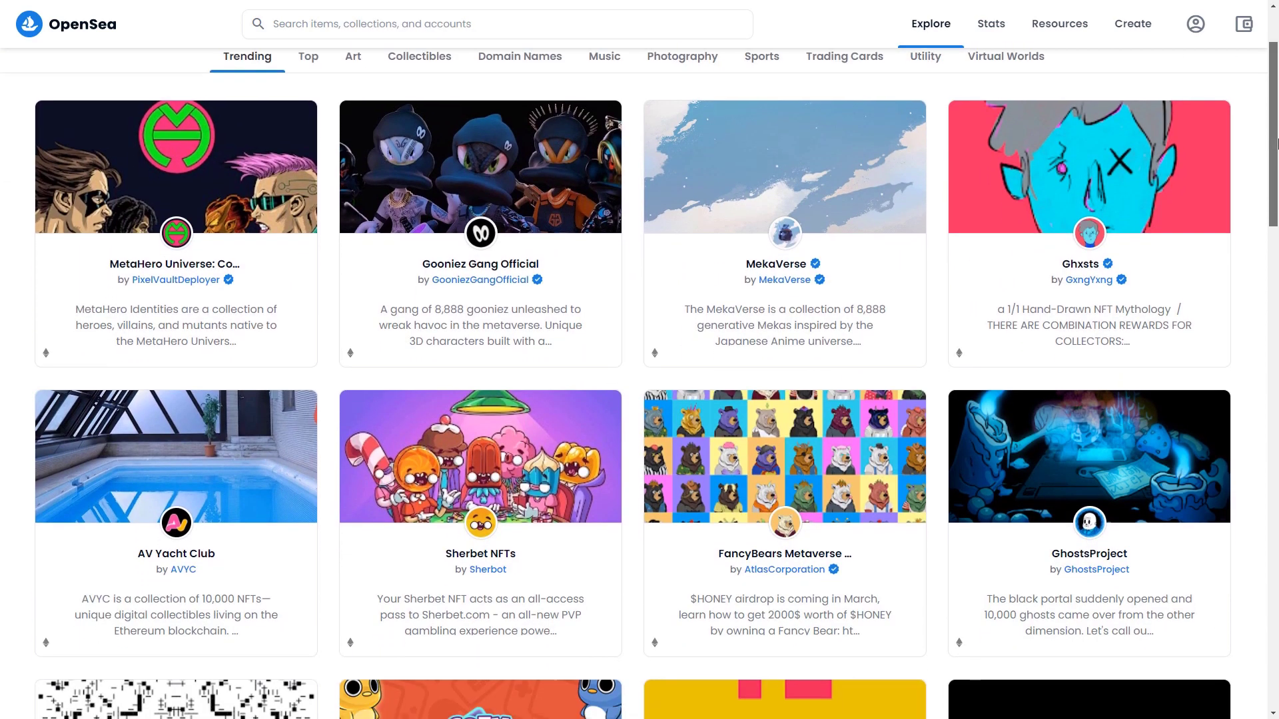
scroll("down", 3)
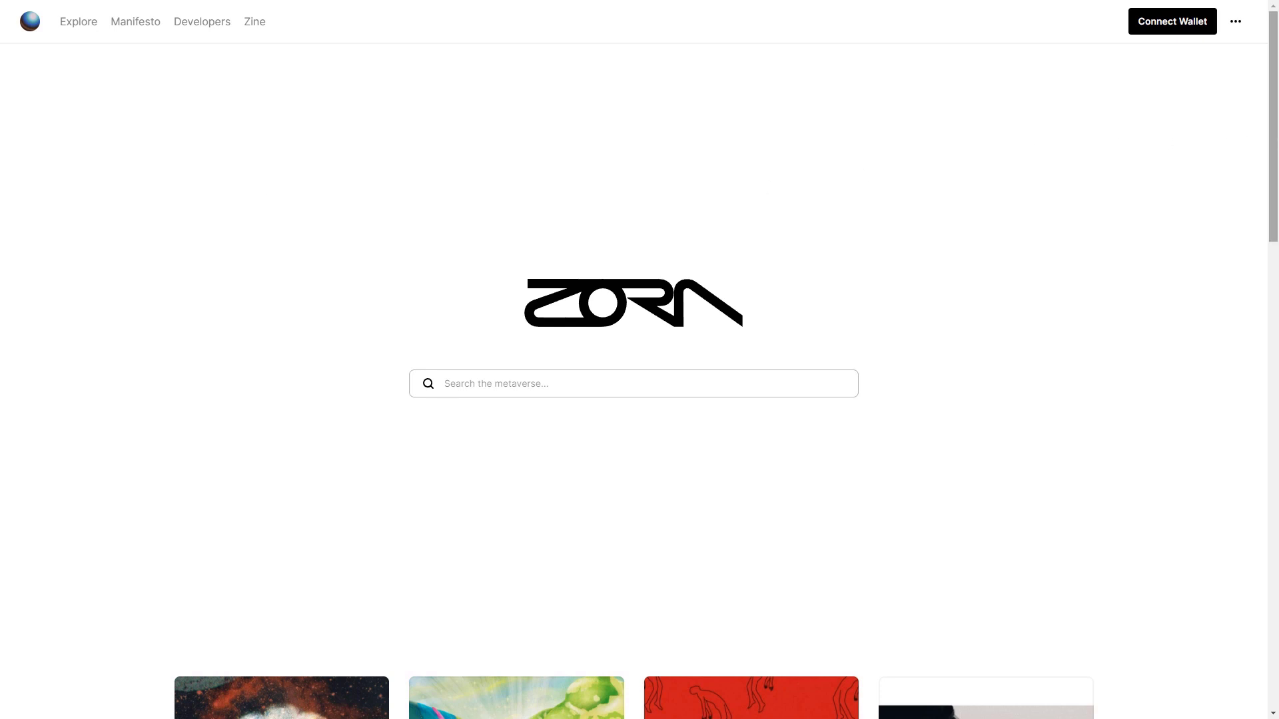
scroll("down", 3)
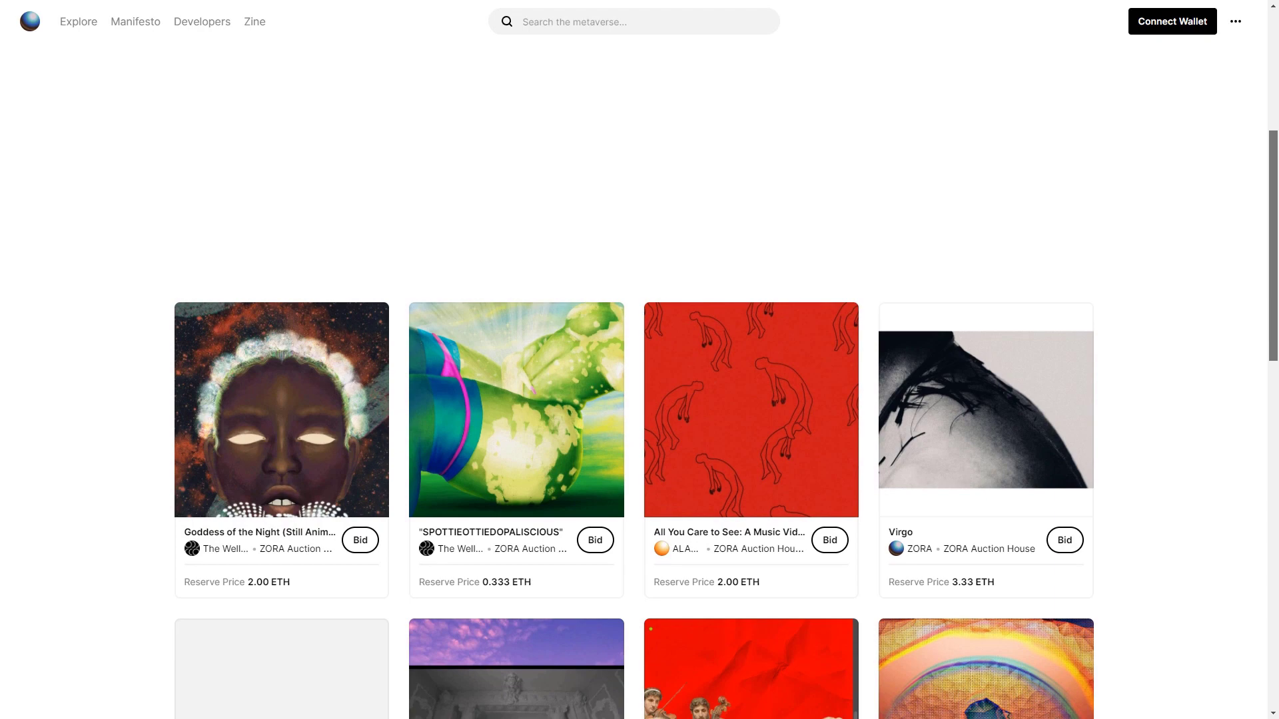
scroll("down", 3)
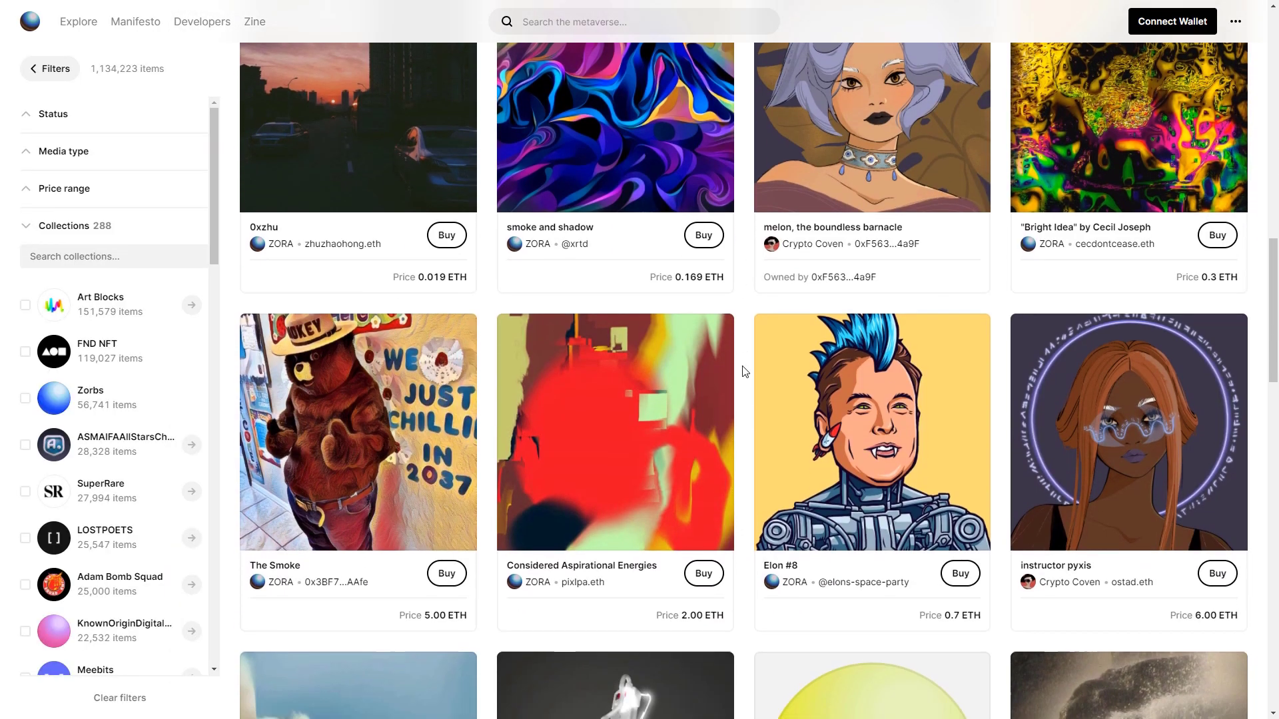
scroll("down", 3)
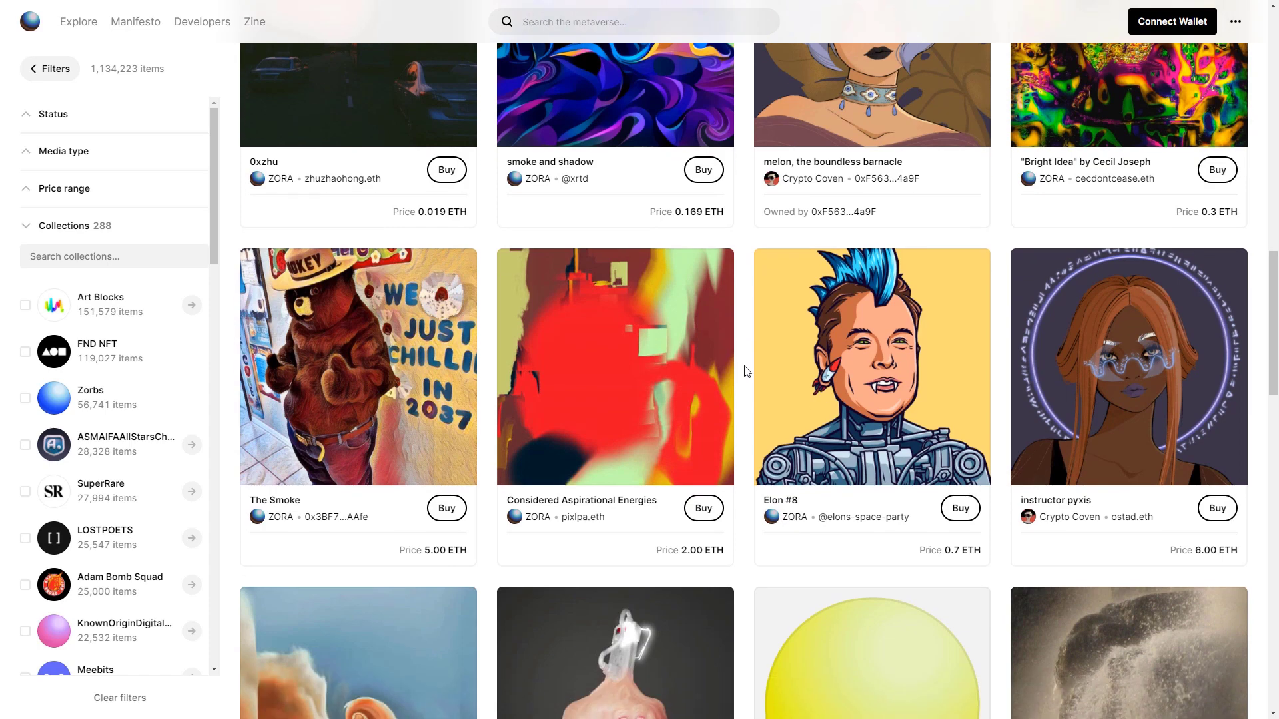
scroll("down", 3)
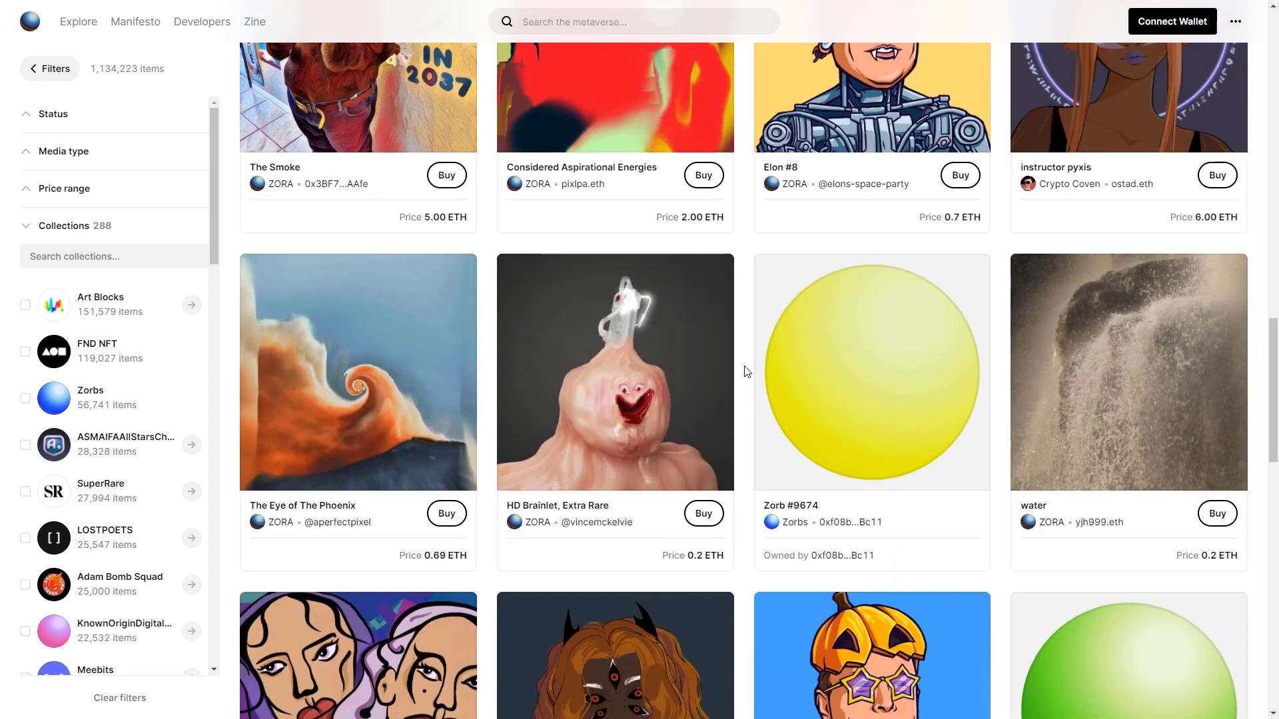
scroll("down", 3)
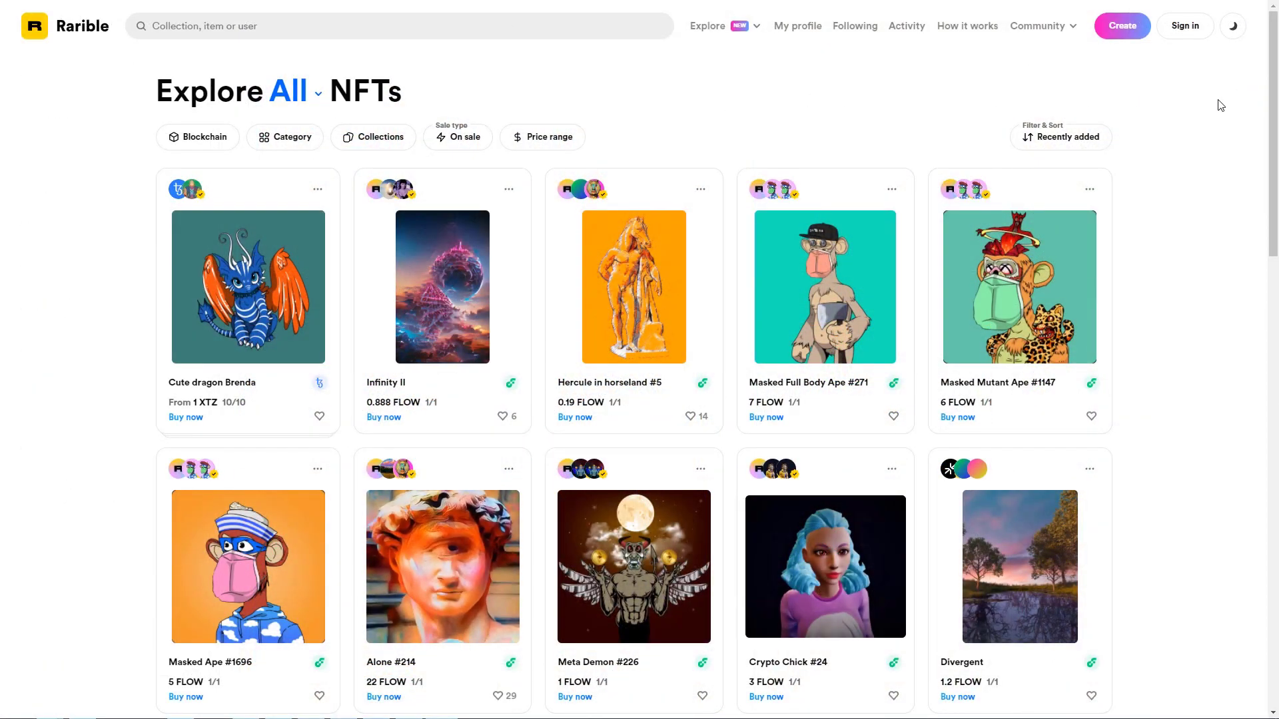
scroll("down", 3)
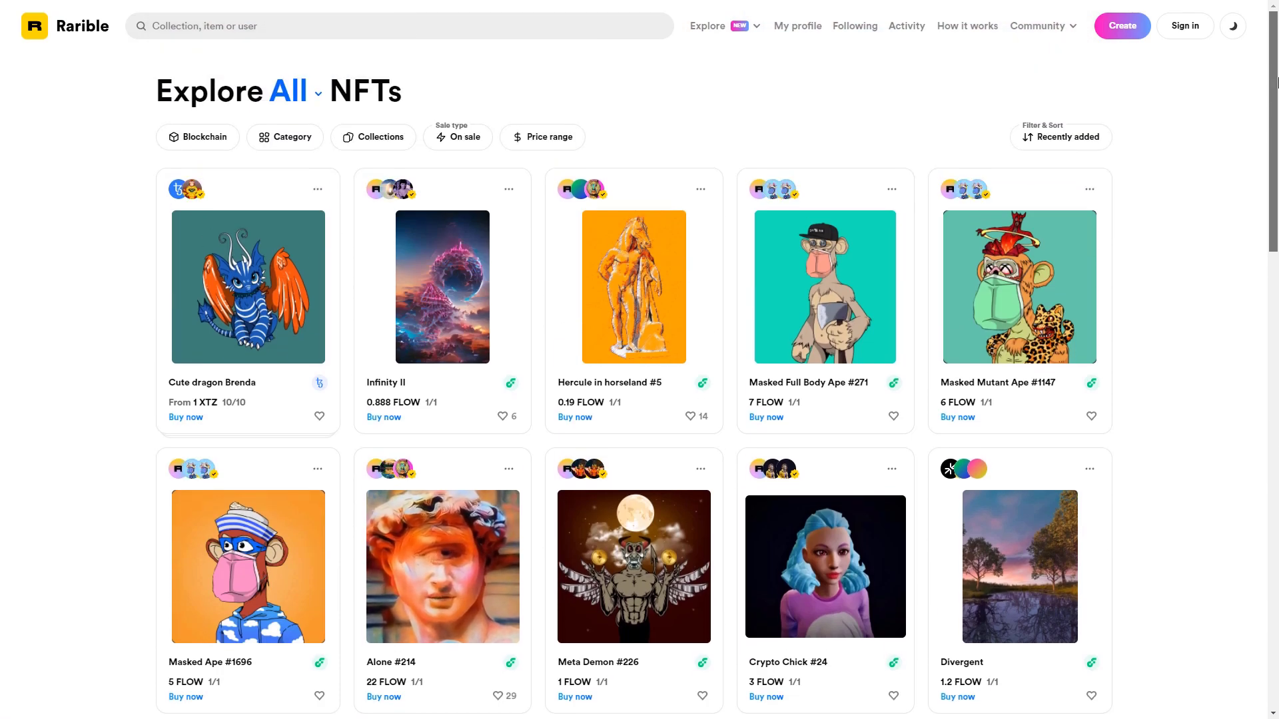
scroll("down", 3)
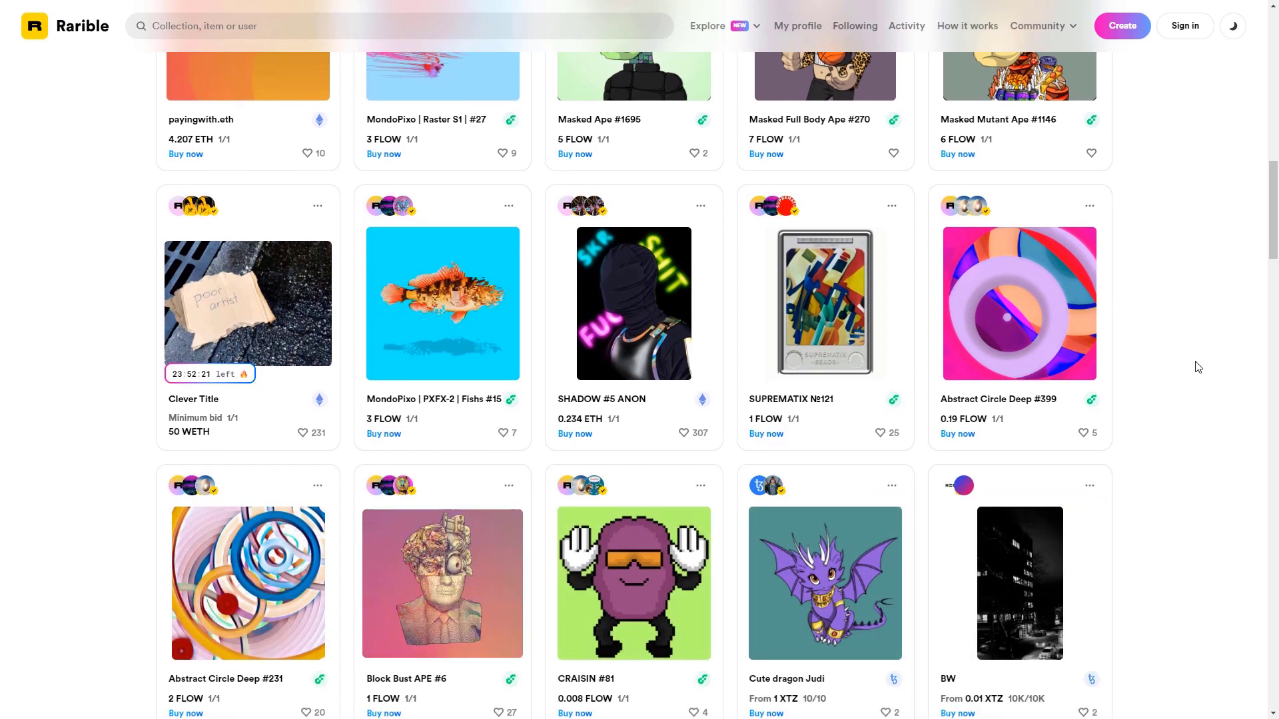
scroll("down", 3)
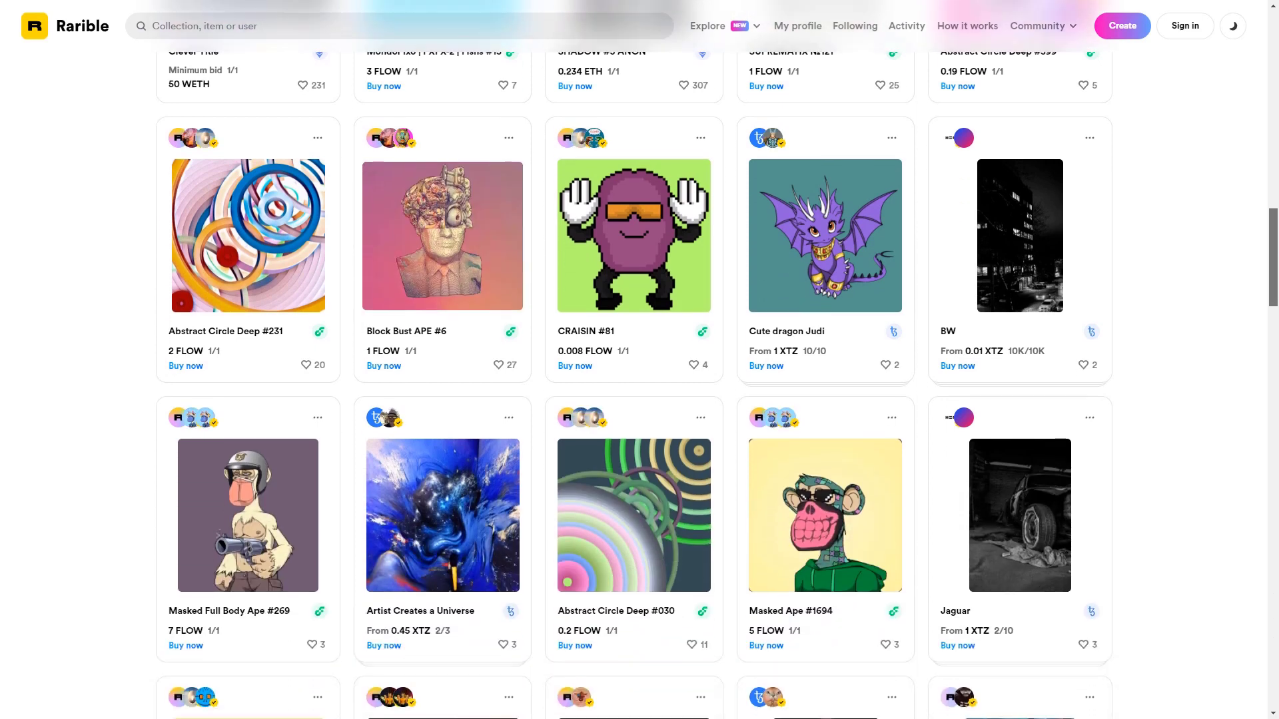
scroll("down", 3)
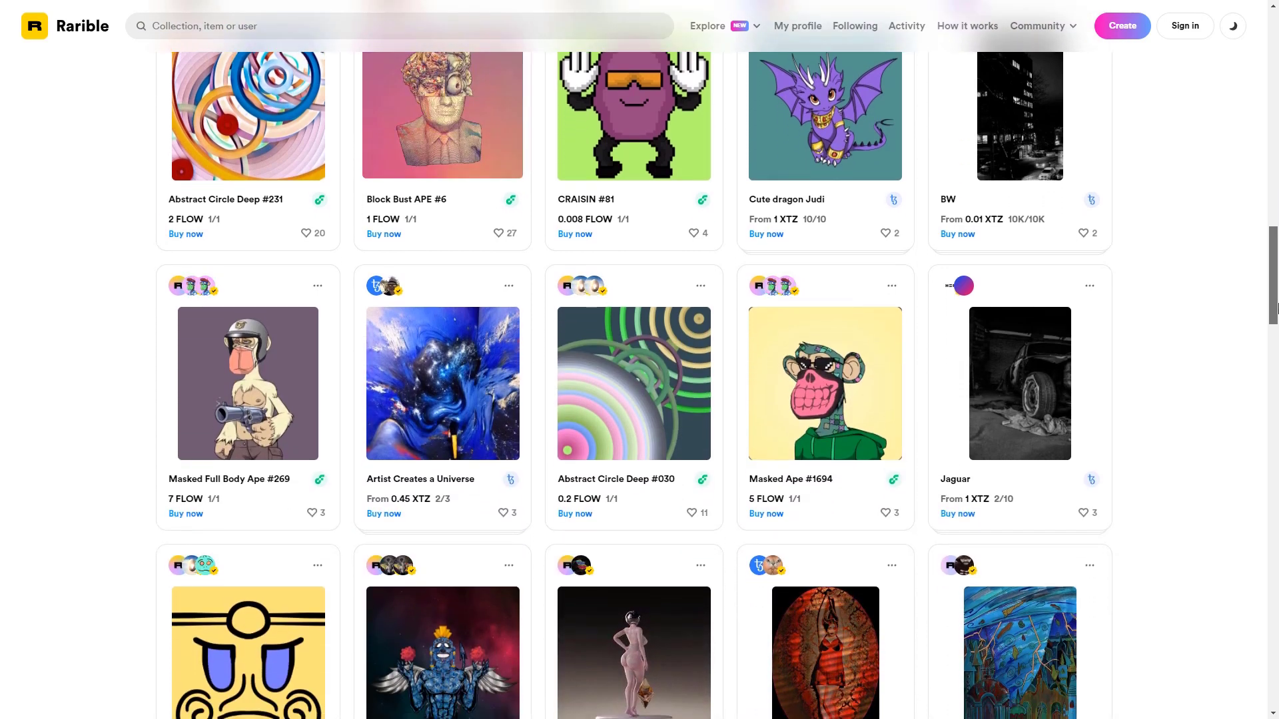
scroll("down", 3)
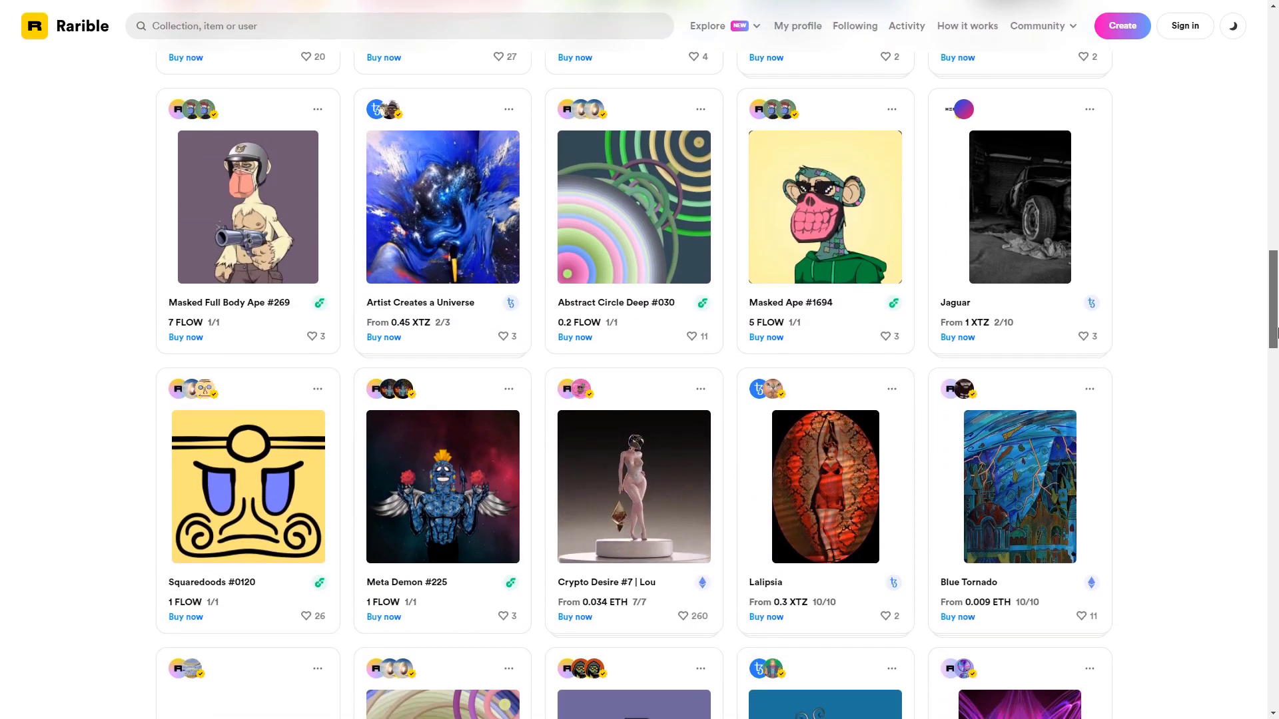
scroll("down", 3)
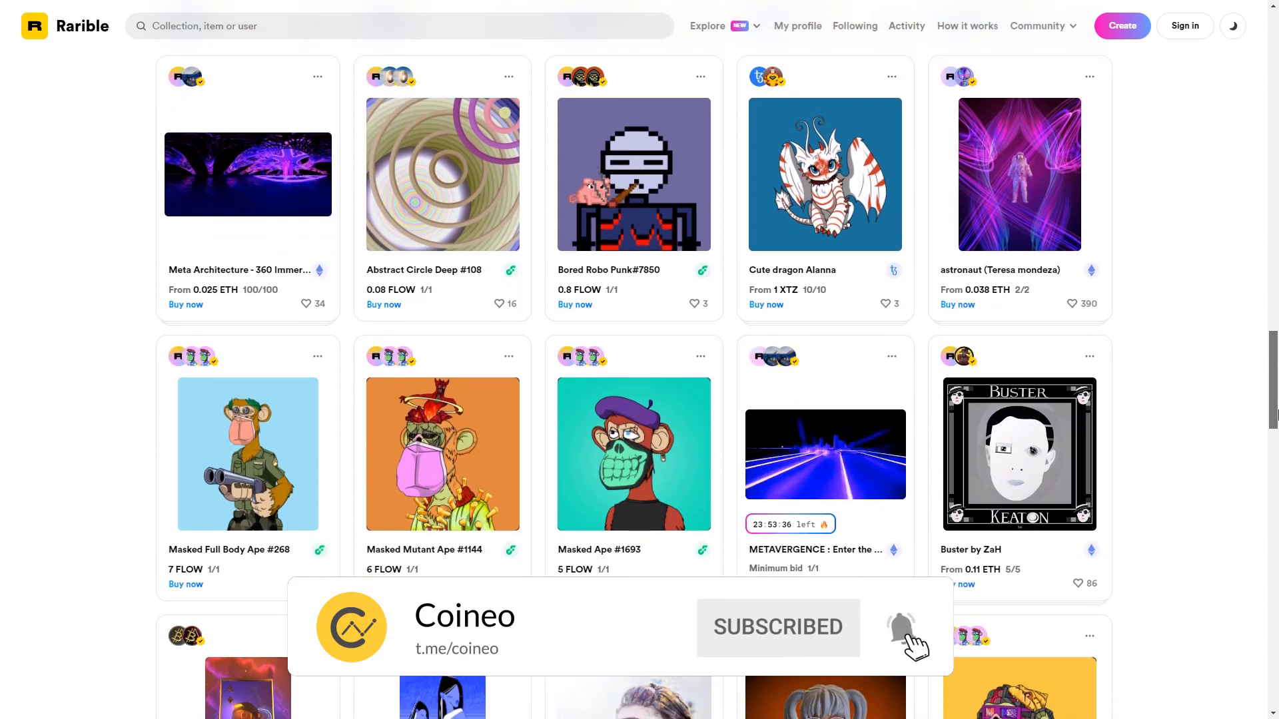
scroll("down", 3)
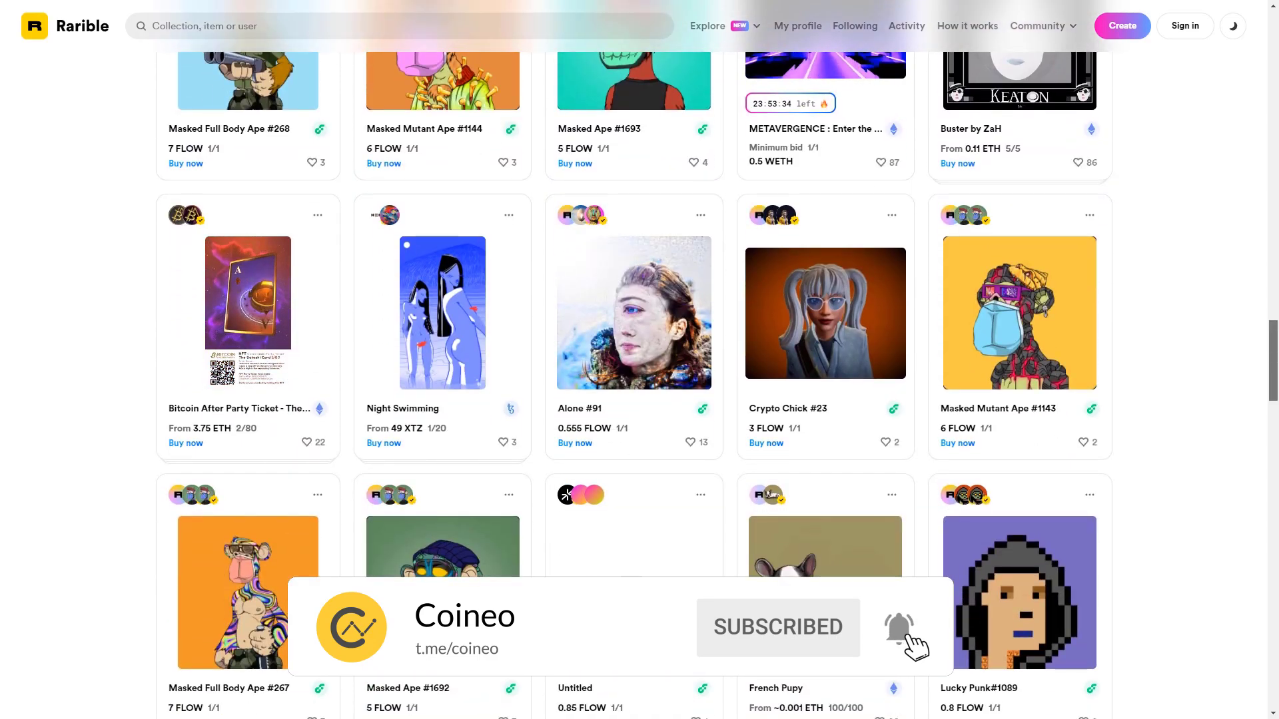
scroll("down", 3)
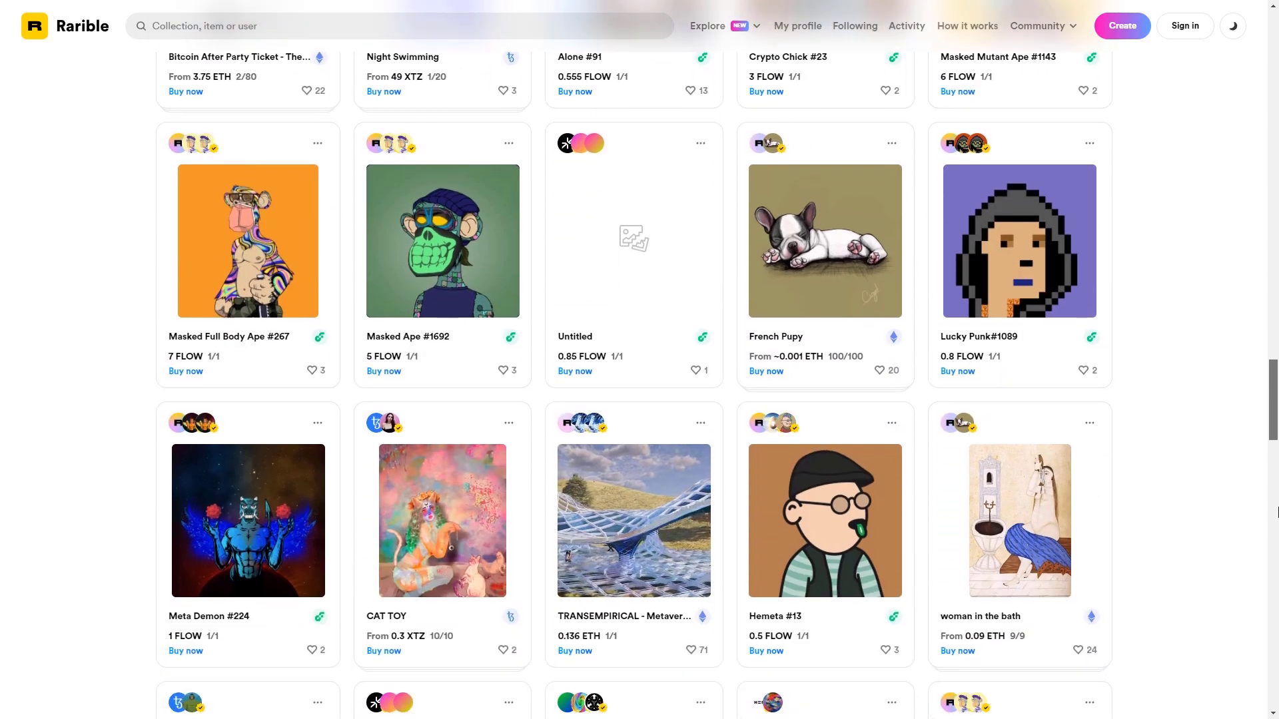
scroll("down", 3)
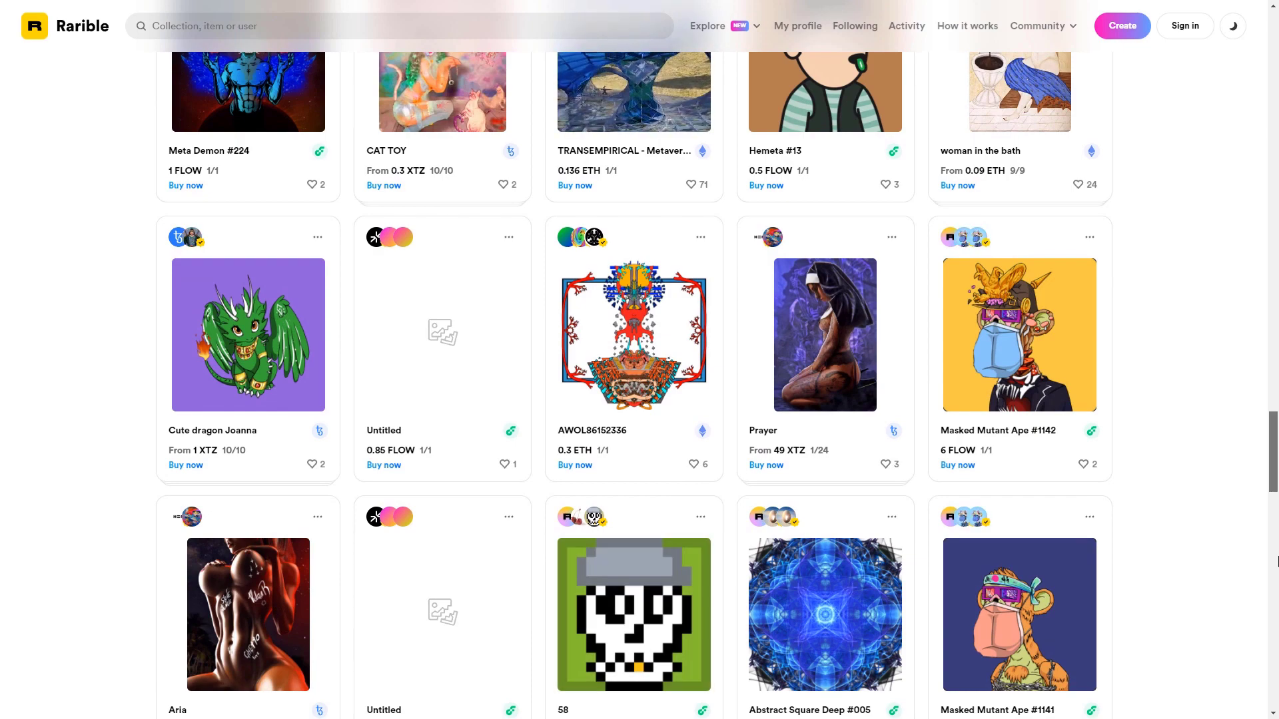
scroll("down", 3)
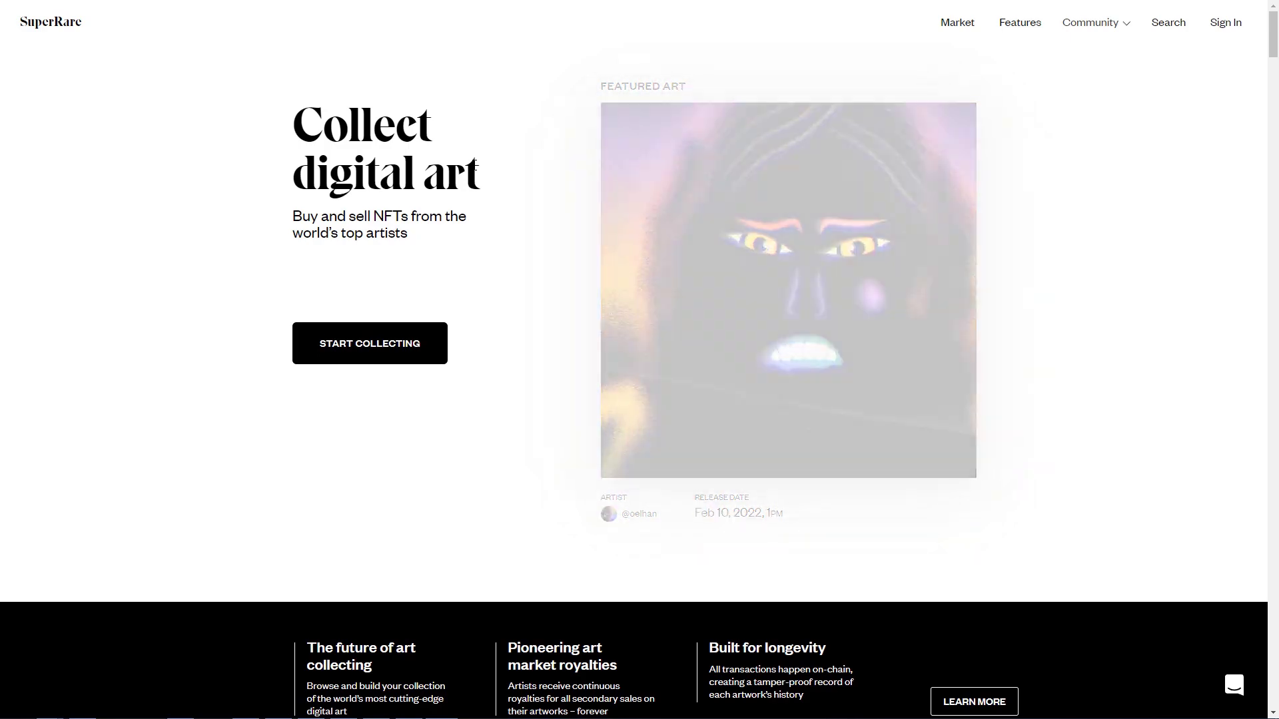
scroll("down", 3)
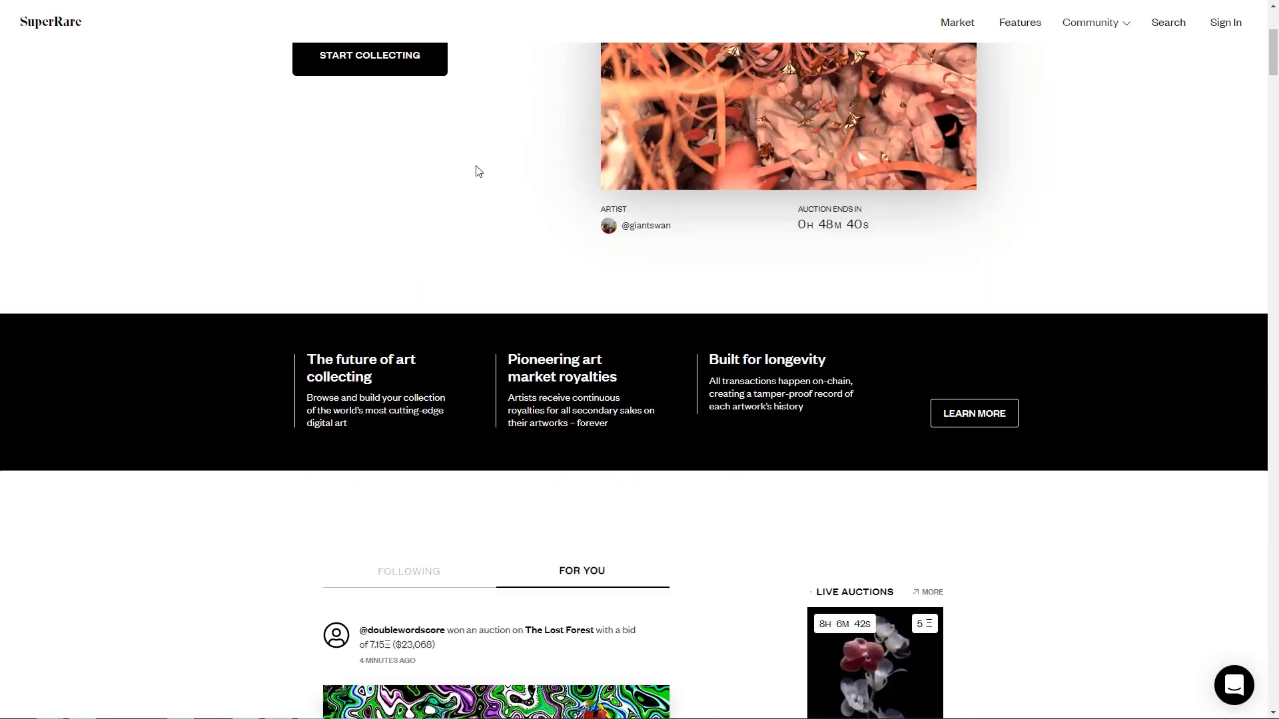
scroll("down", 3)
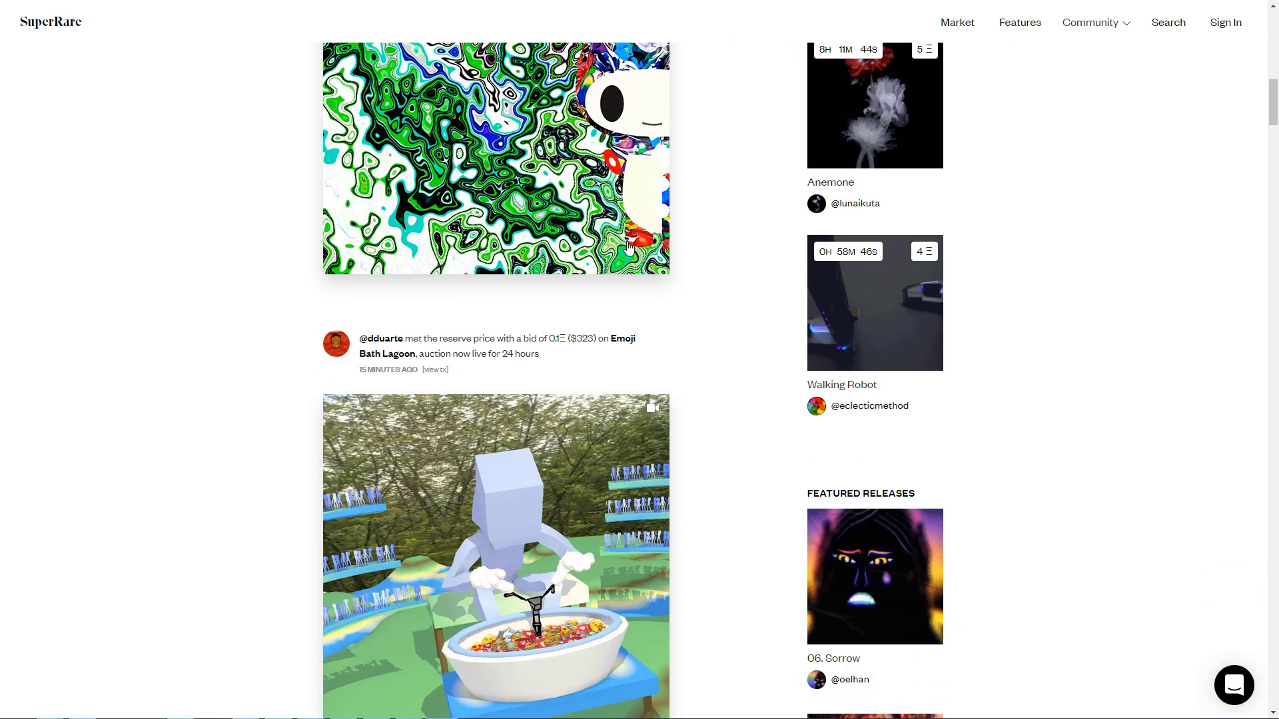
scroll("down", 3)
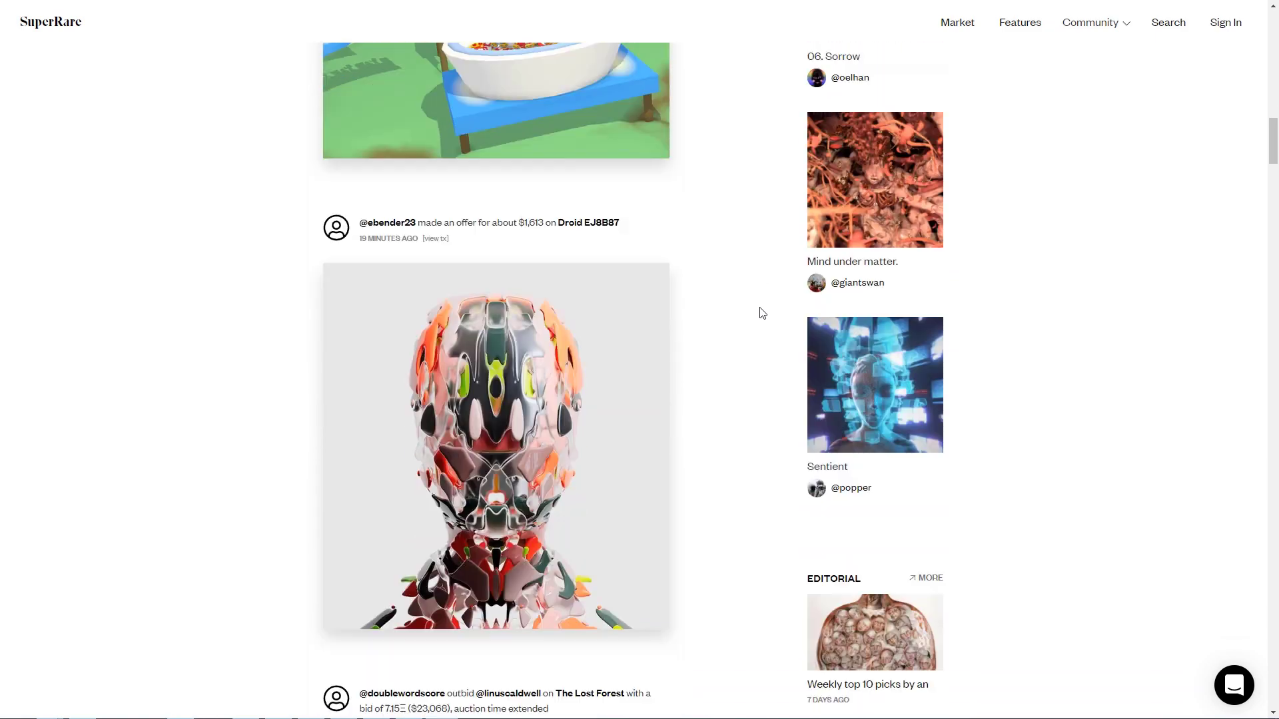
scroll("down", 3)
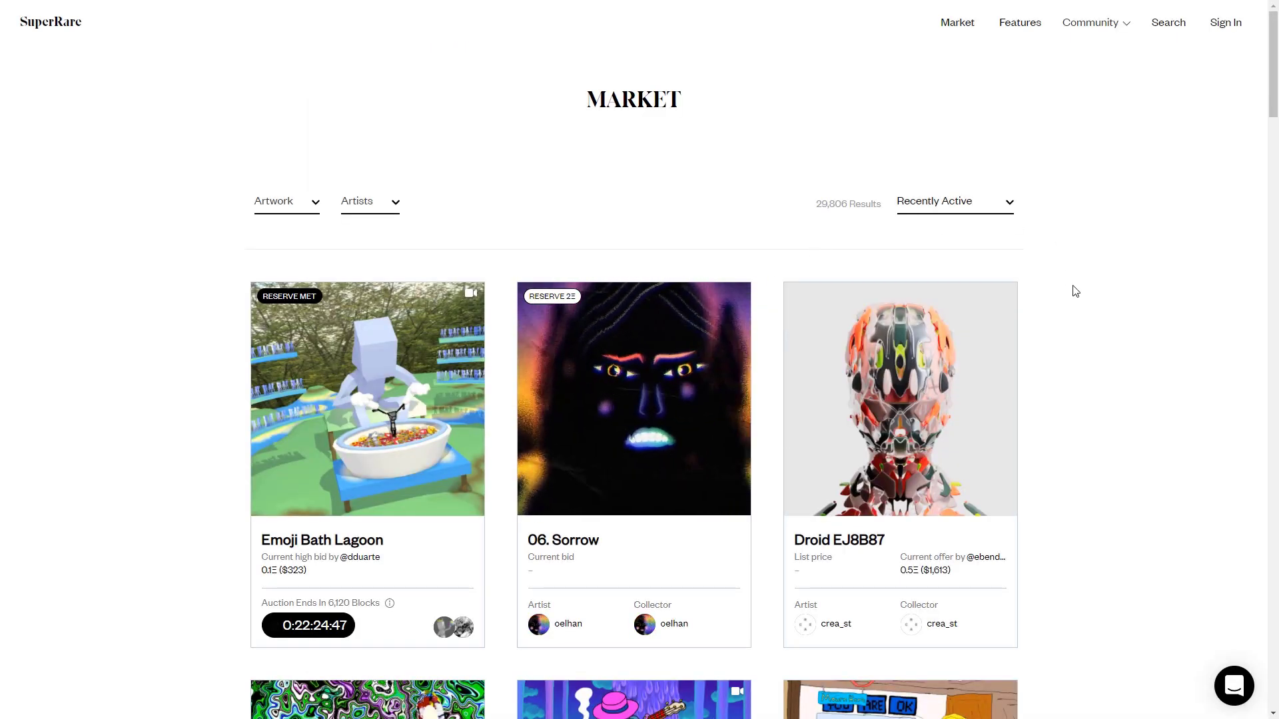
- Scroll down SuperRare's Market listings to works like Crypto Shop, Nounolith and Visible Leak
scroll("down", 3)
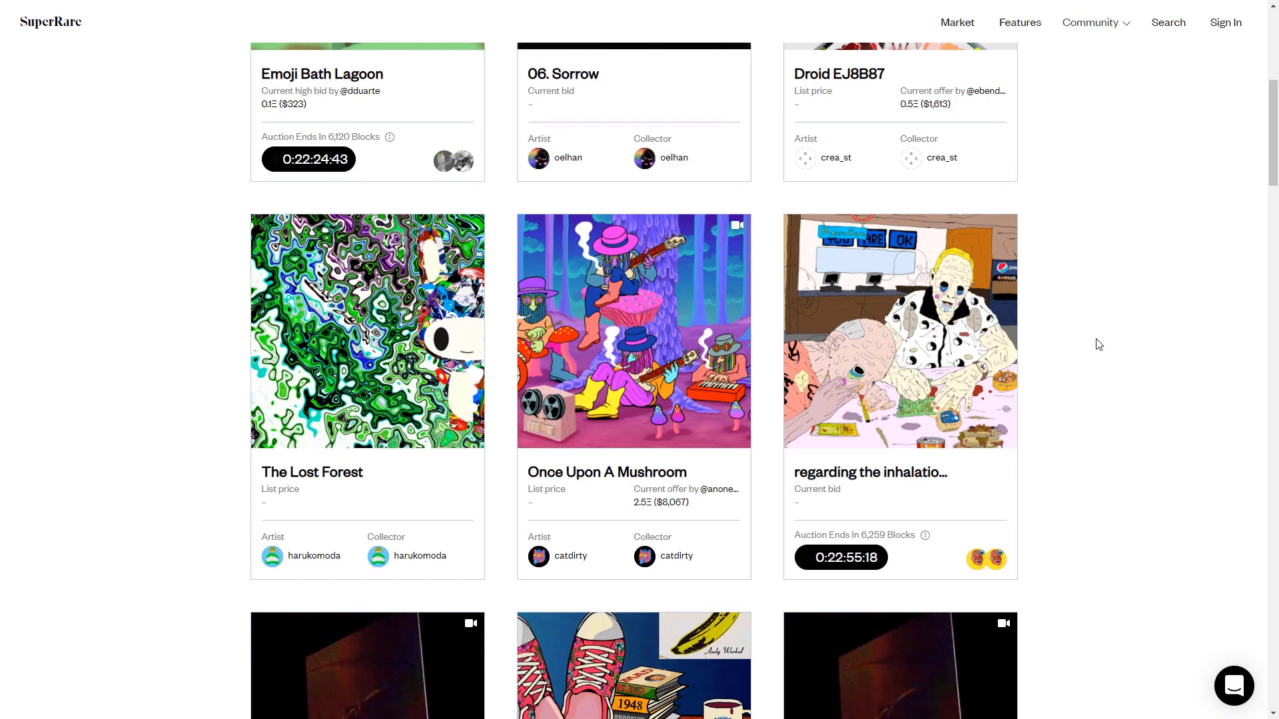
scroll("down", 3)
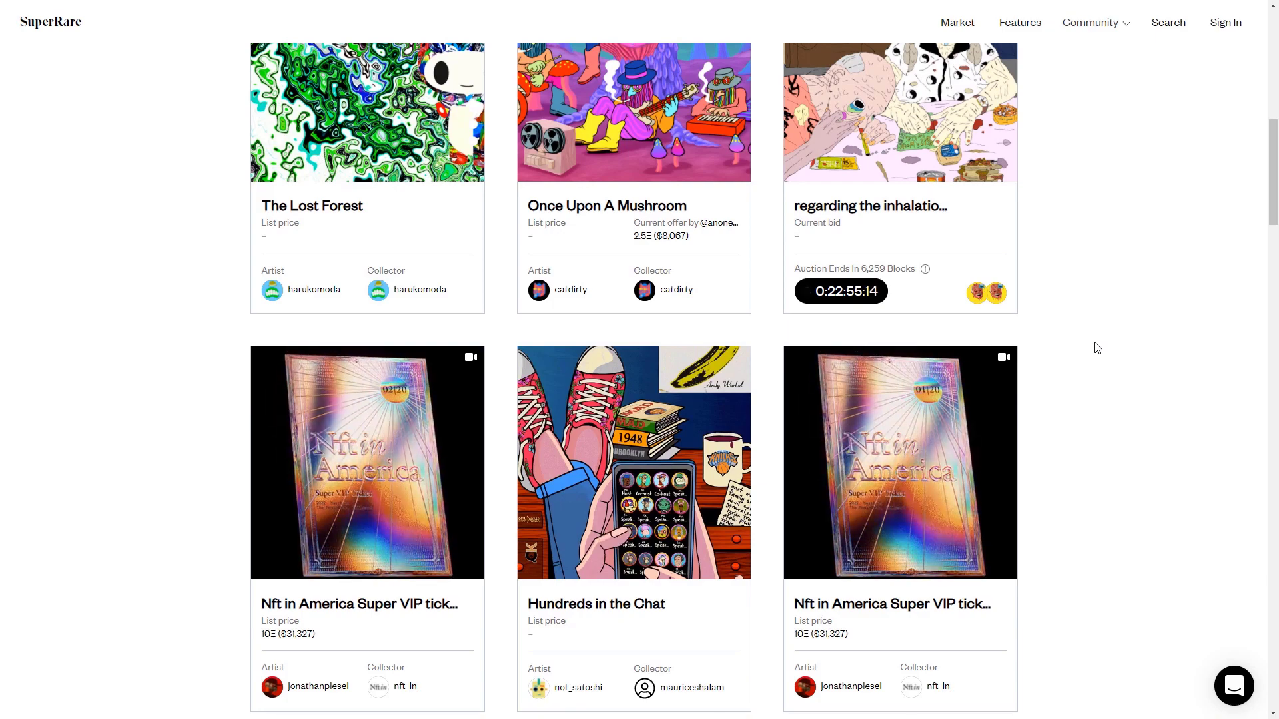
scroll("down", 3)
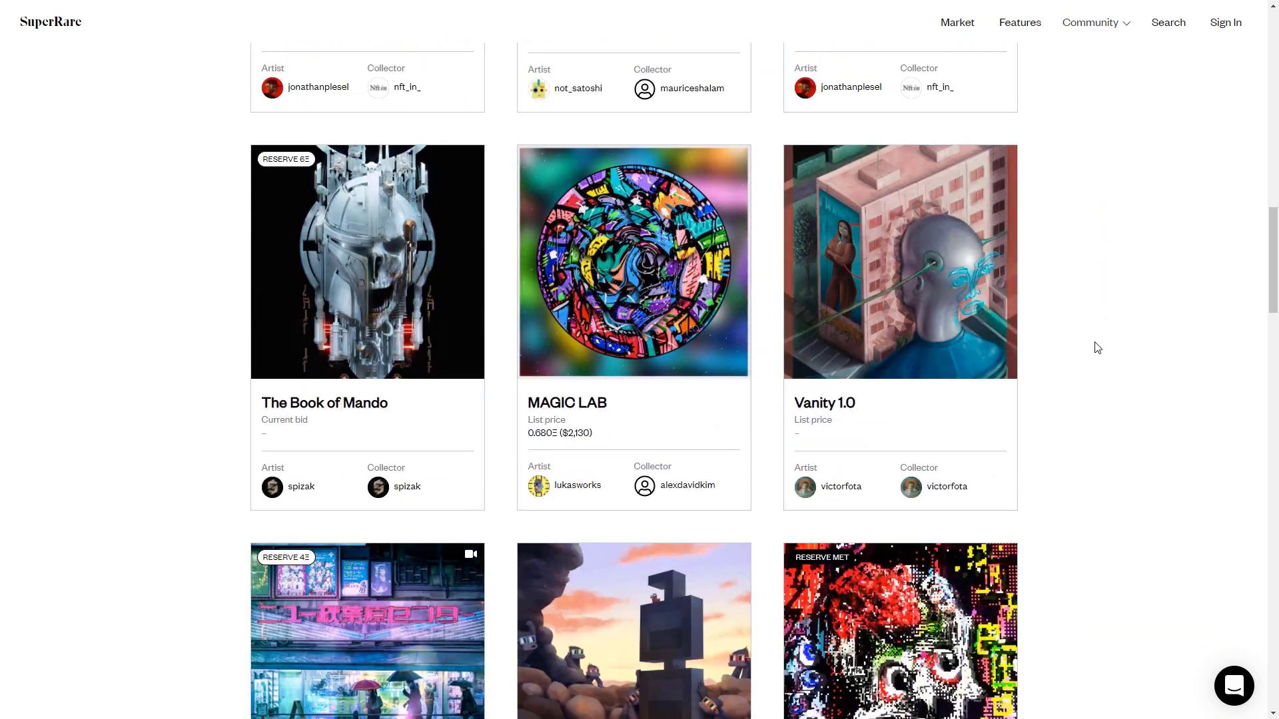
scroll("down", 3)
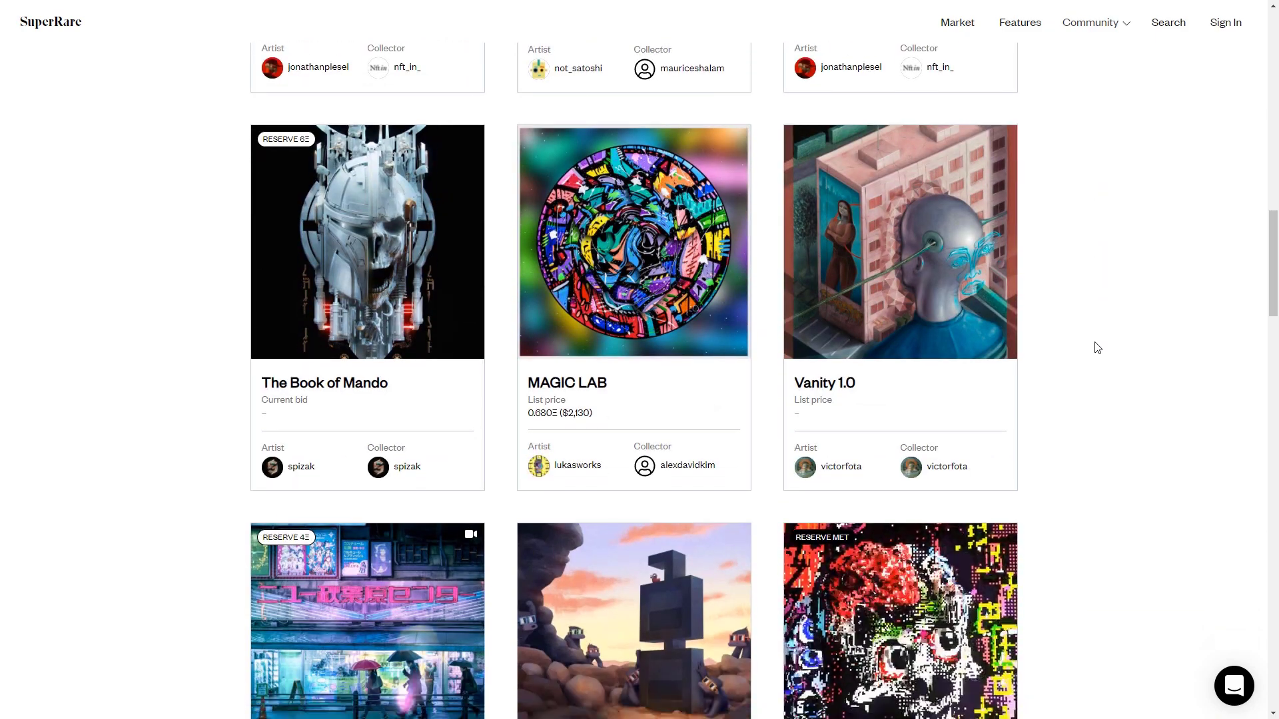
scroll("down", 3)
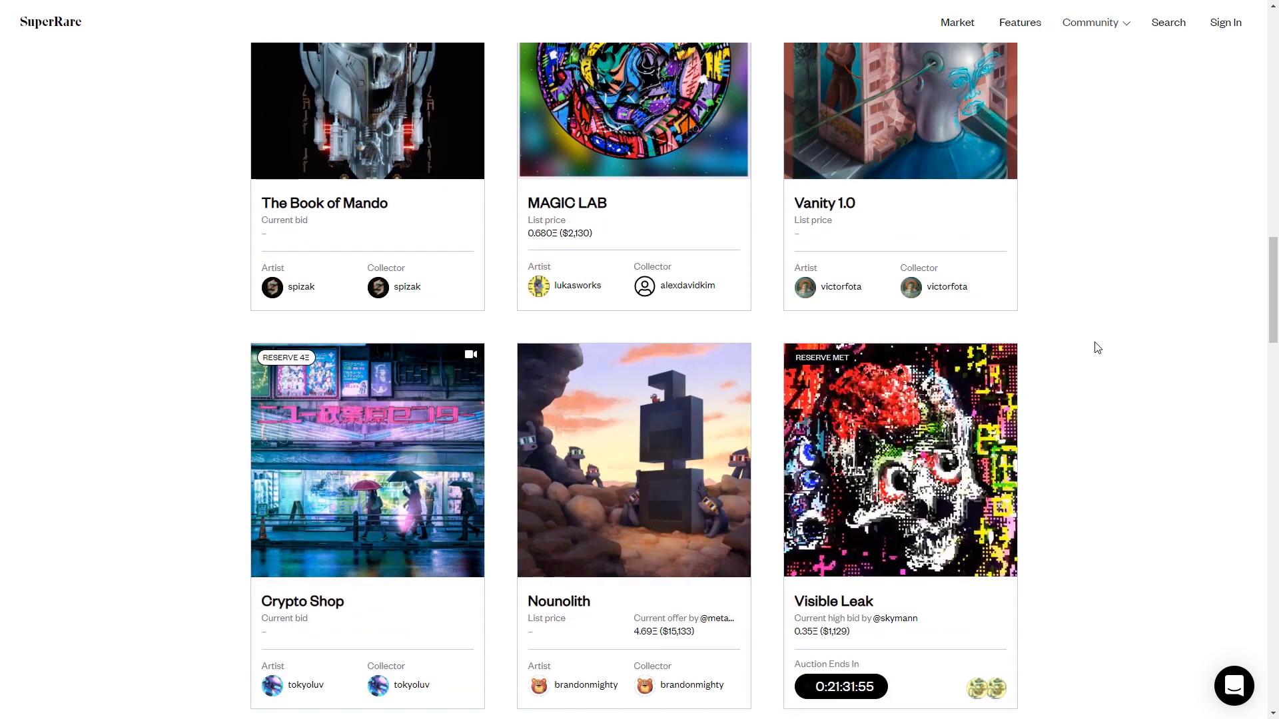
scroll("down", 3)
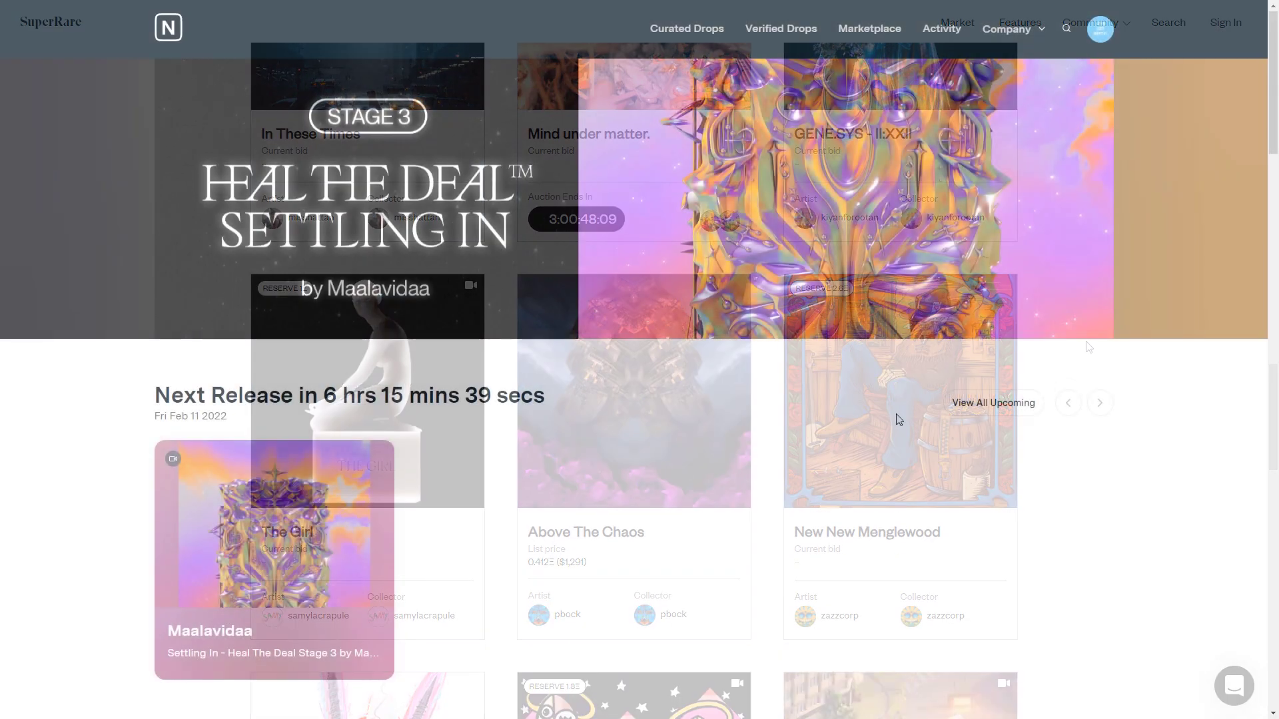
- Browse Nifty Gateway's home page drops and popular NFTs, then go to its Marketplace
scroll("down", 3)
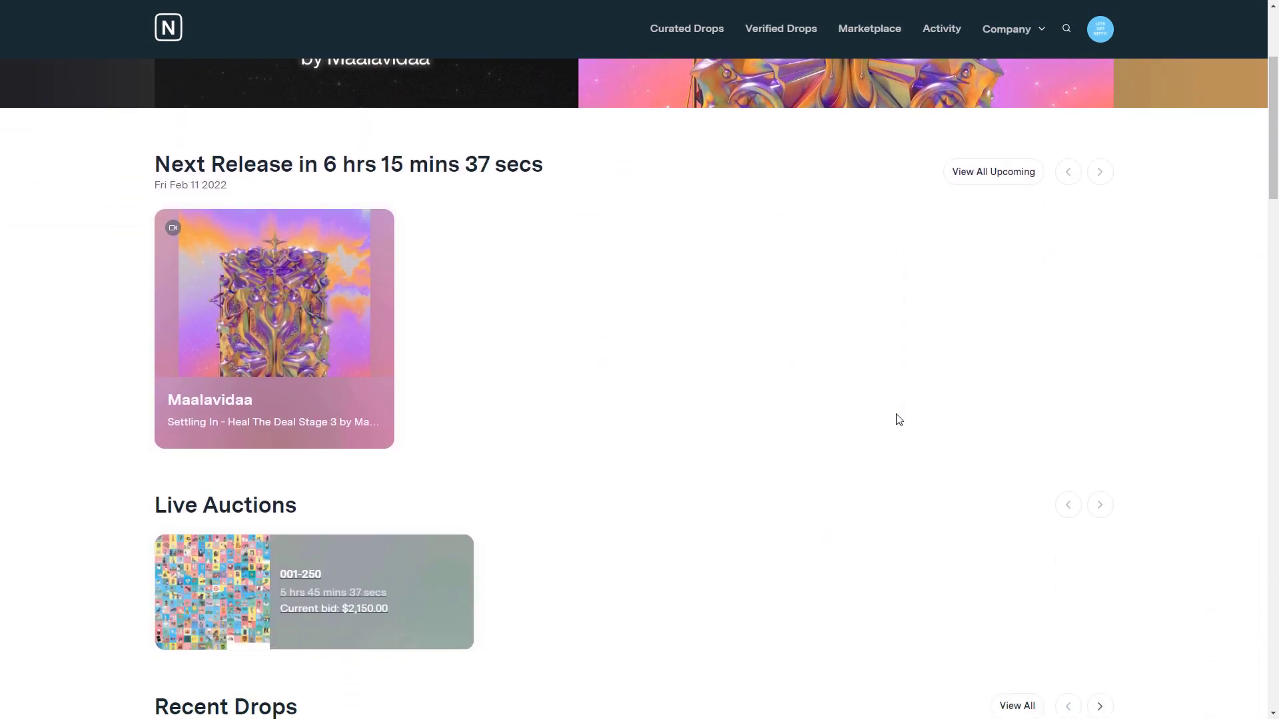
scroll("down", 3)
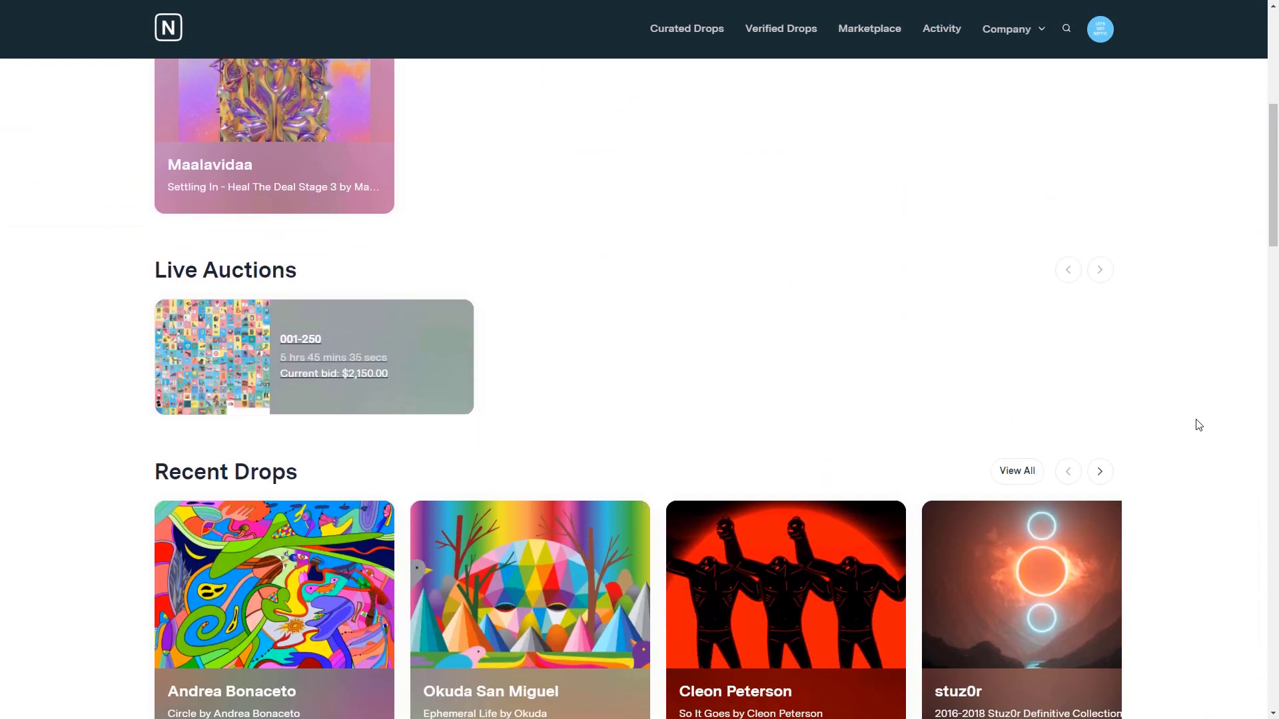
scroll("down", 3)
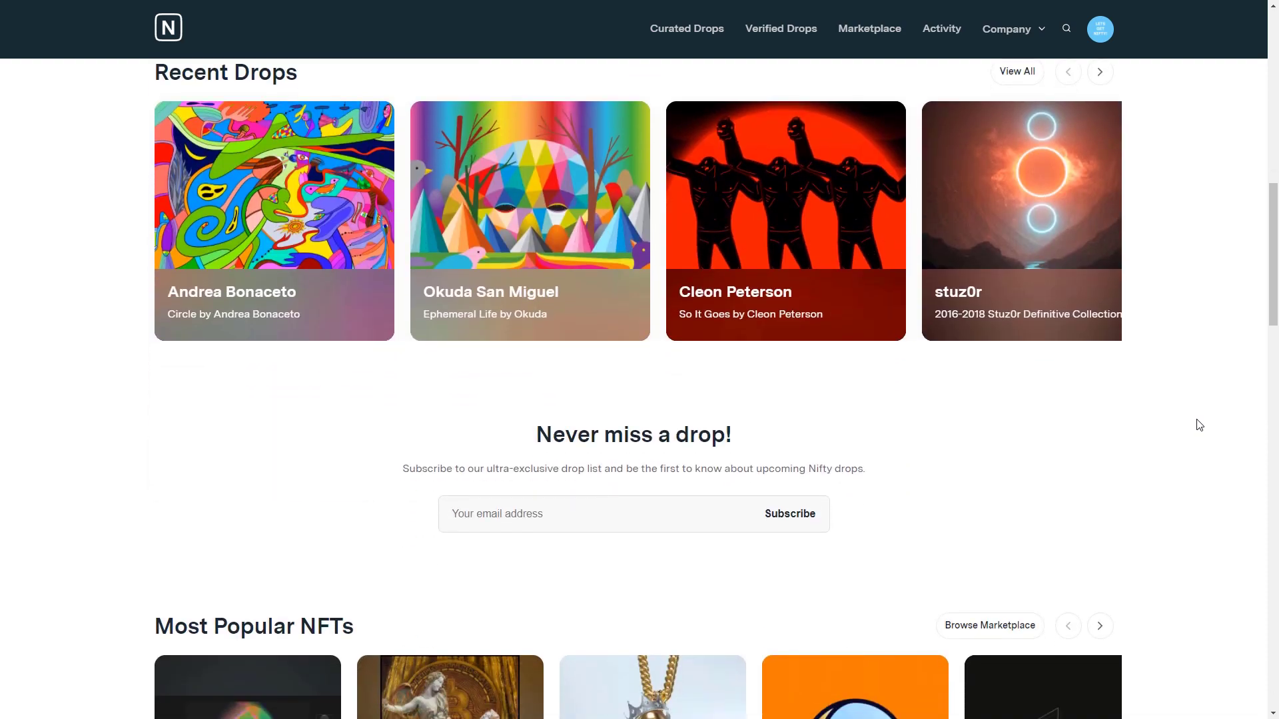
scroll("down", 3)
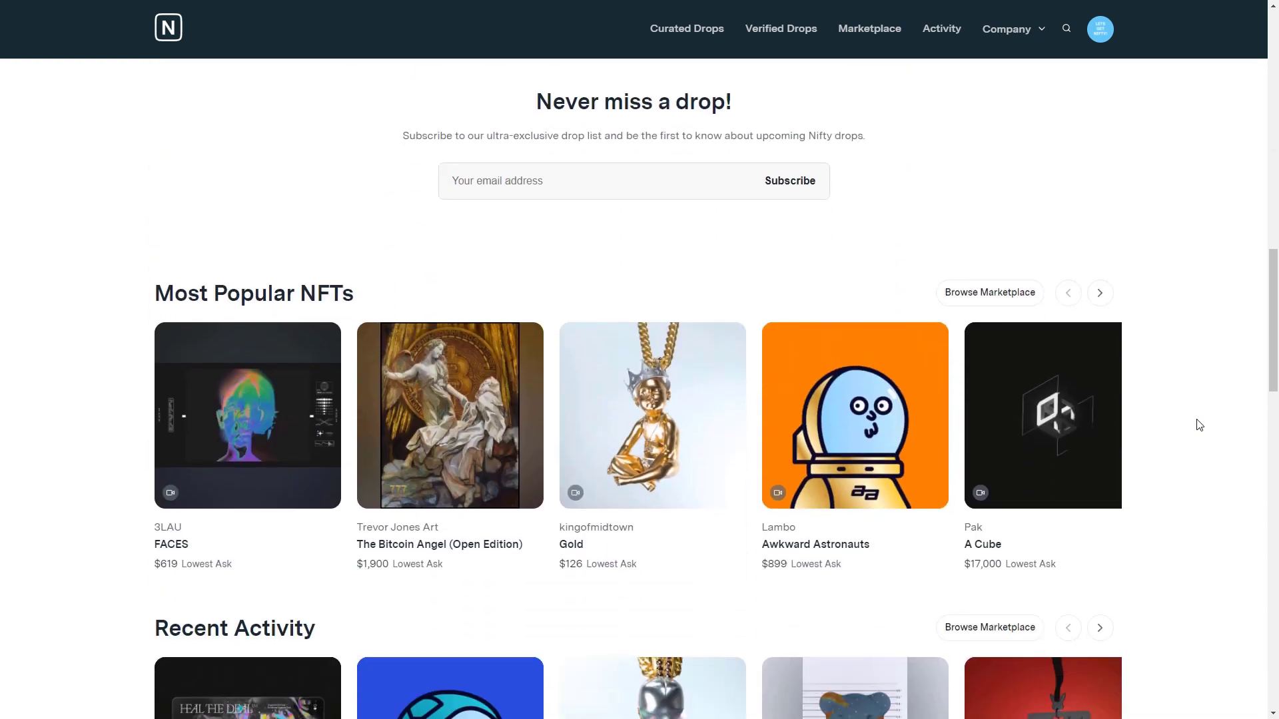
scroll("down", 3)
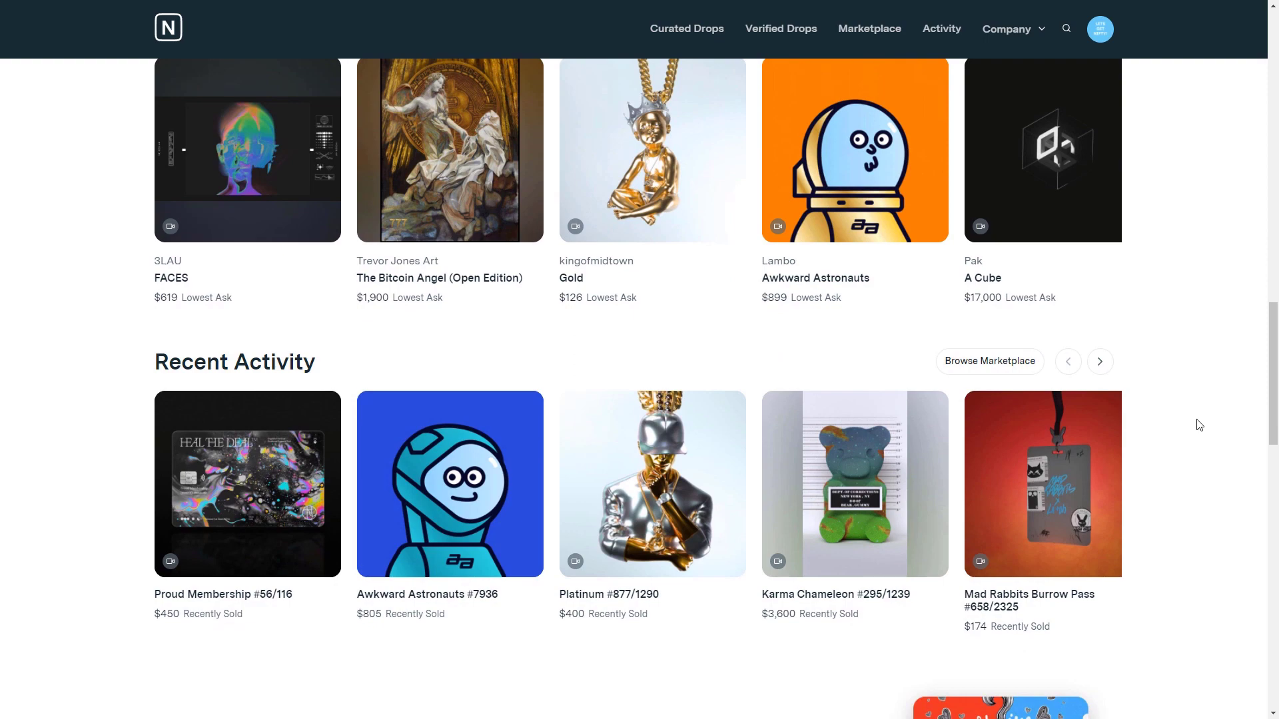
scroll("down", 3)
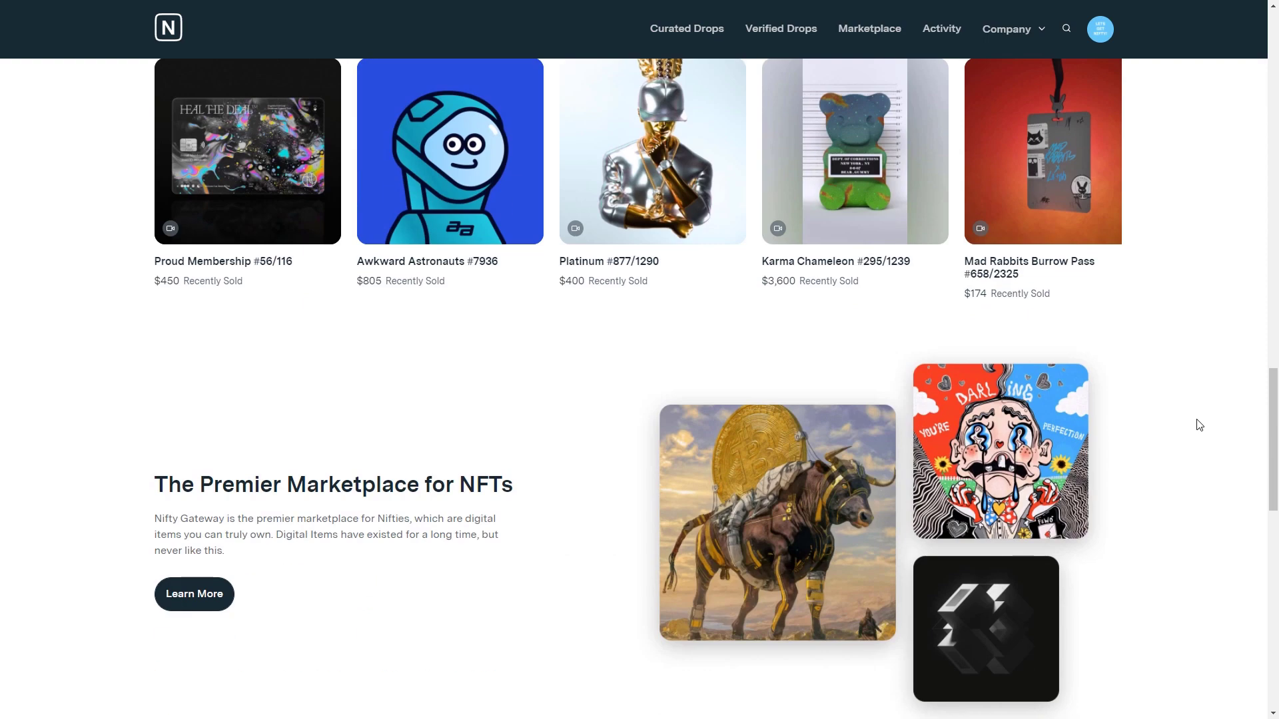
scroll("down", 3)
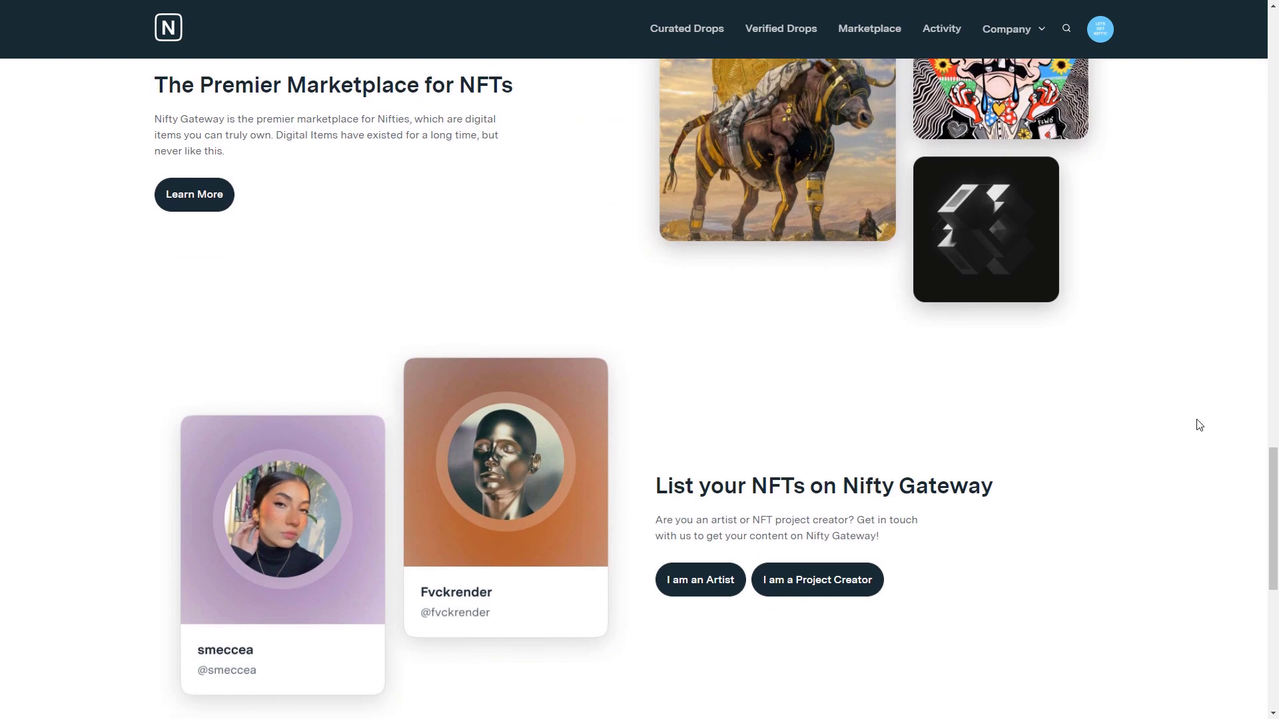
scroll("down", 3)
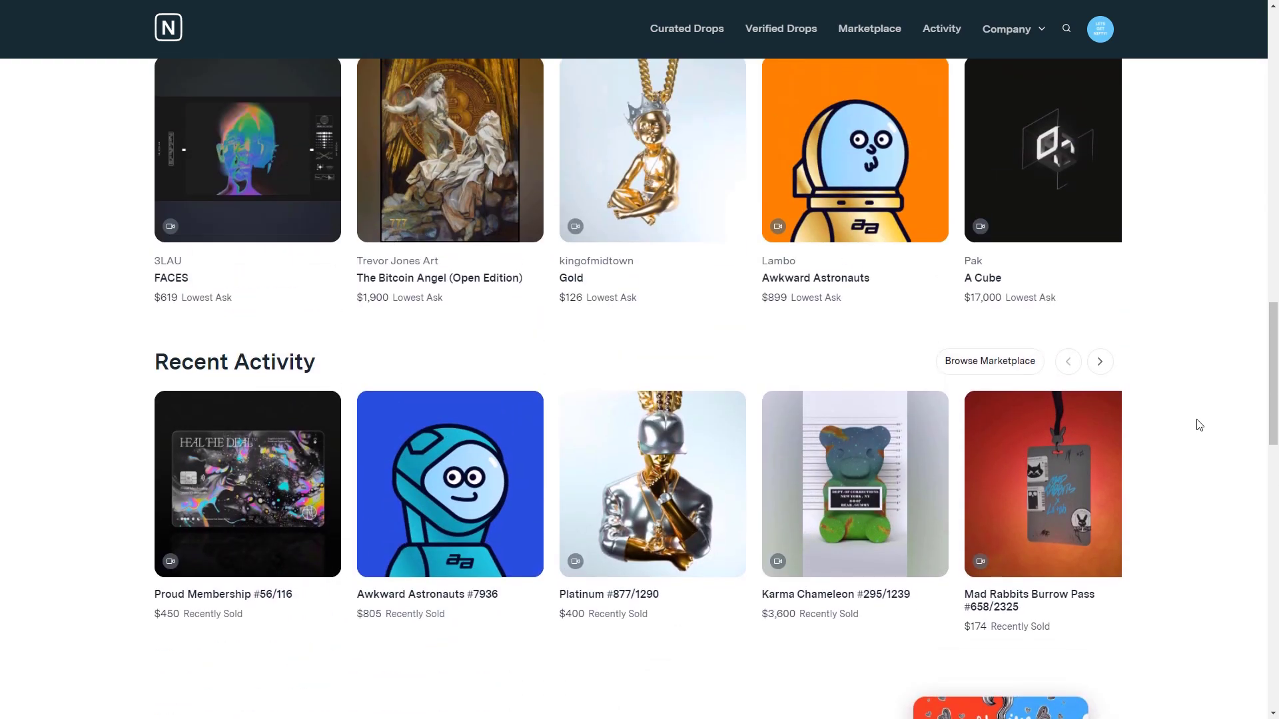
left_click(868, 28)
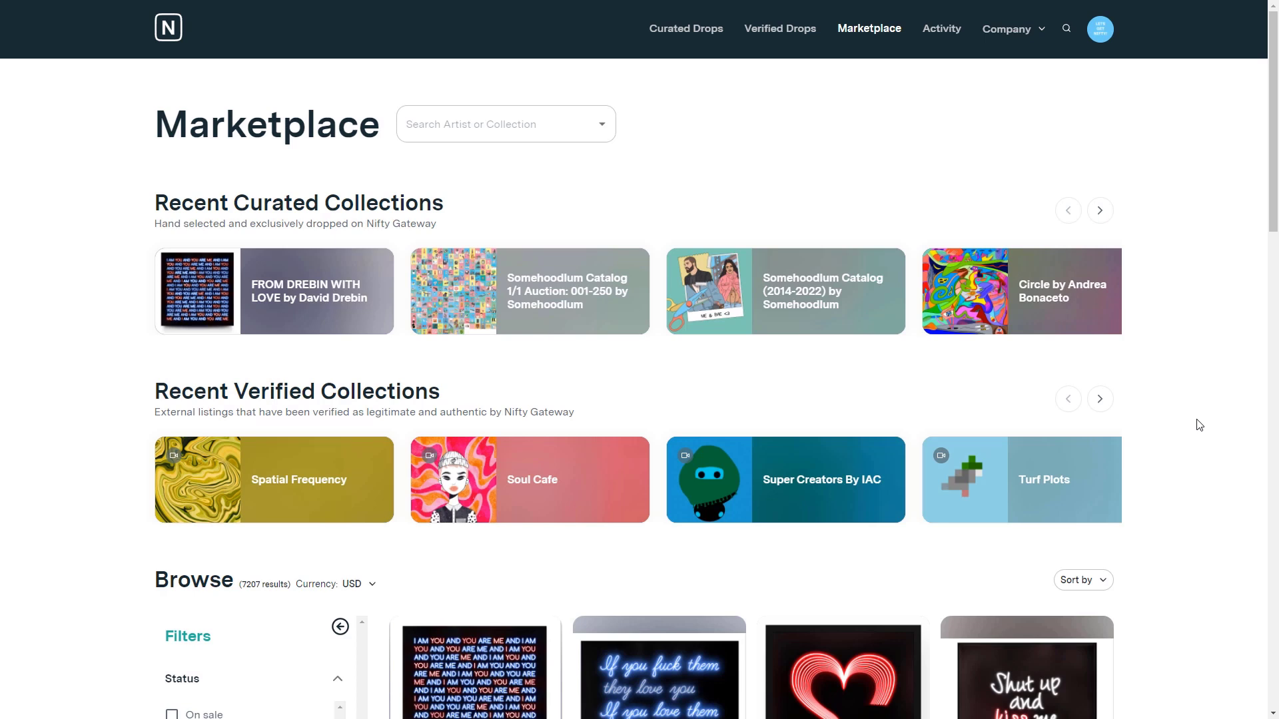
- Scroll the Marketplace past curated and verified collections to the Browse grid with Filters
scroll("down", 3)
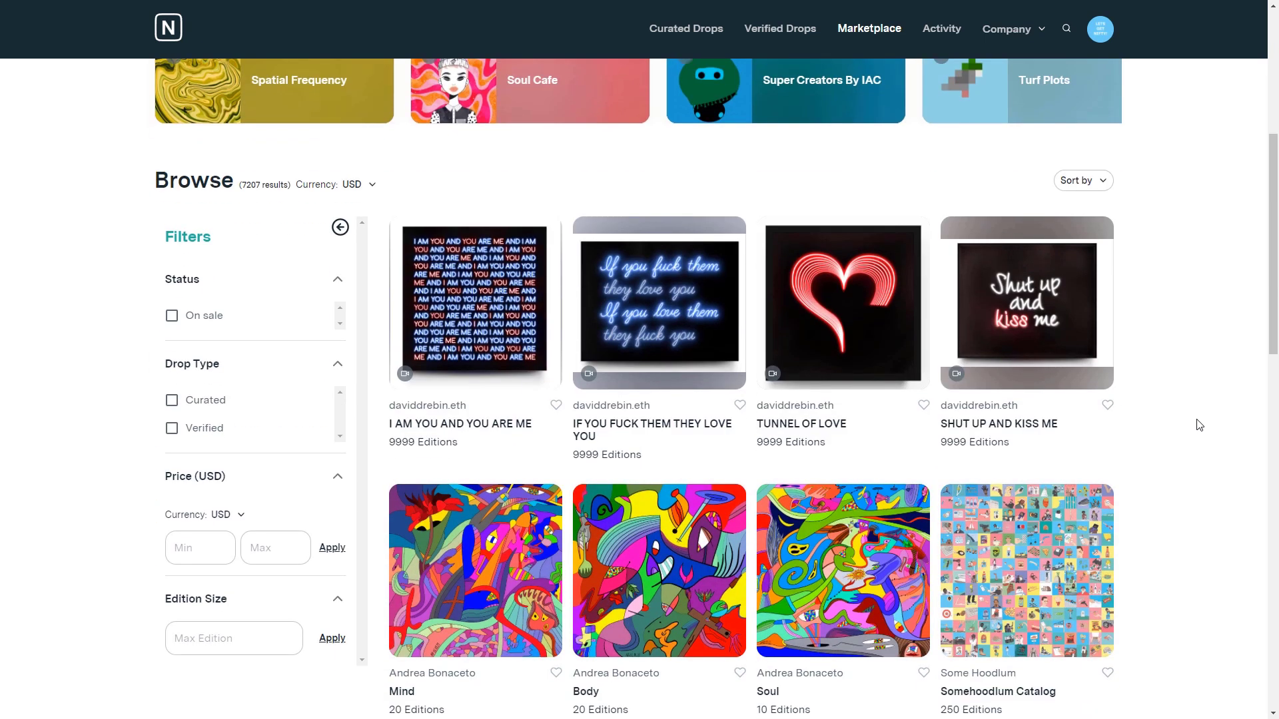
scroll("down", 3)
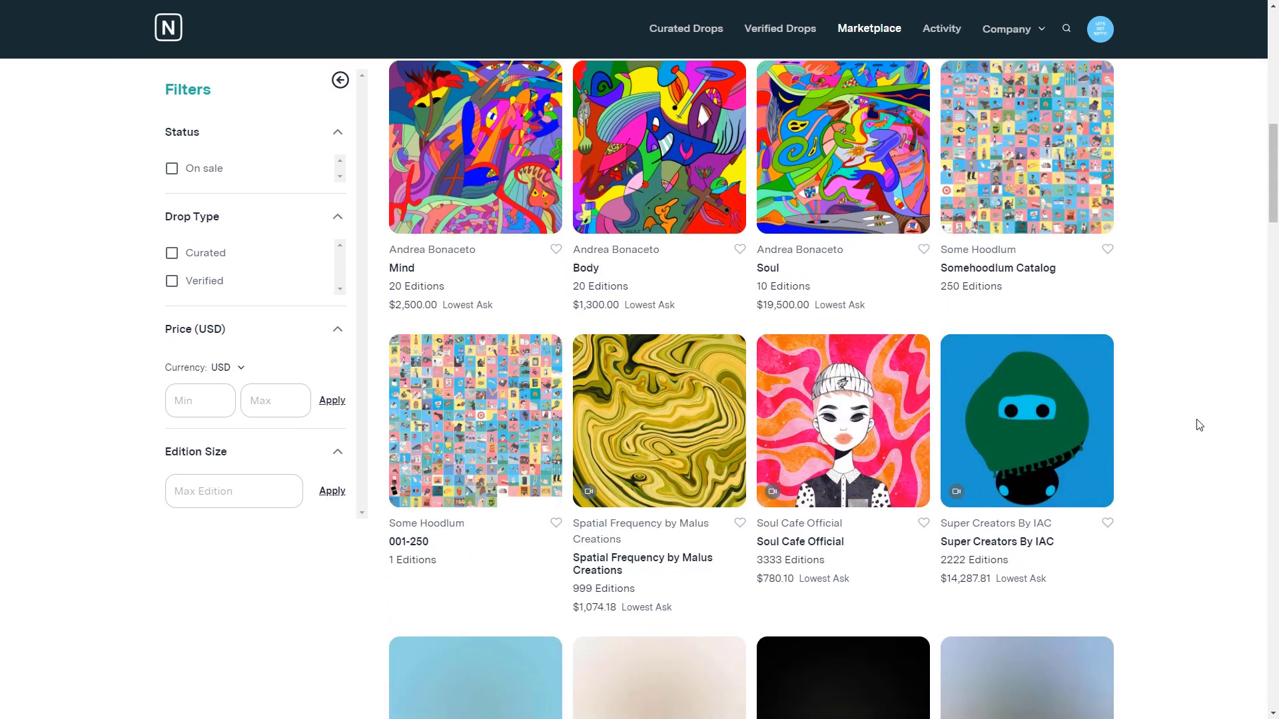
scroll("down", 3)
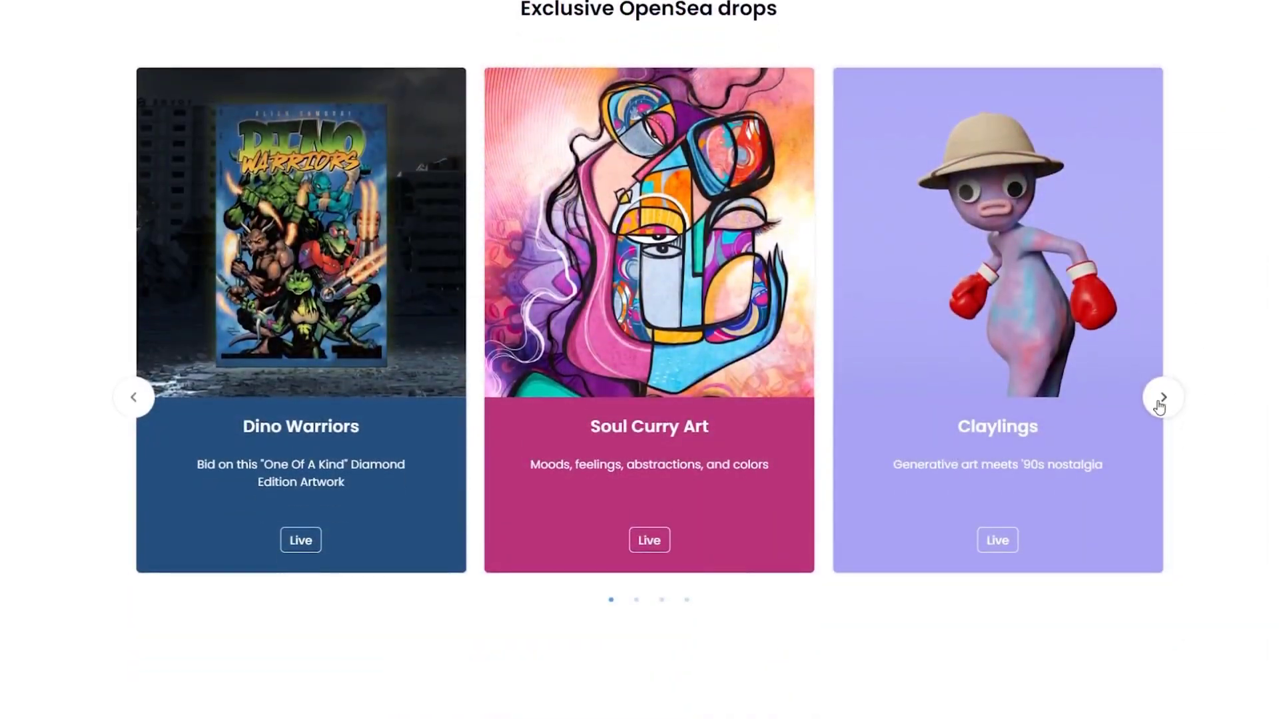
- Advance the Exclusive OpenSea drops carousel to Claylings, Entrope and Dino Warriors
left_click(1161, 397)
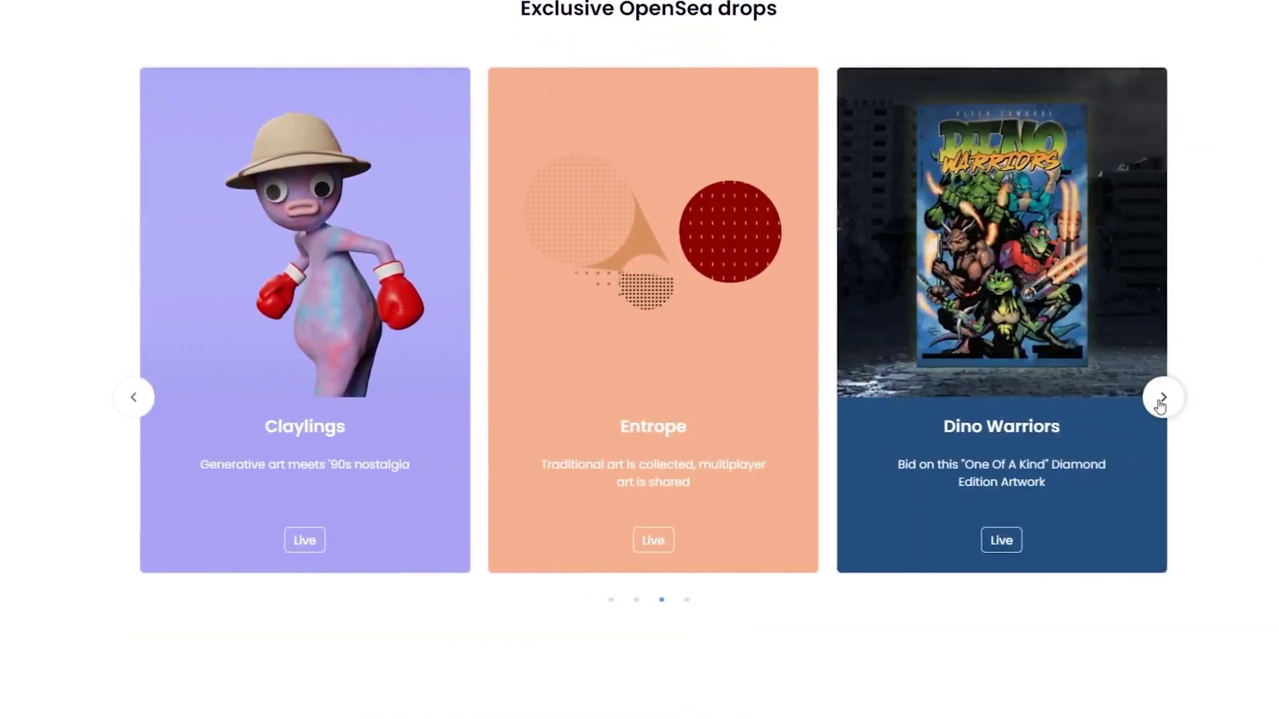
left_click(1161, 397)
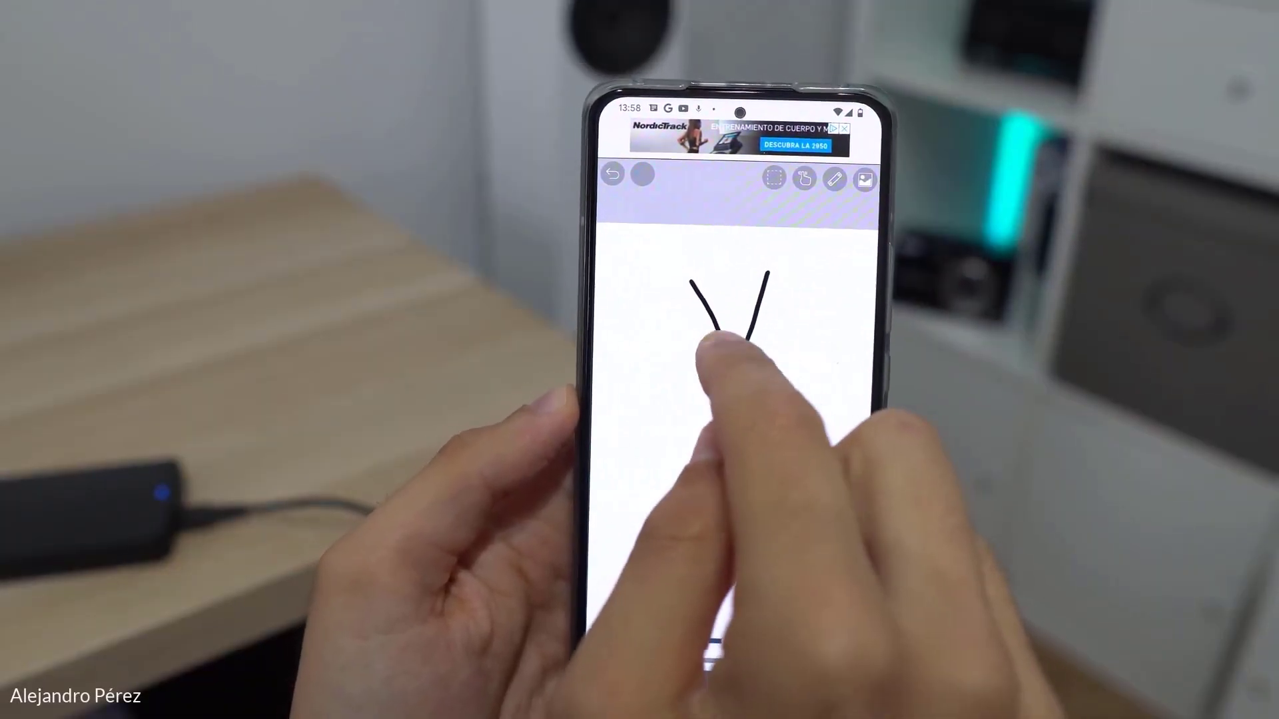
left_click_drag(718, 335, 783, 285)
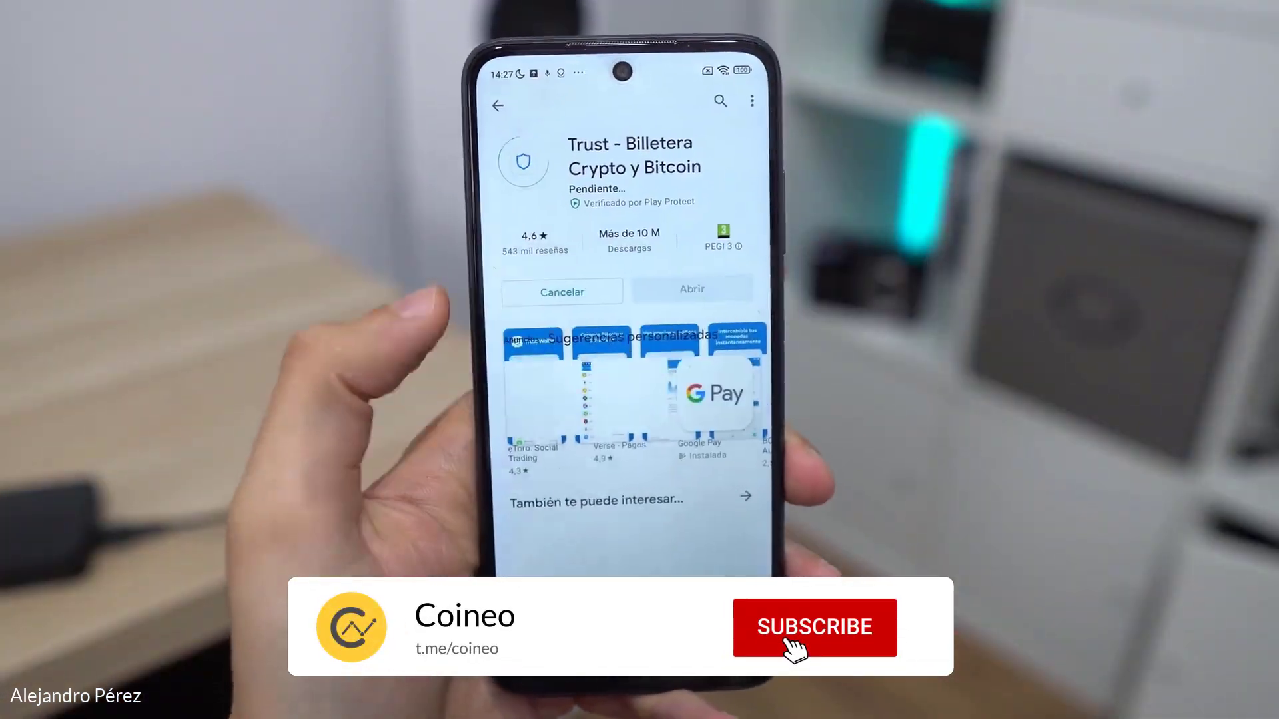
left_click(813, 627)
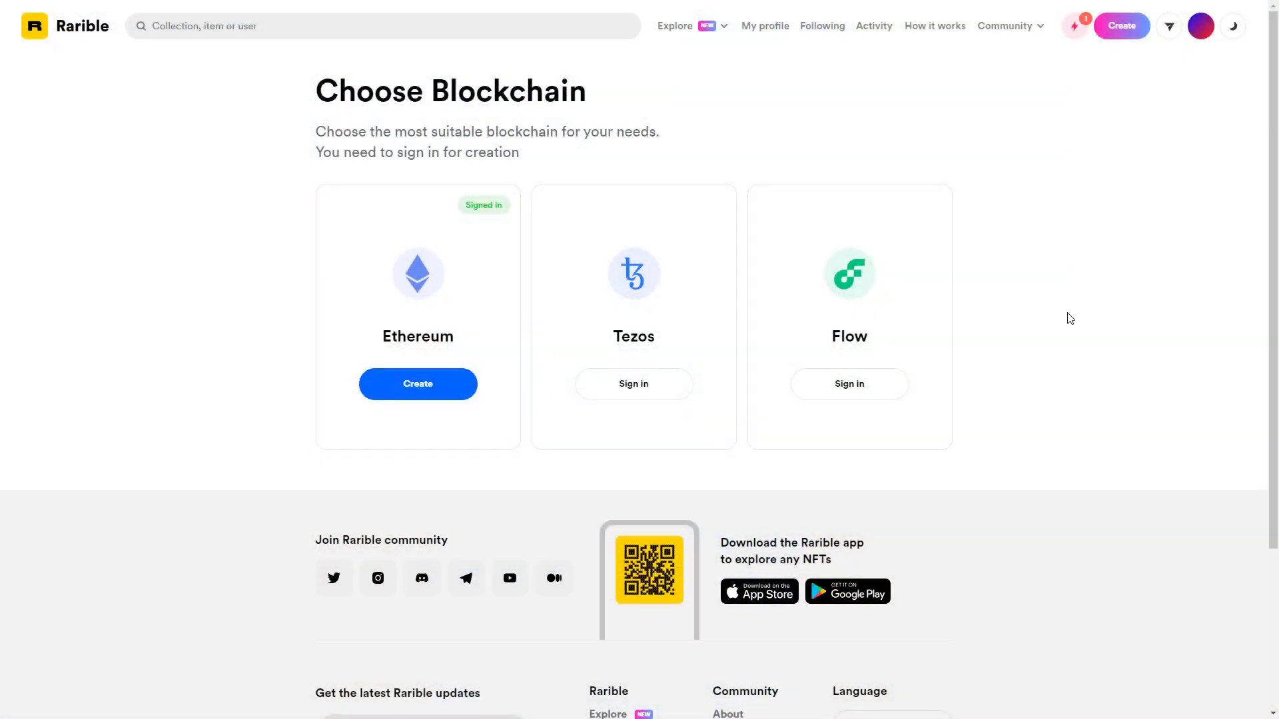
mouse_move(1074, 293)
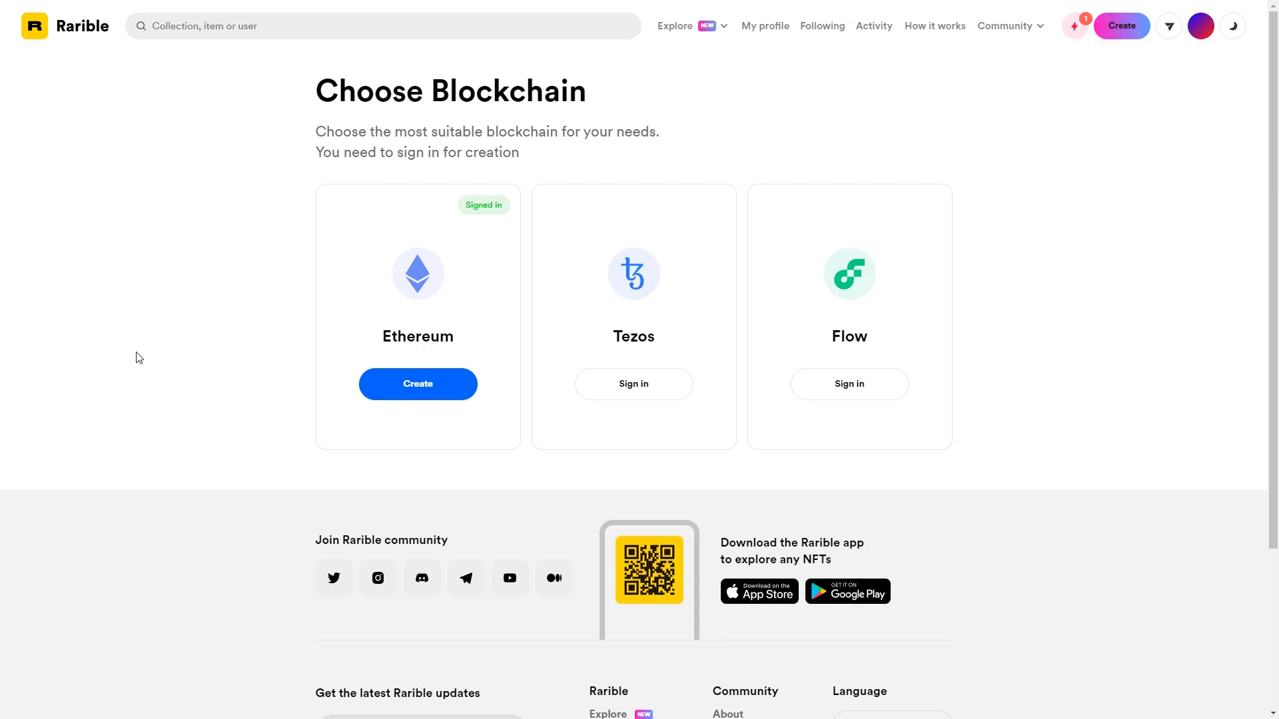
- Choose to create an item on Ethereum, reaching Rarible's Choose Type page
left_click(417, 384)
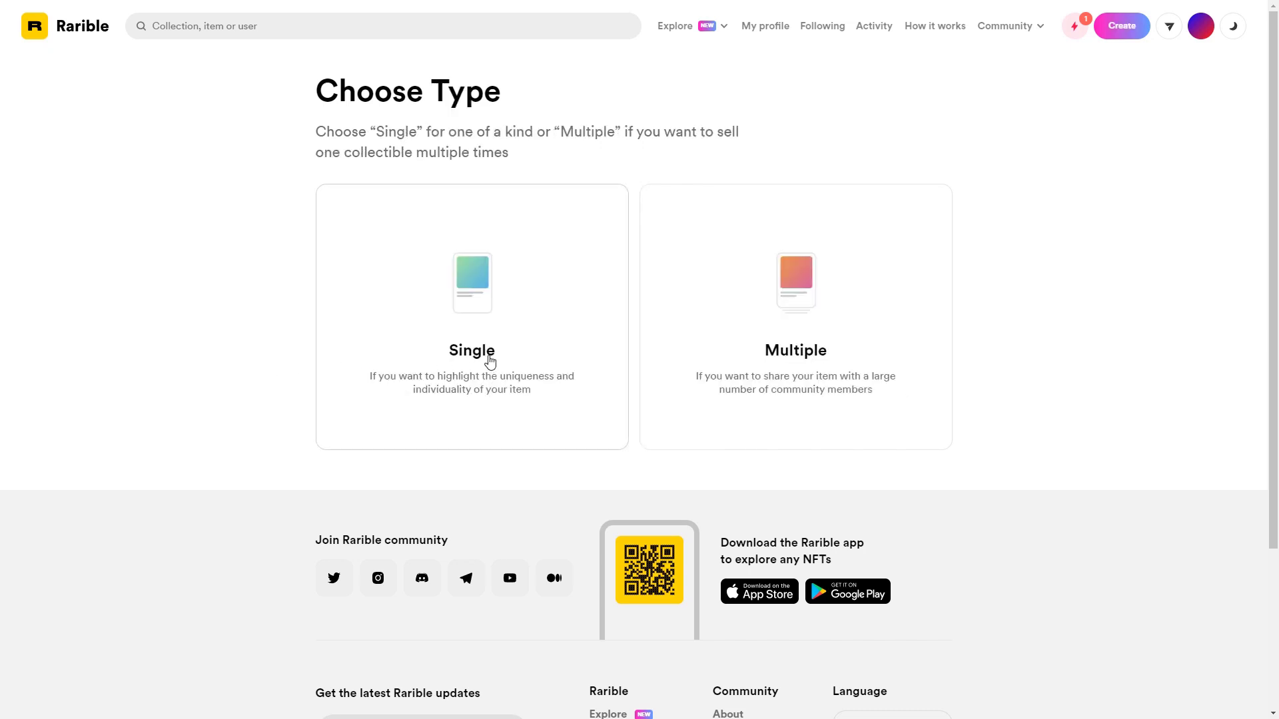
mouse_move(114, 83)
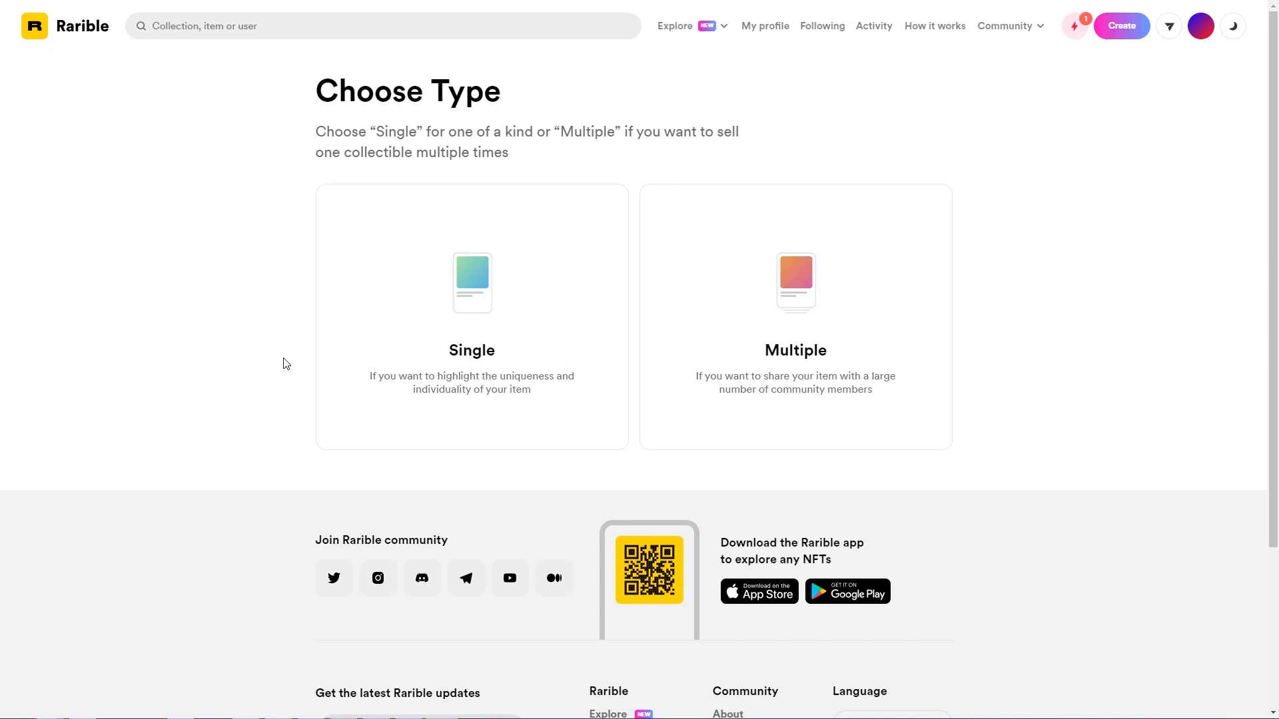
mouse_move(488, 313)
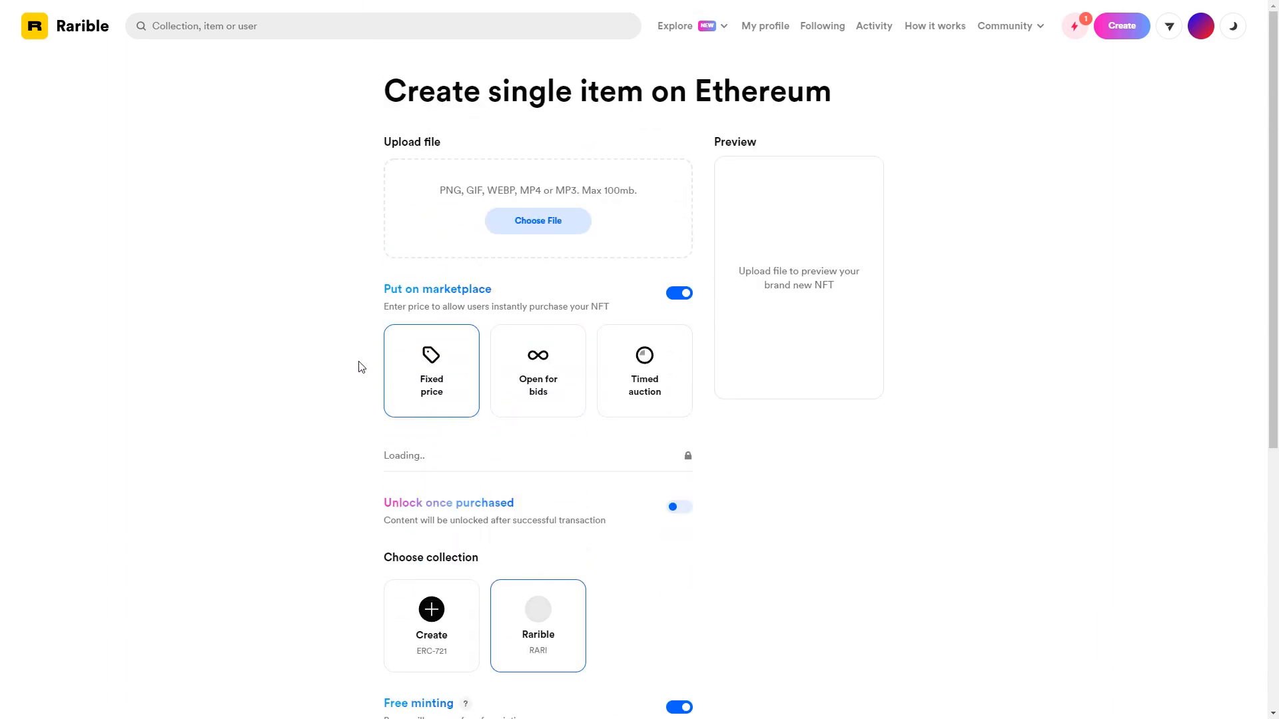
mouse_move(360, 366)
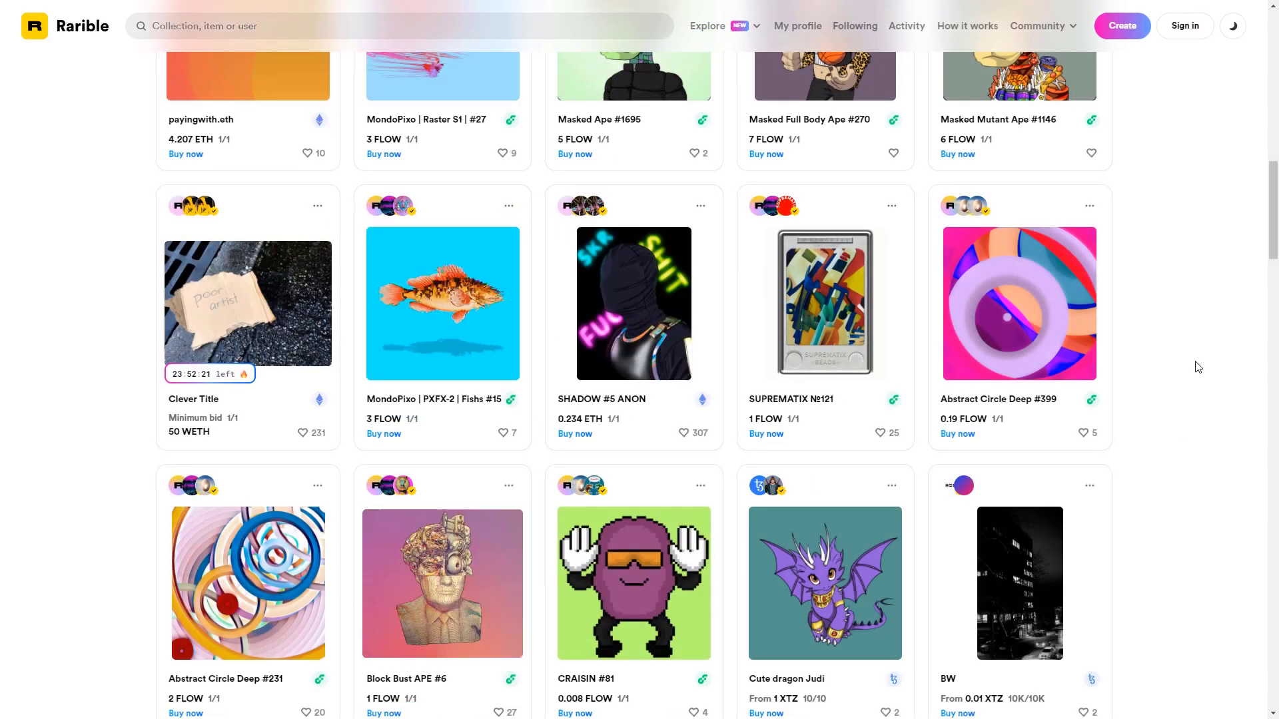
- Scroll far down Rarible's item feed through listings like Blazin Elon Musk and their prices
scroll("down", 3)
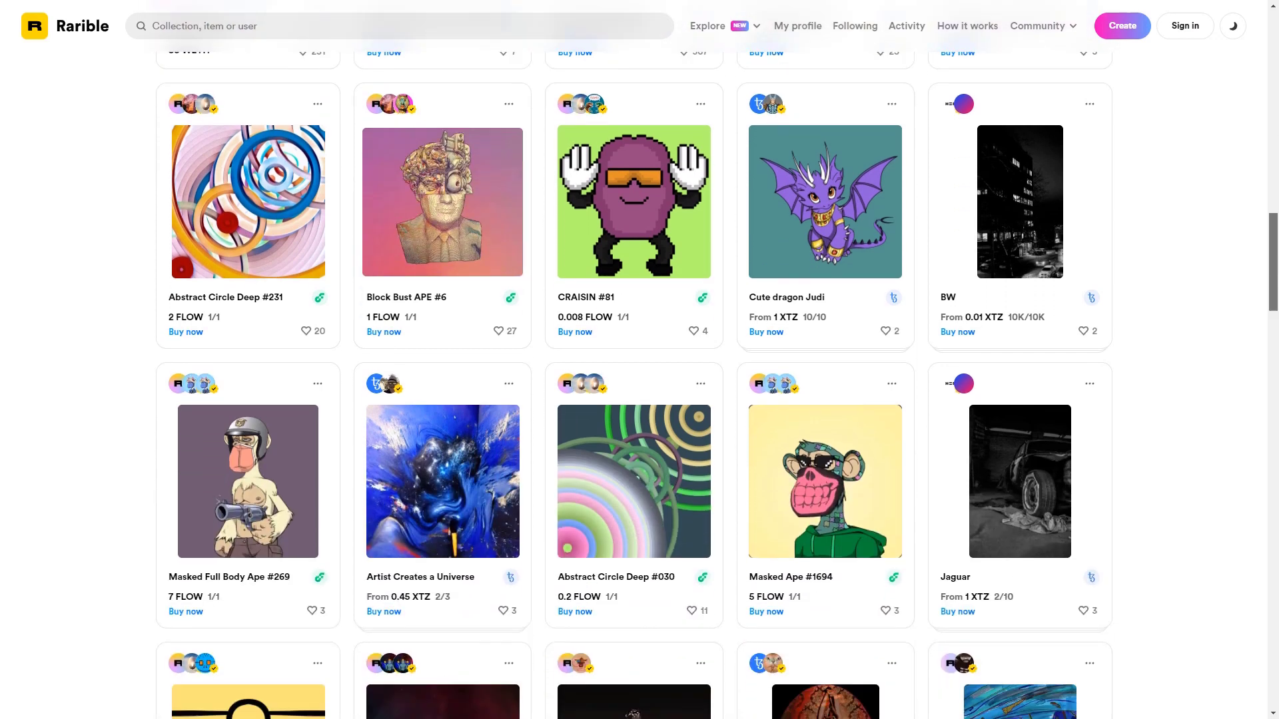
scroll("down", 3)
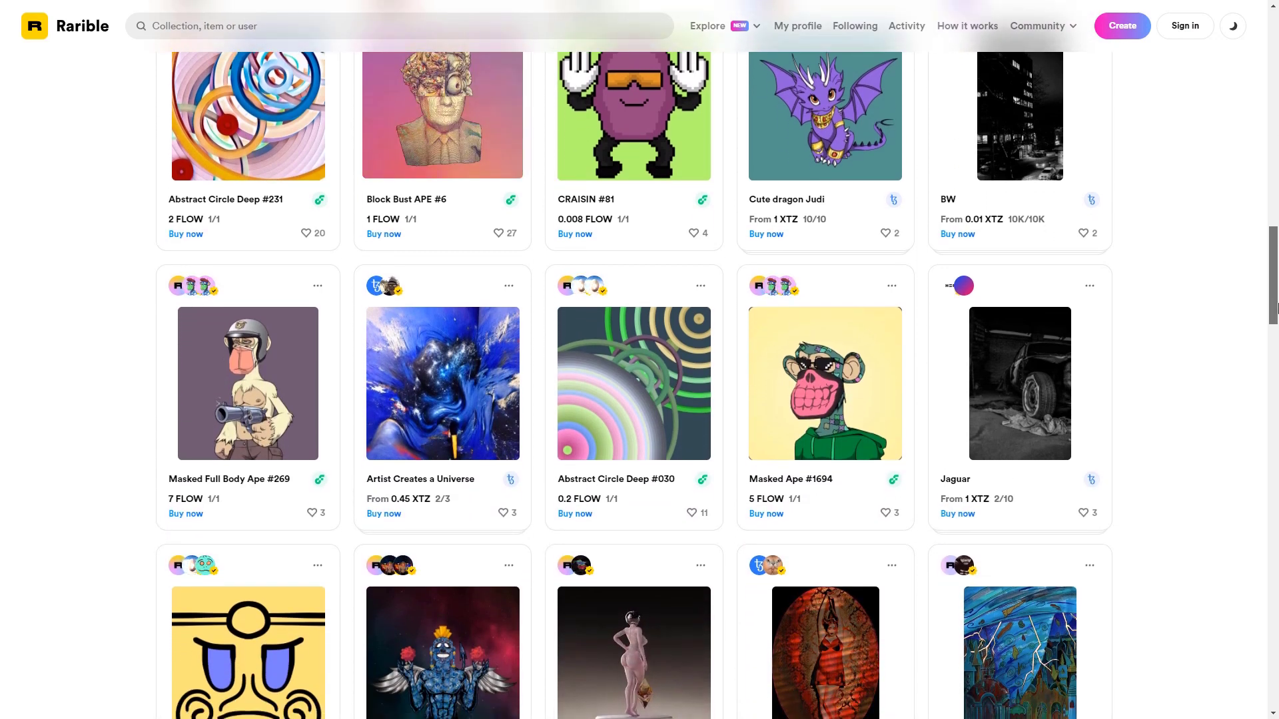
scroll("down", 3)
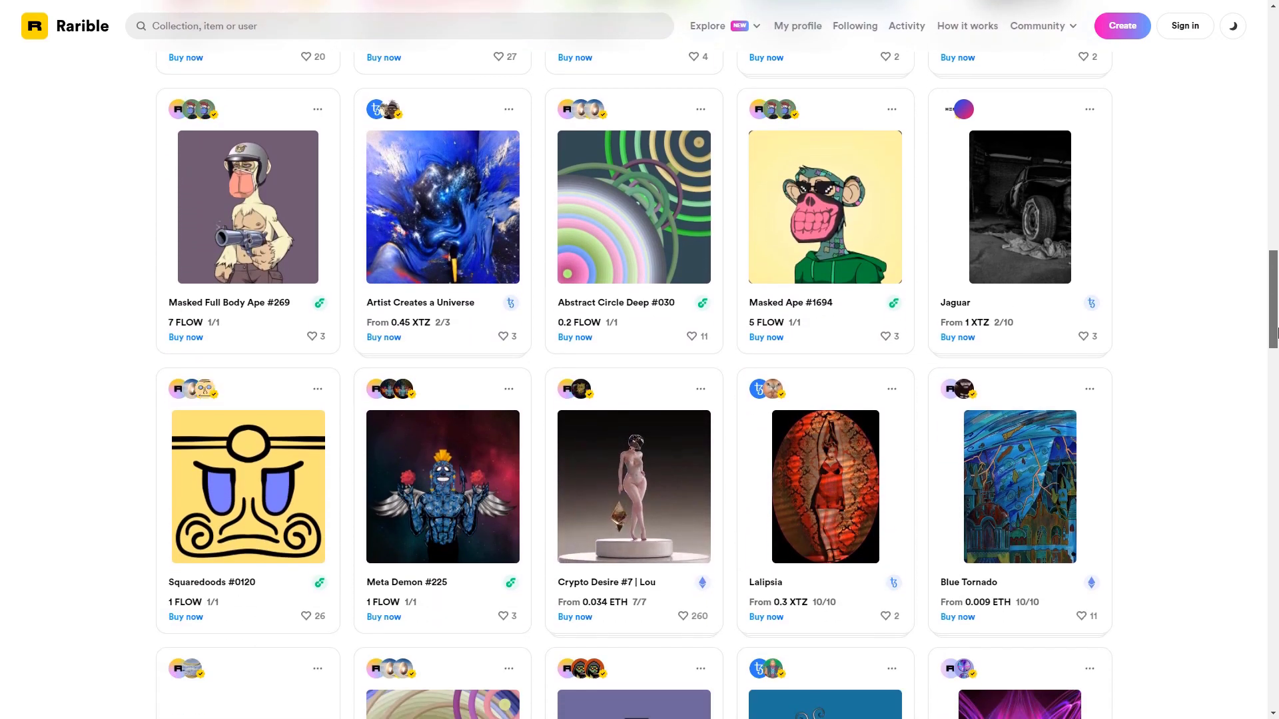
scroll("down", 3)
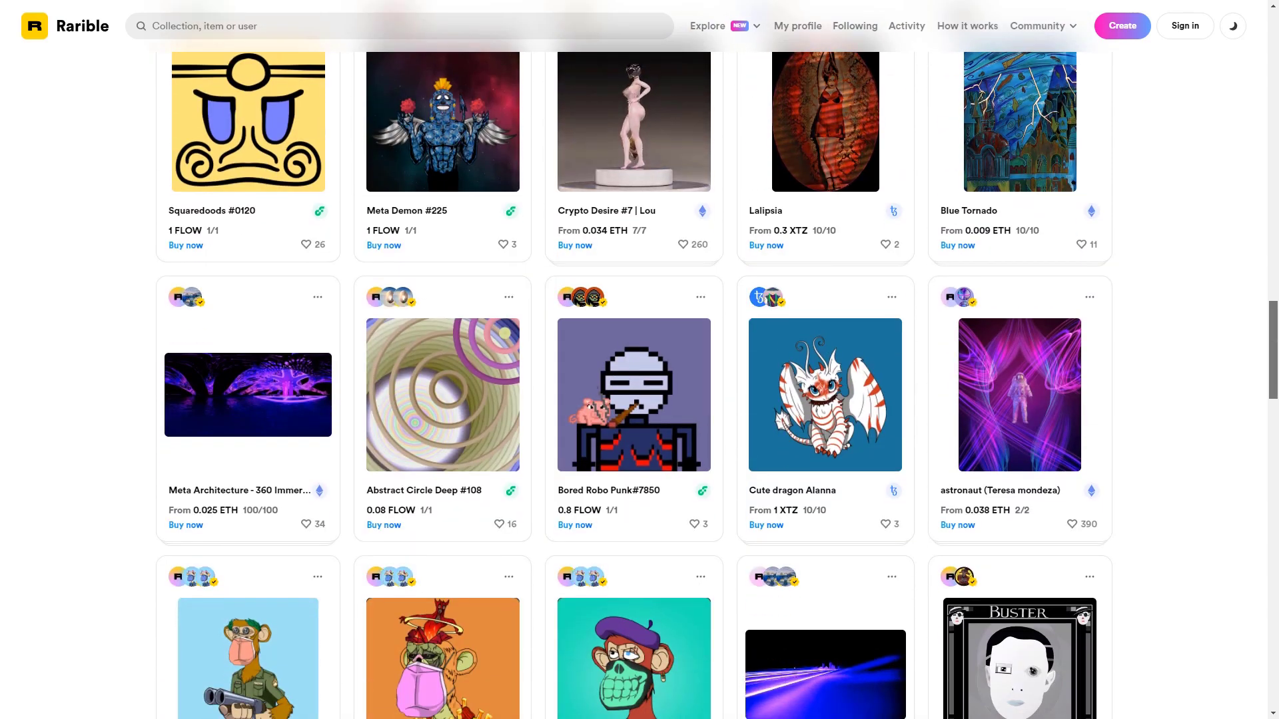
scroll("down", 3)
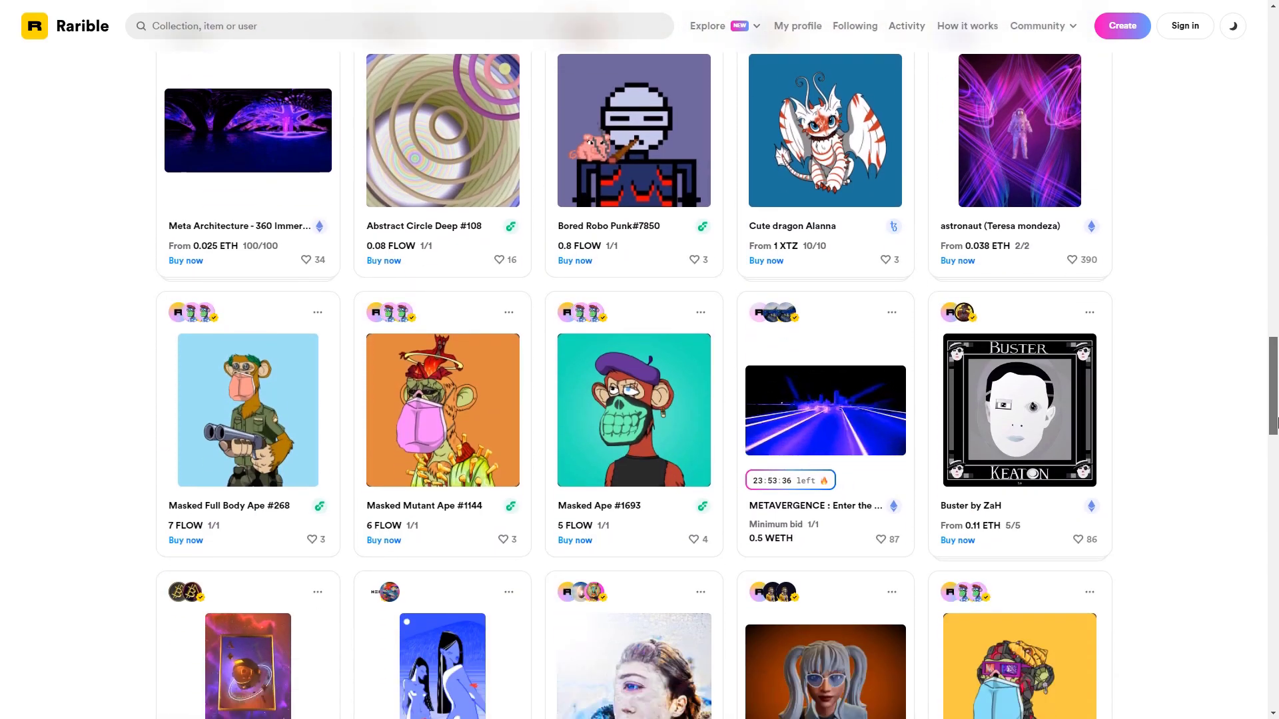
scroll("down", 3)
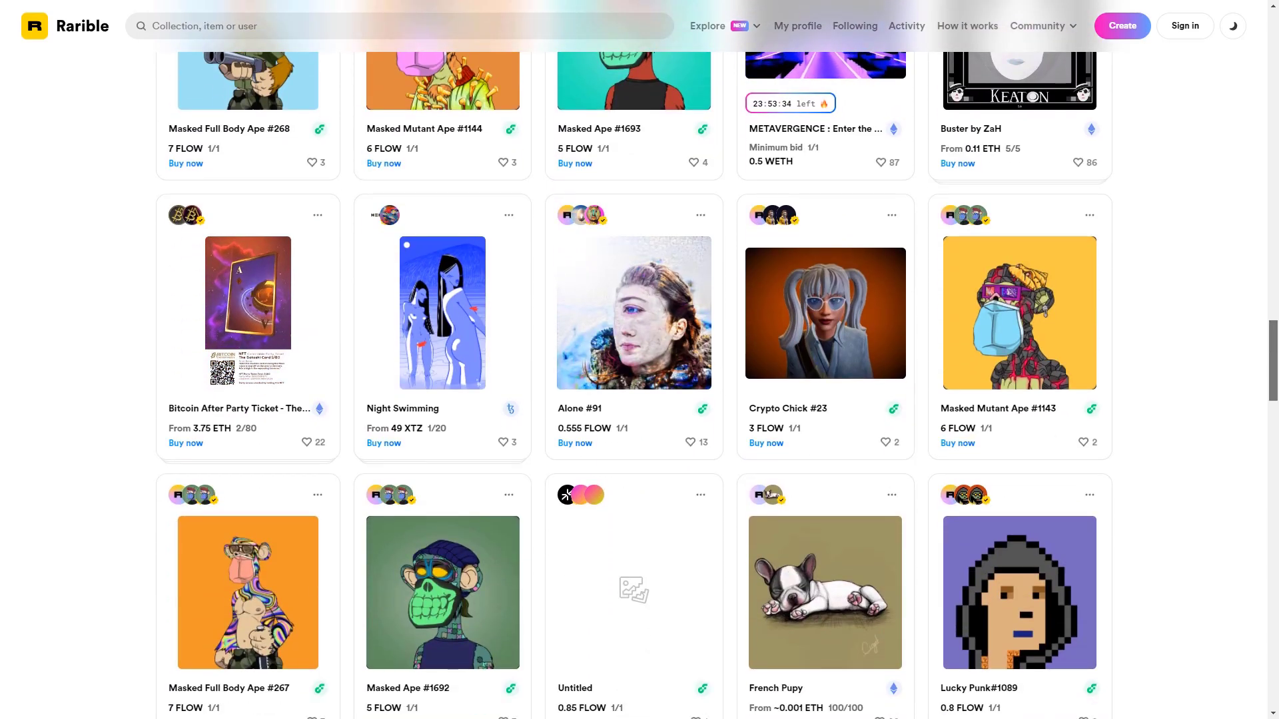
scroll("down", 3)
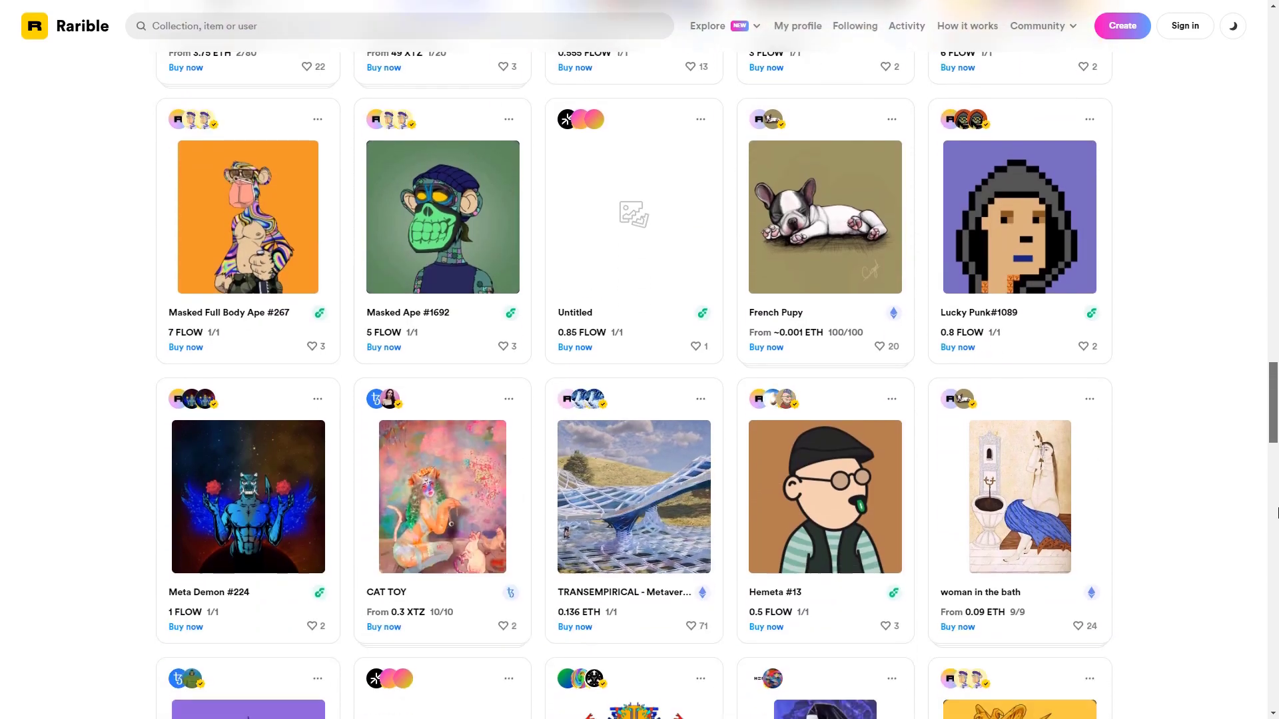
scroll("down", 3)
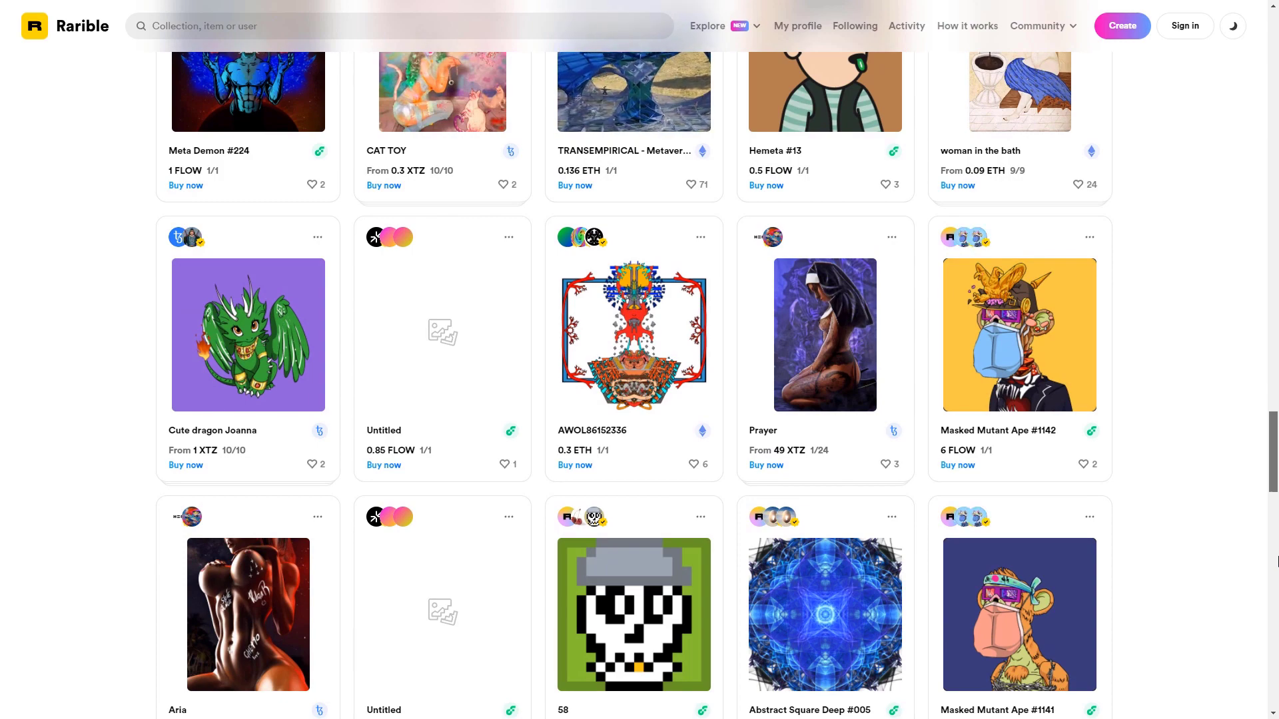
scroll("down", 3)
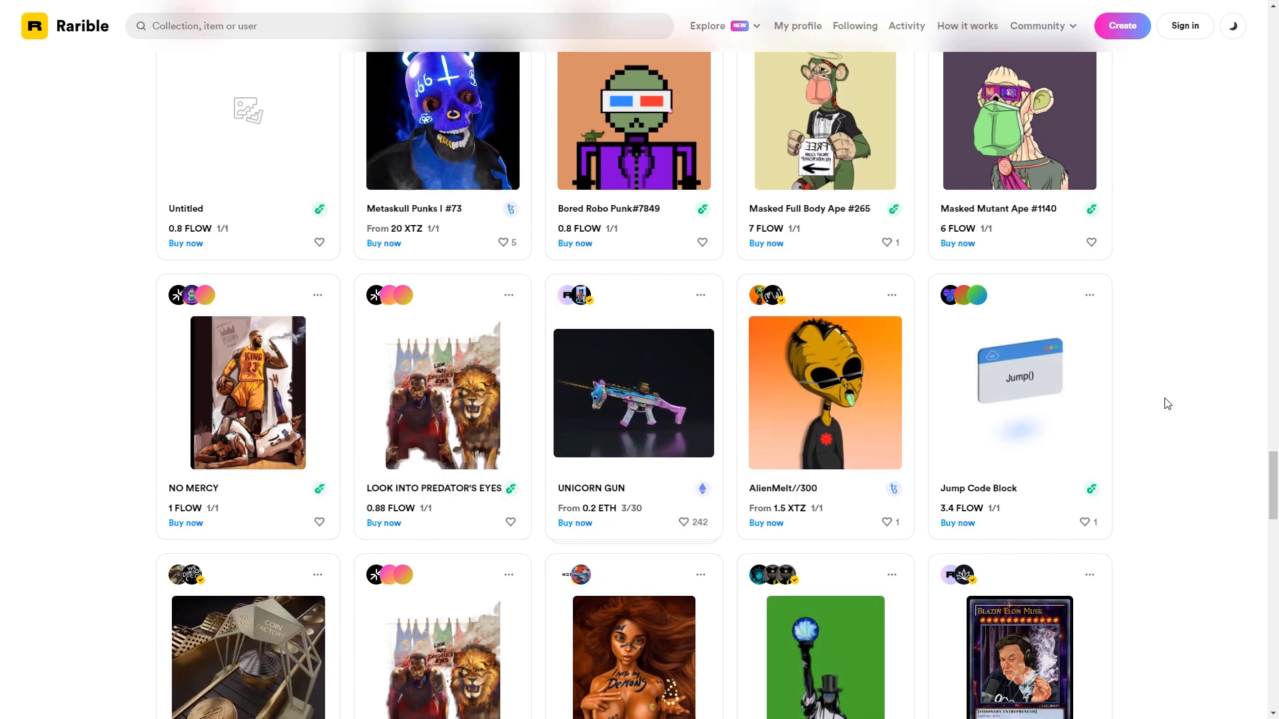
scroll("down", 3)
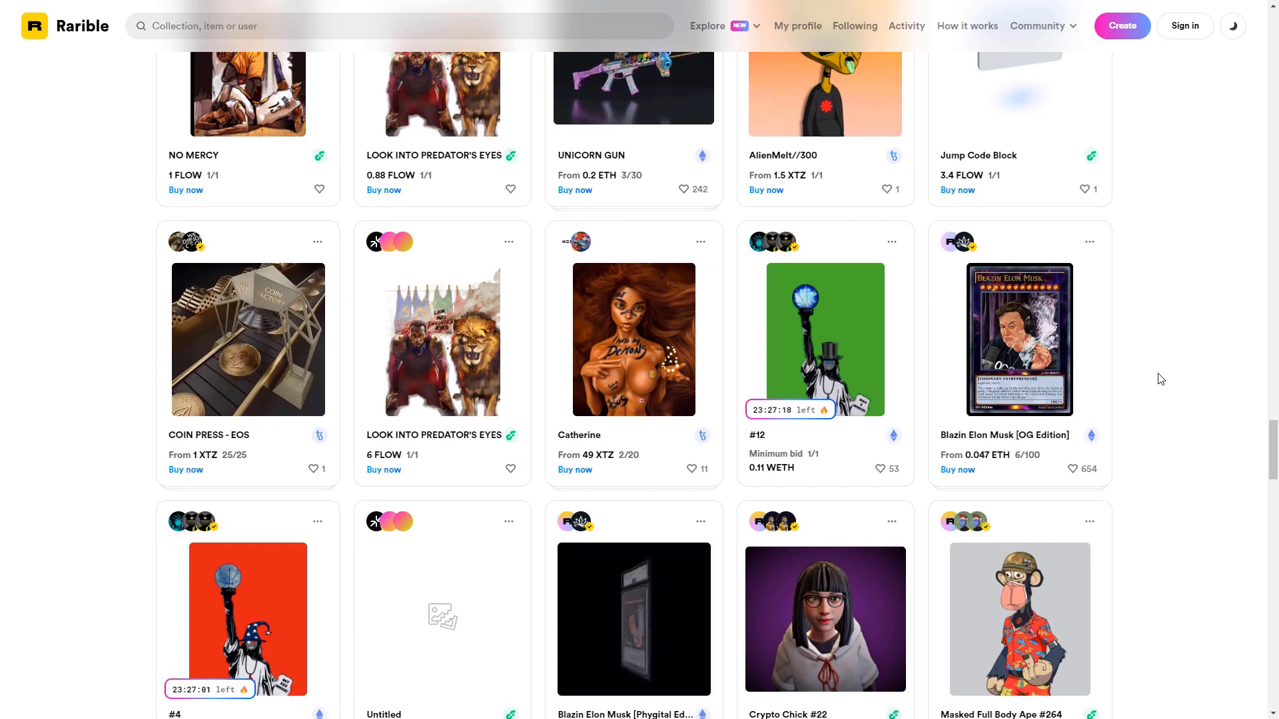
- Scroll the Rarible item grid down to listings like GOD*SMOKE v2, THE LAST JEDI and Hemeta #90
scroll("down", 3)
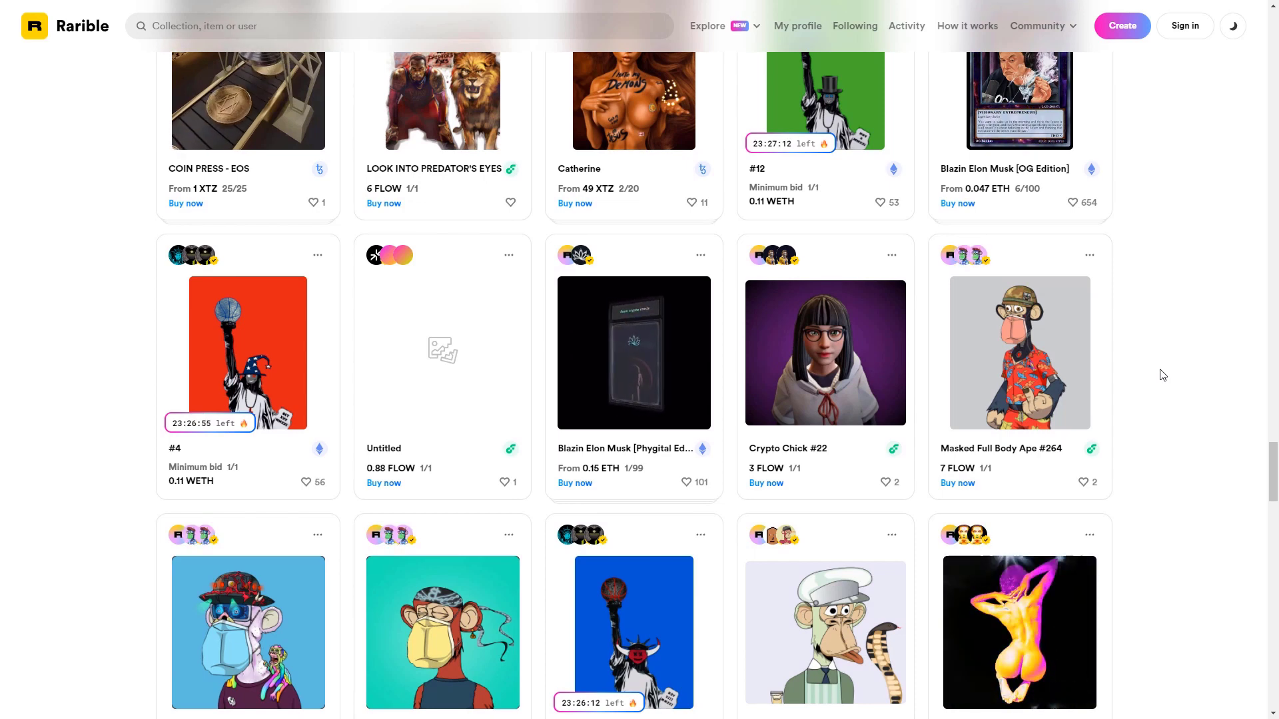
mouse_move(1167, 372)
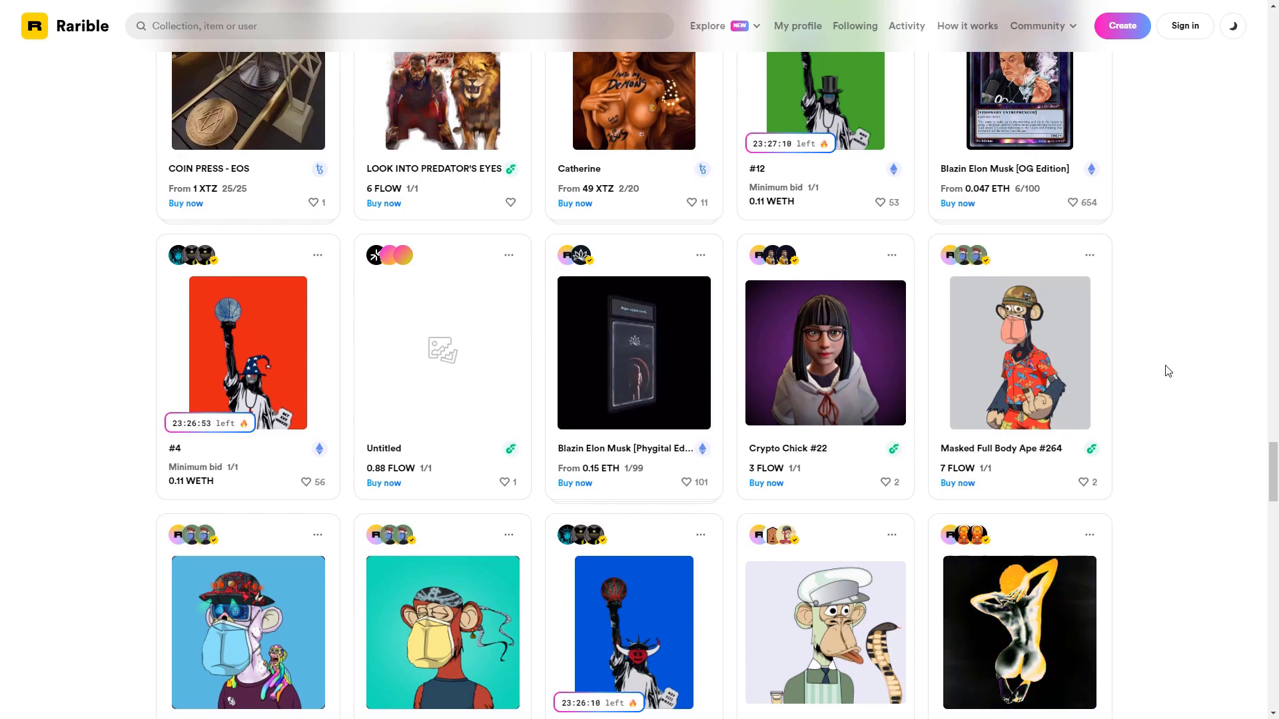
scroll("down", 3)
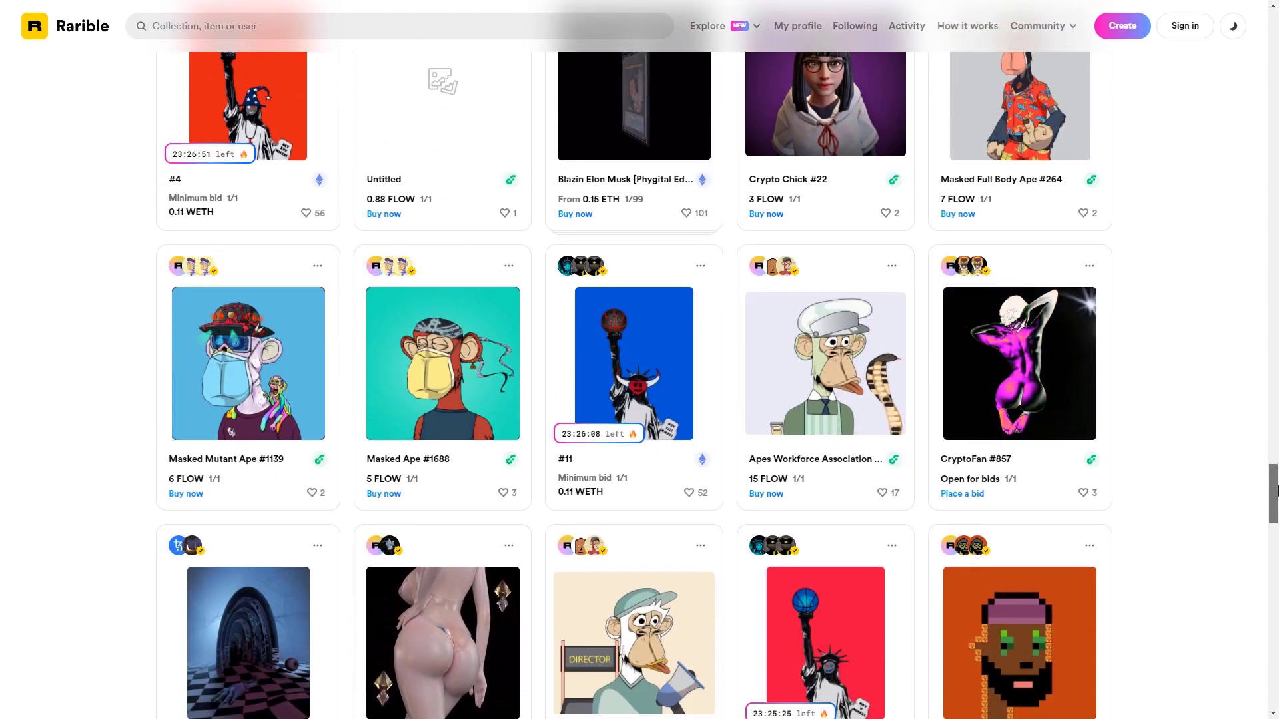
scroll("down", 3)
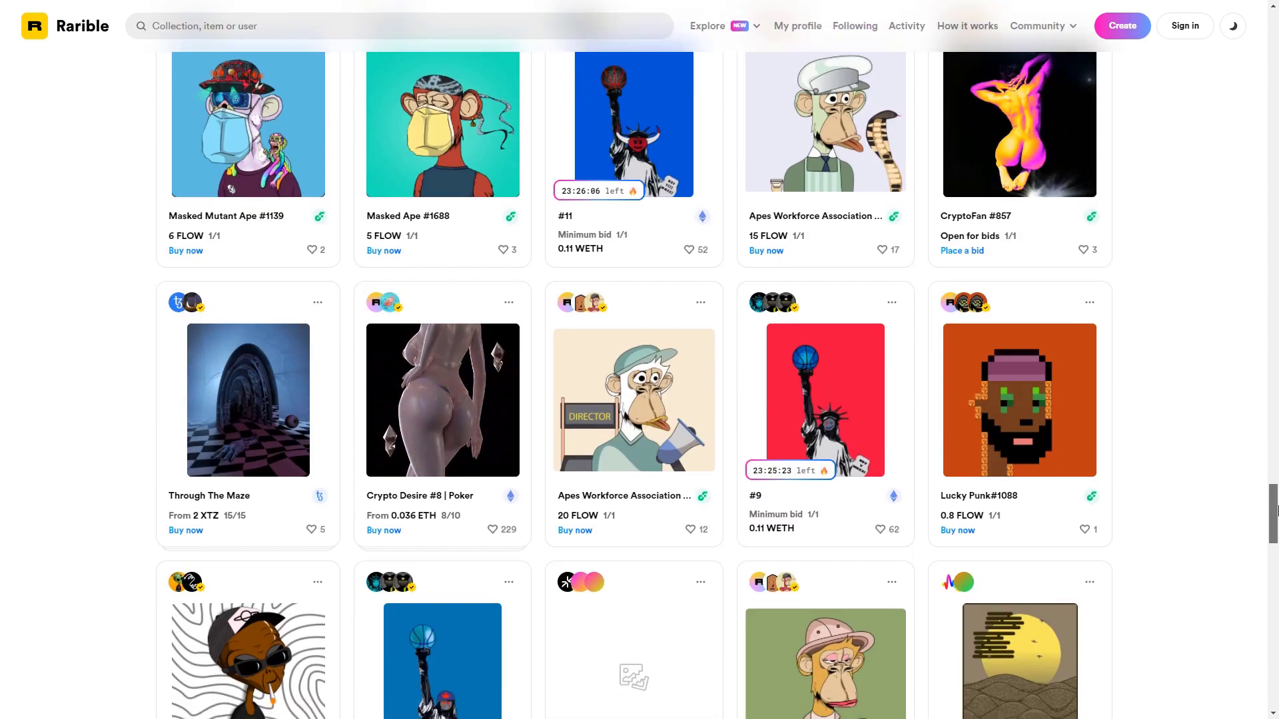
scroll("down", 3)
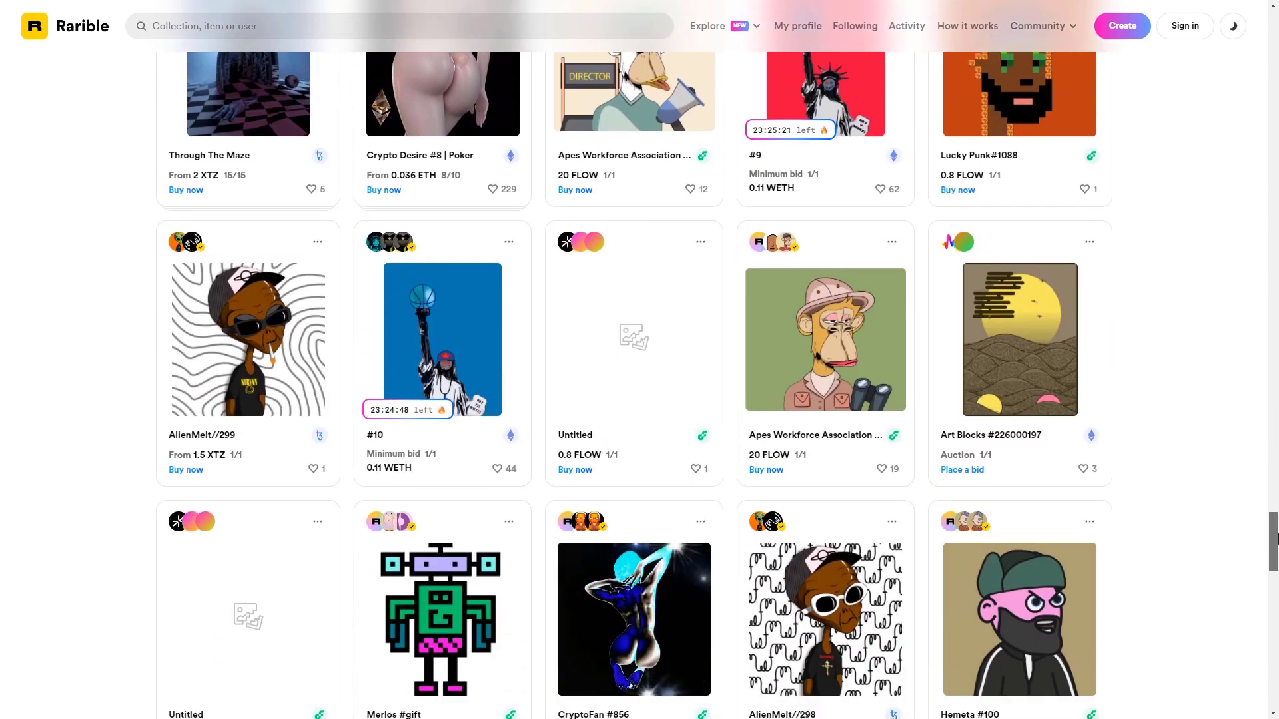
scroll("down", 3)
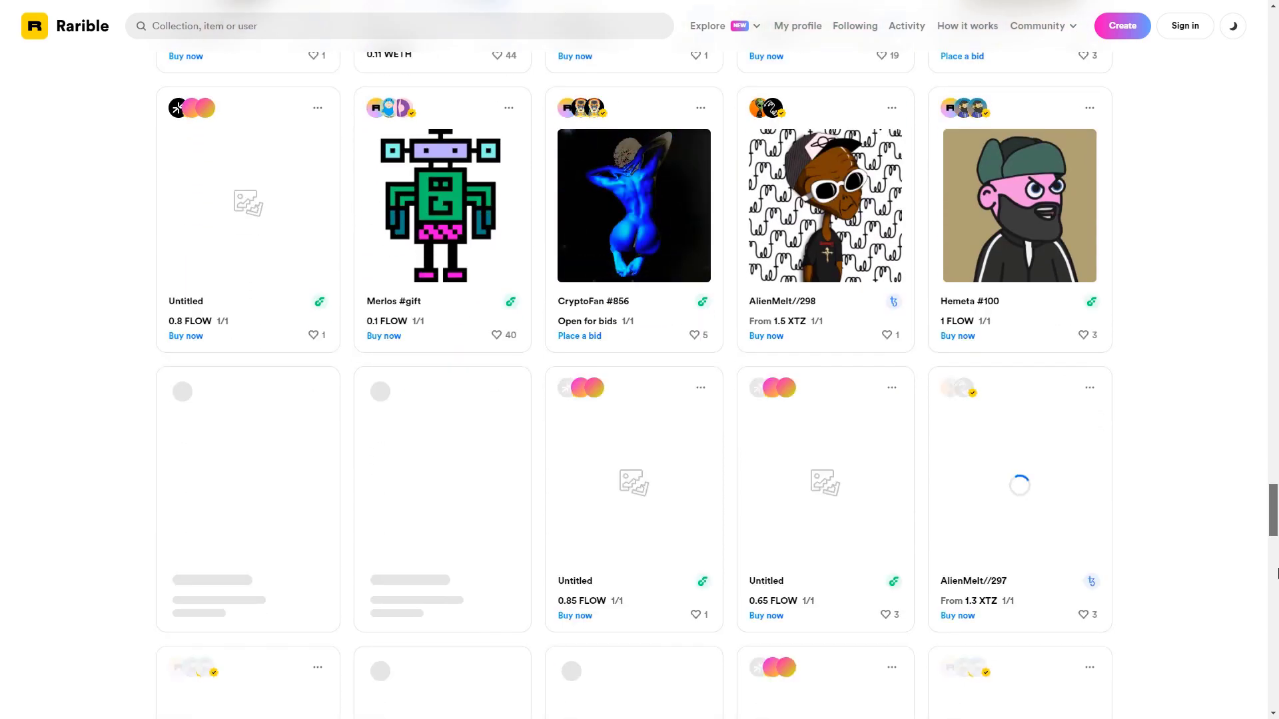
scroll("down", 3)
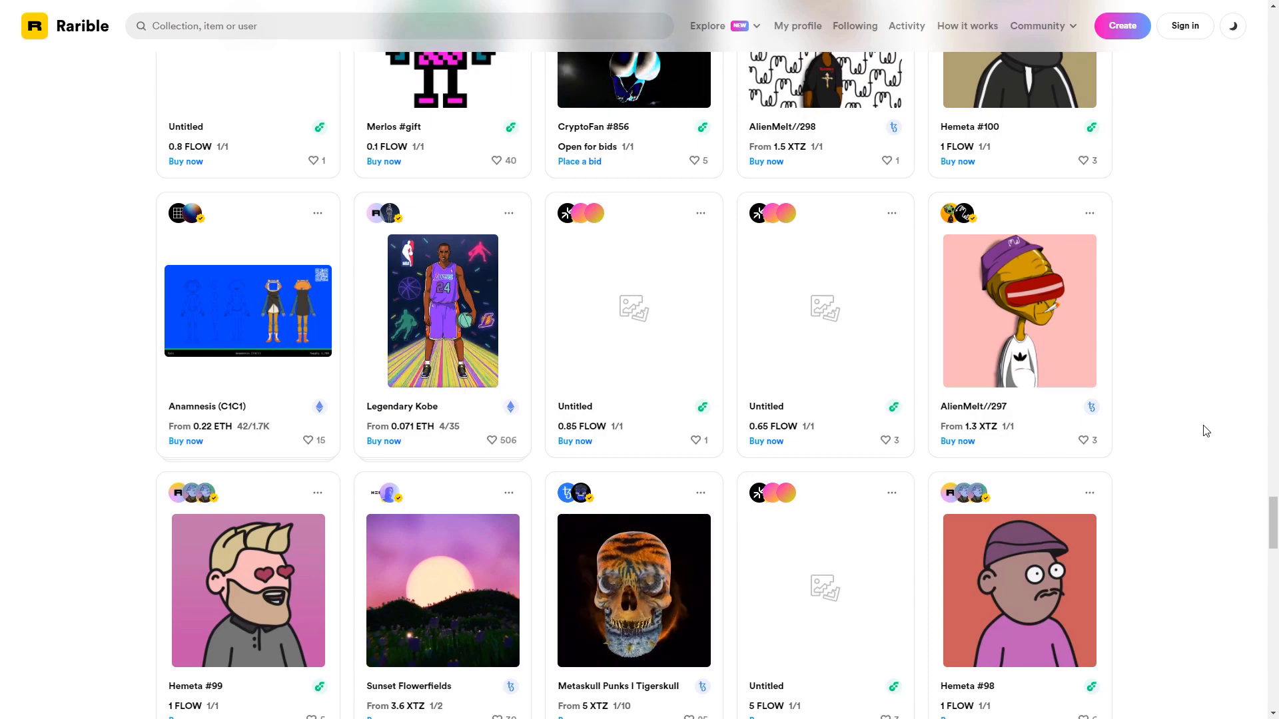
scroll("down", 3)
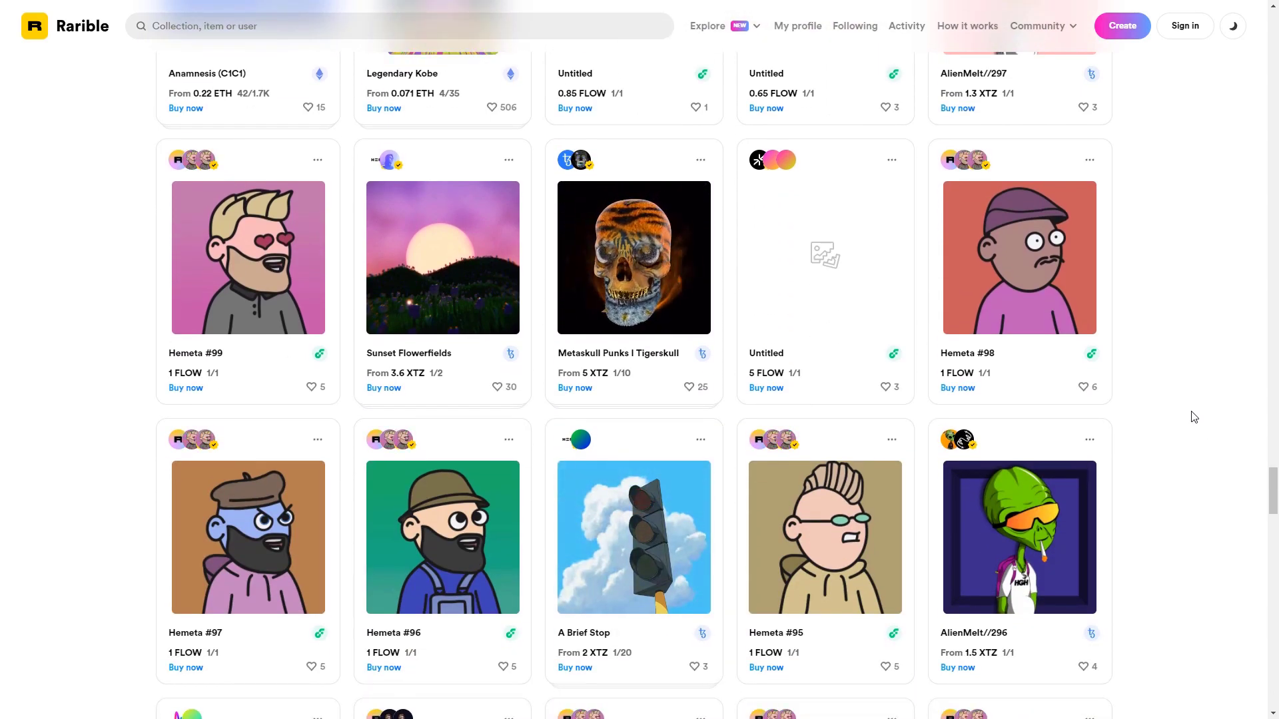
scroll("down", 3)
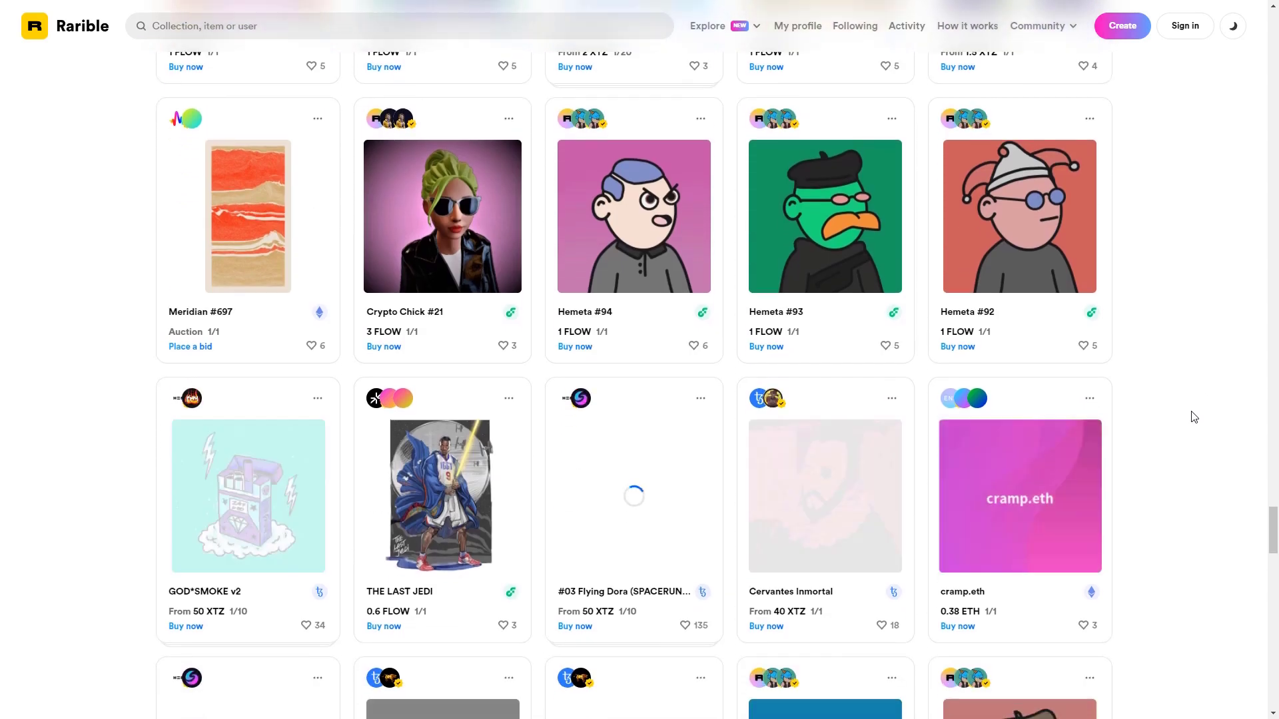
scroll("down", 3)
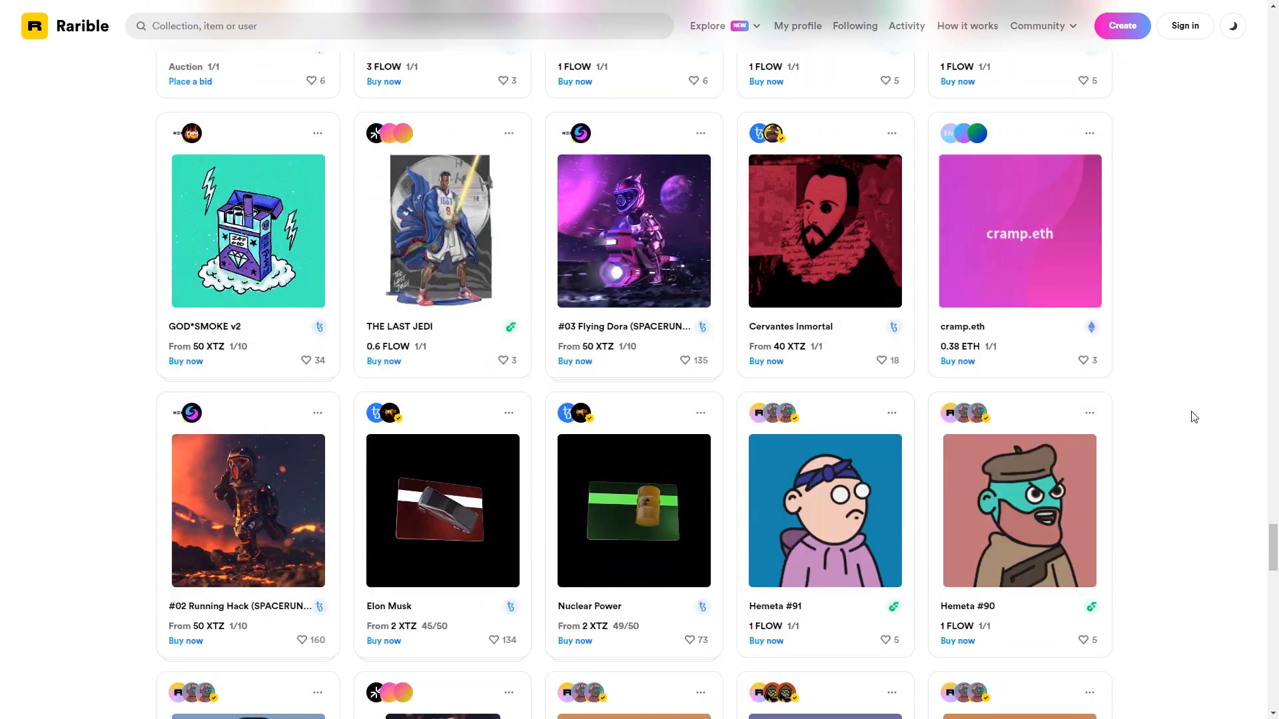